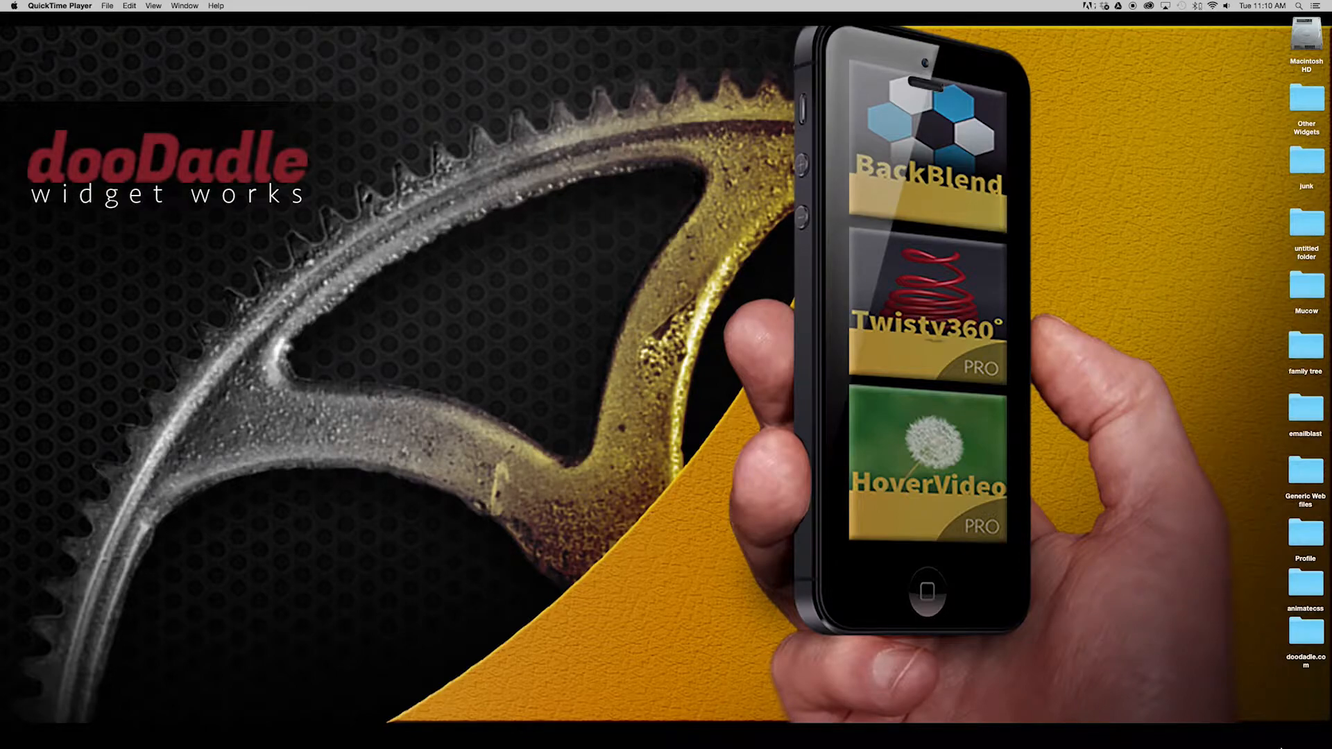
Bring the Safari window showing the live SelectFX page forward beside Muse.
left_click(231, 733)
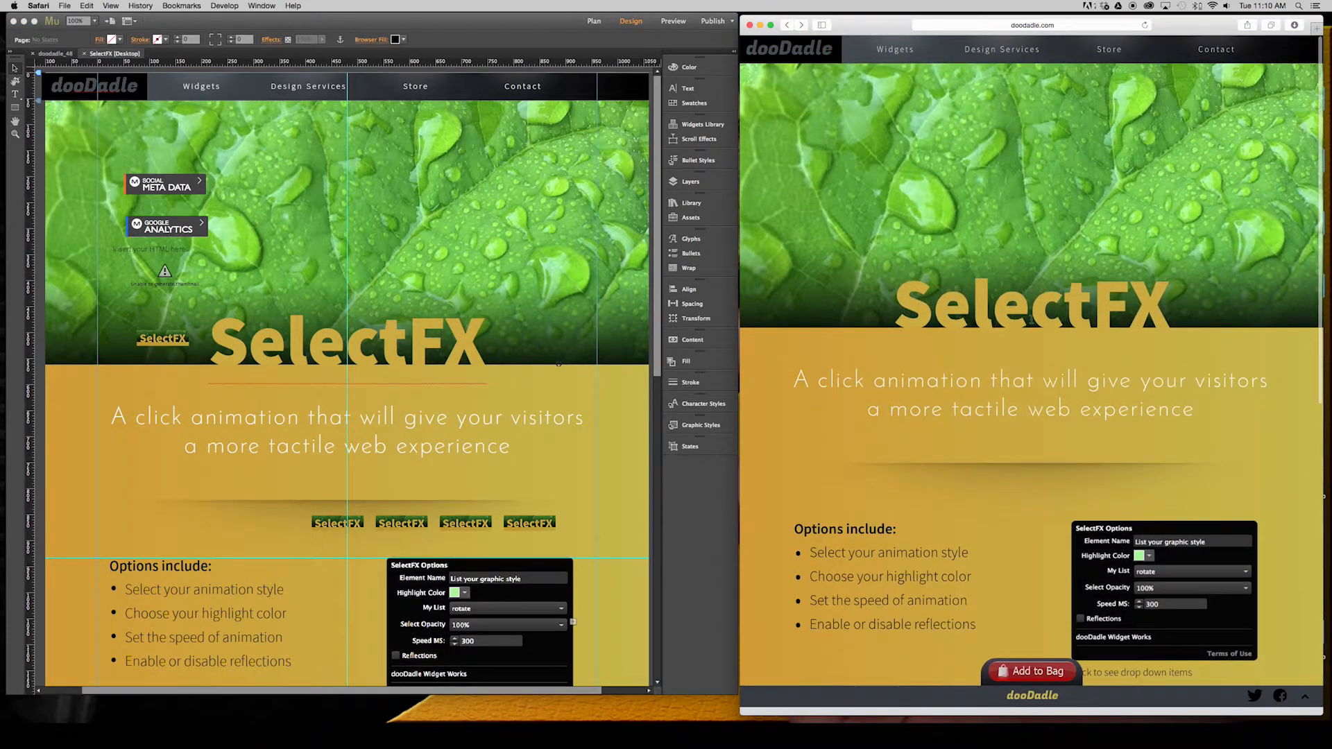
mouse_move(1059, 199)
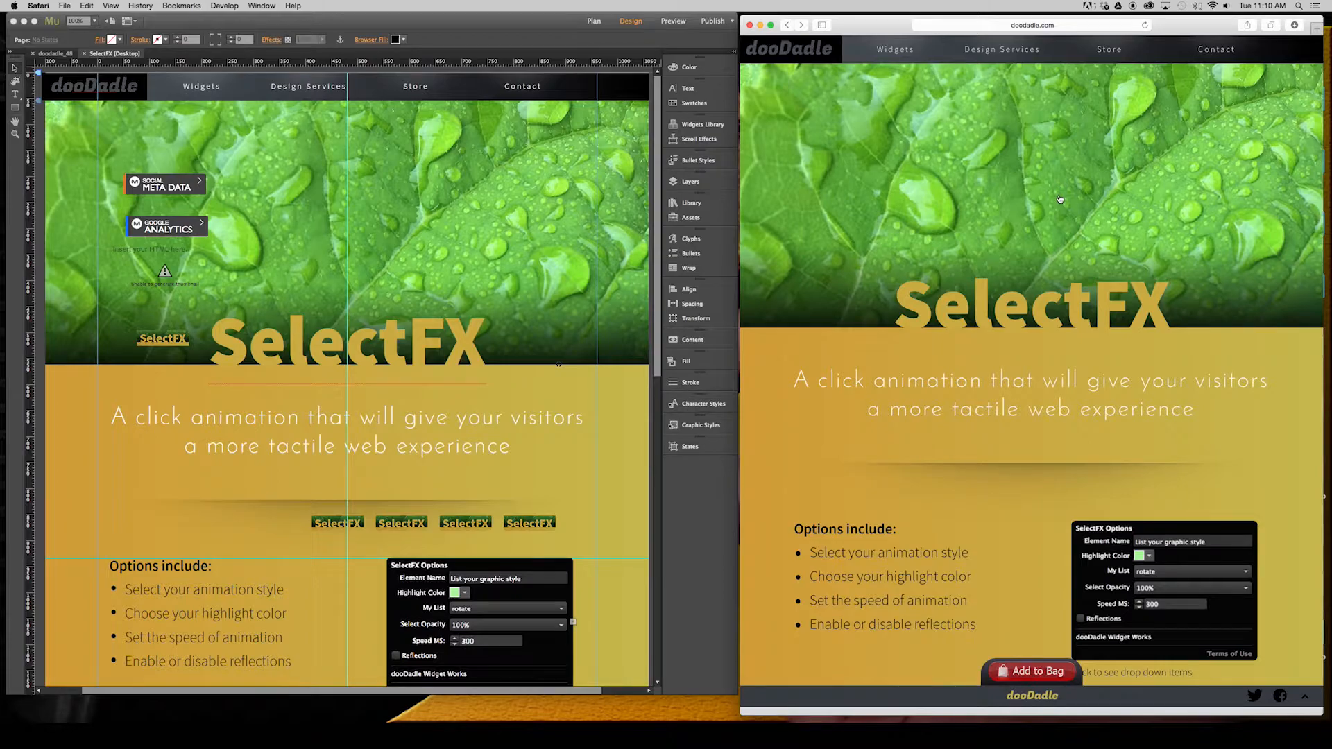
mouse_move(1044, 207)
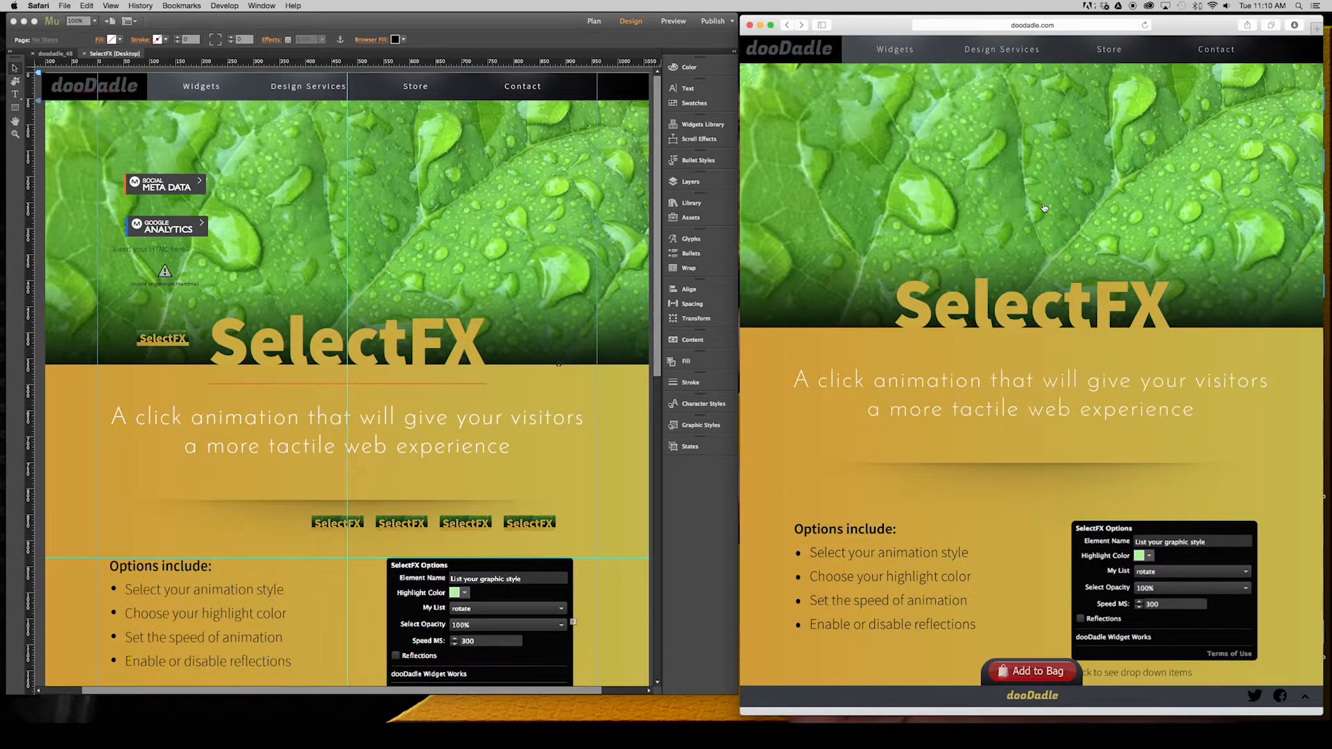
mouse_move(1060, 210)
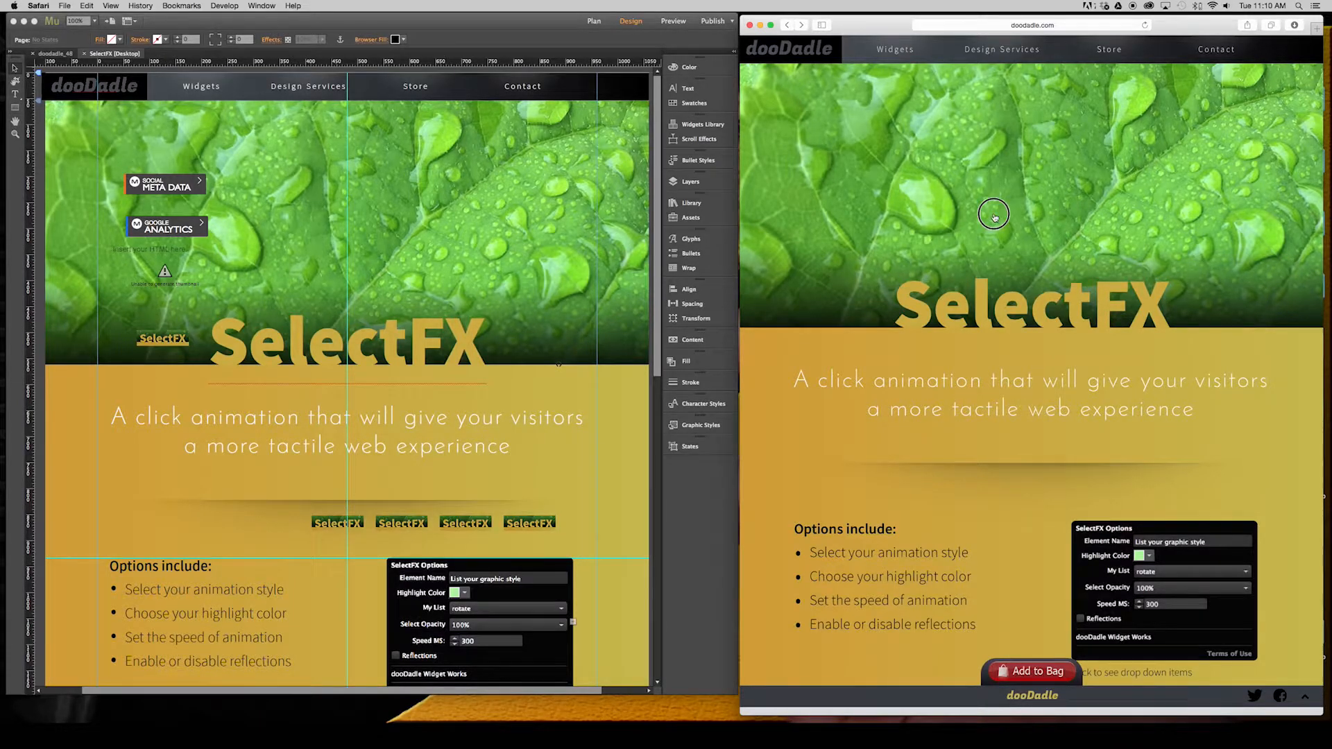
mouse_move(1096, 223)
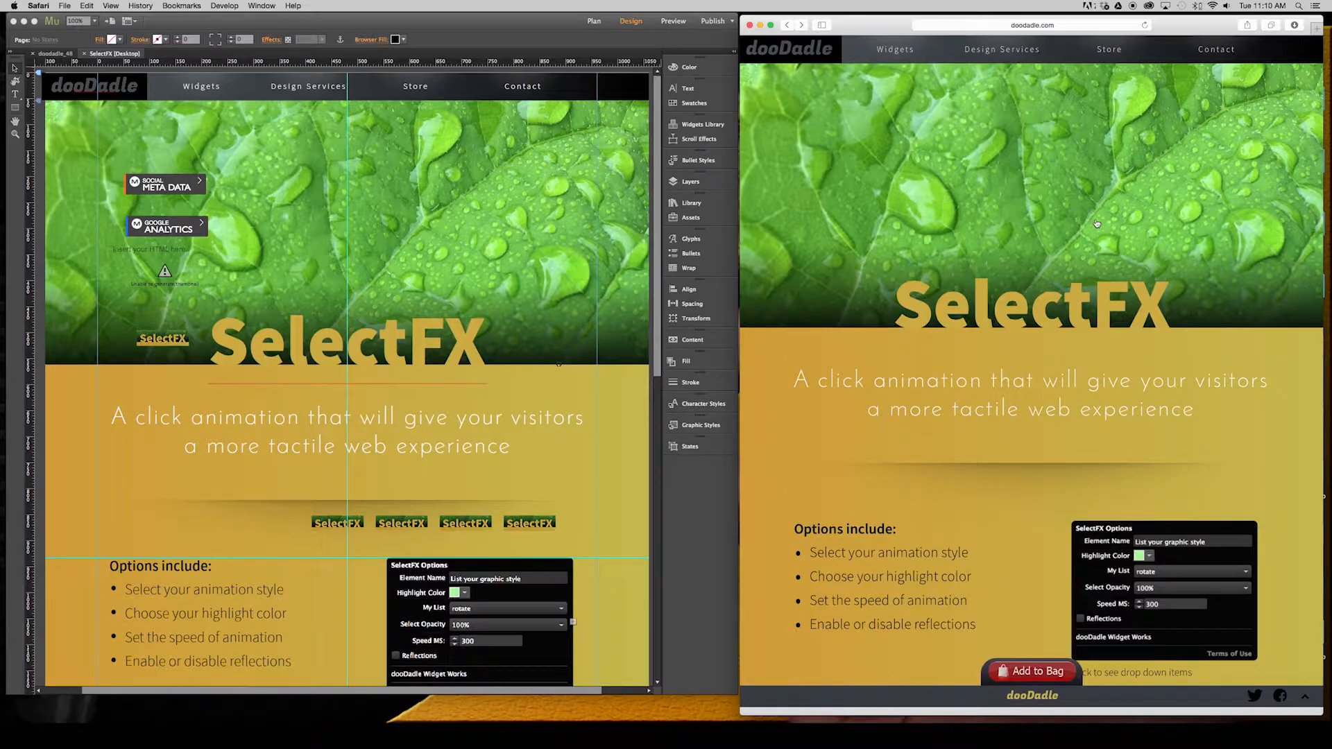
Scroll the live page and trigger ripples on the Reflections and Speed circles.
scroll("up", 3)
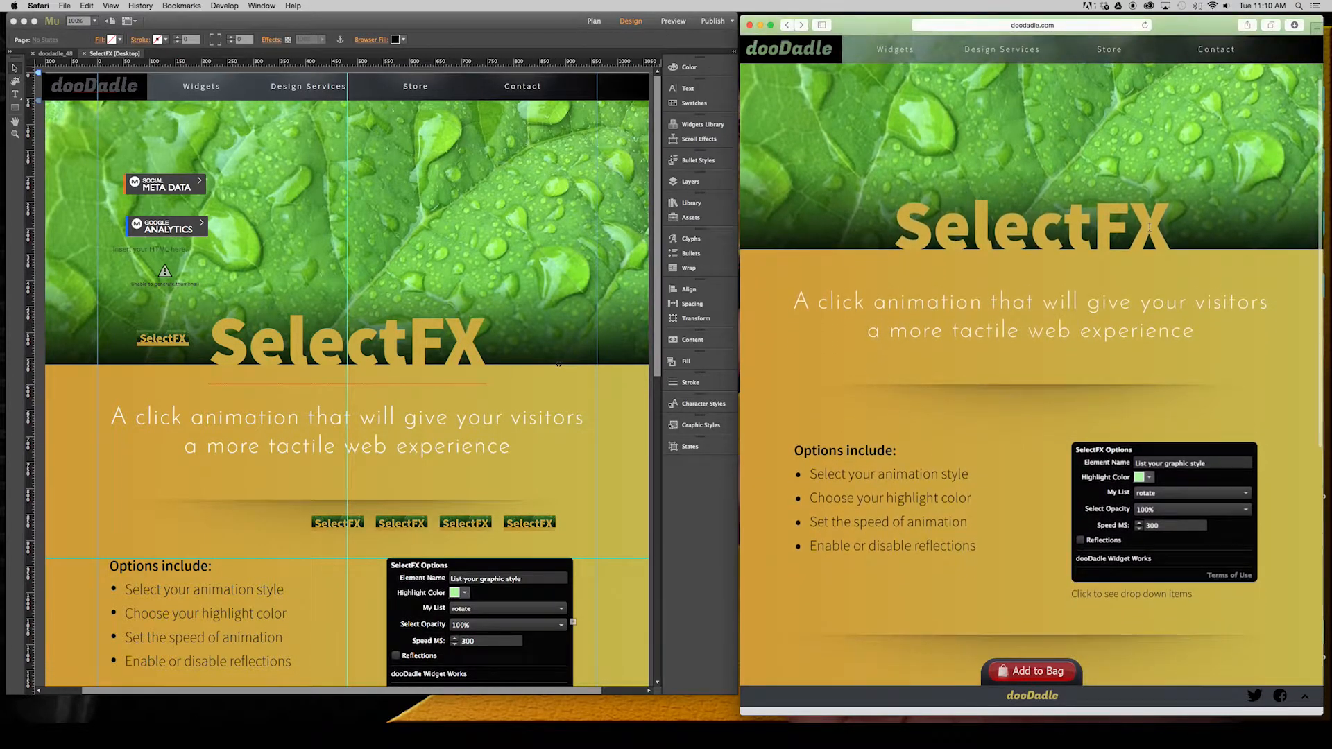
scroll("down", 3)
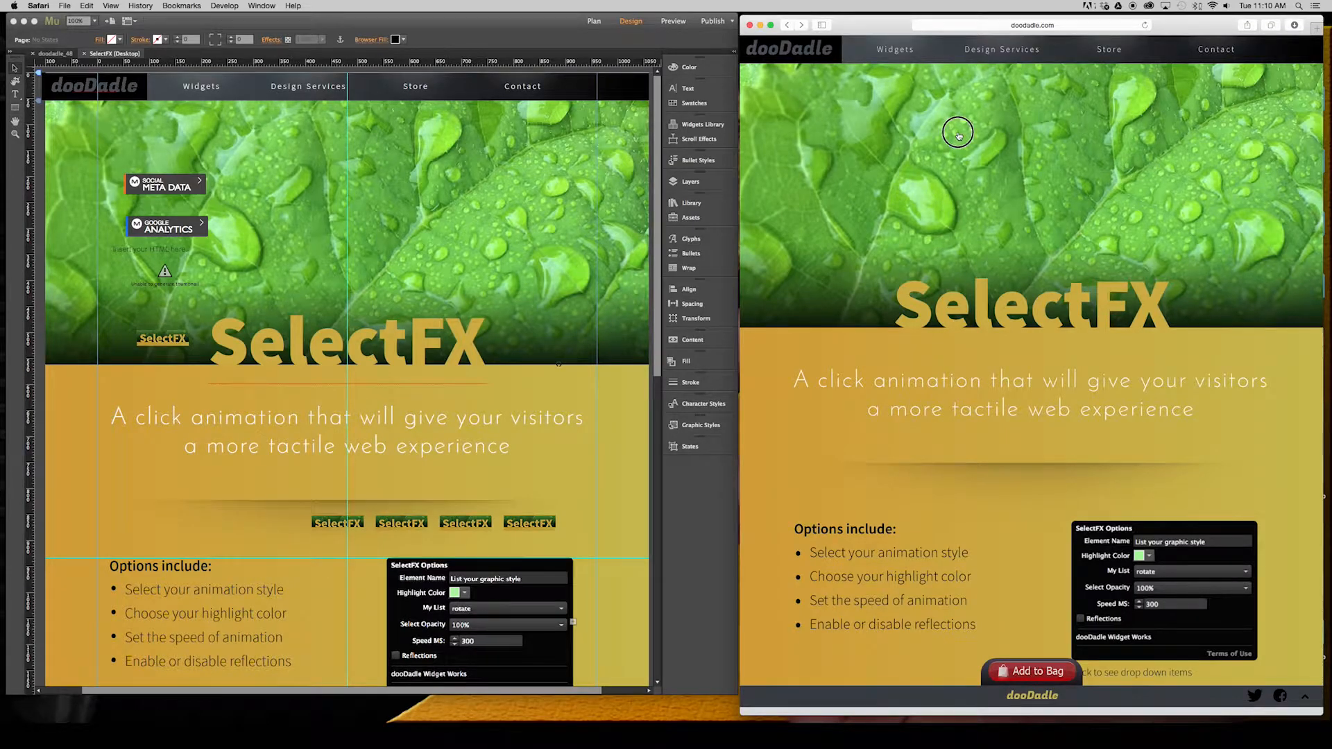
scroll("down", 3)
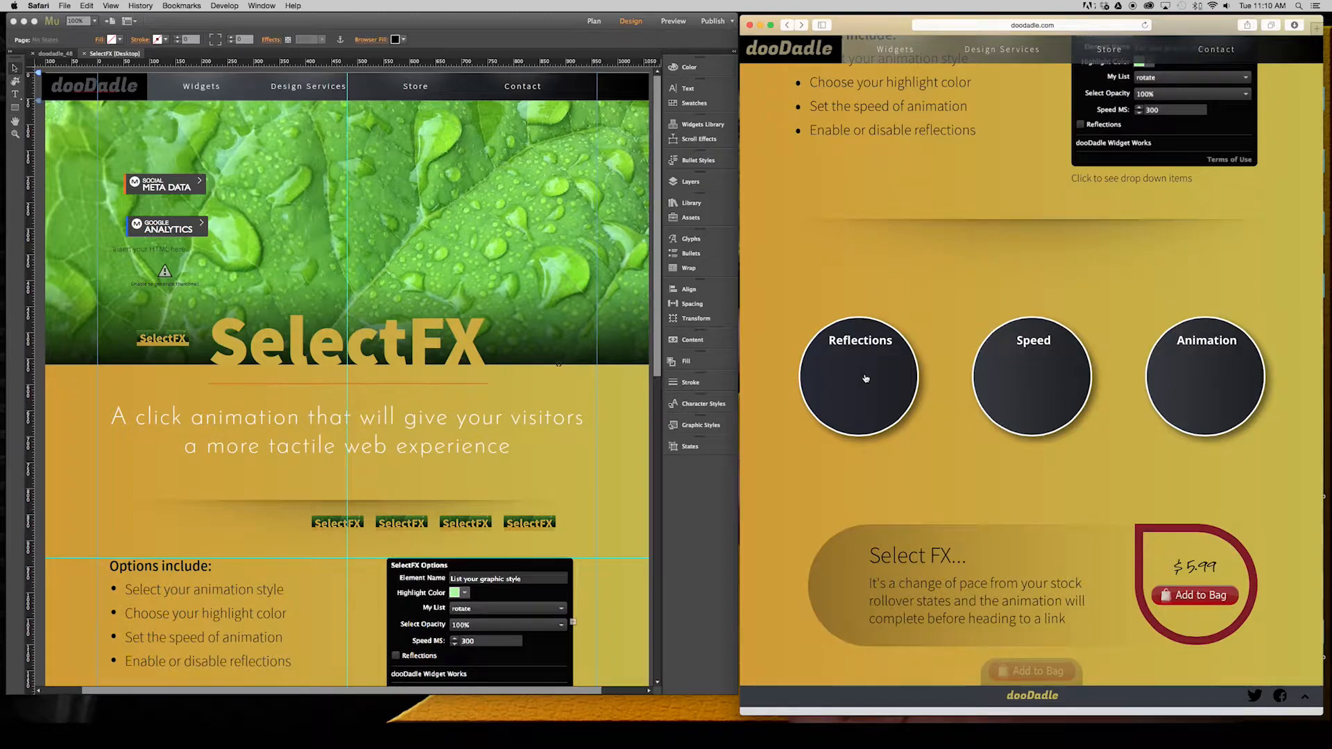
left_click(859, 379)
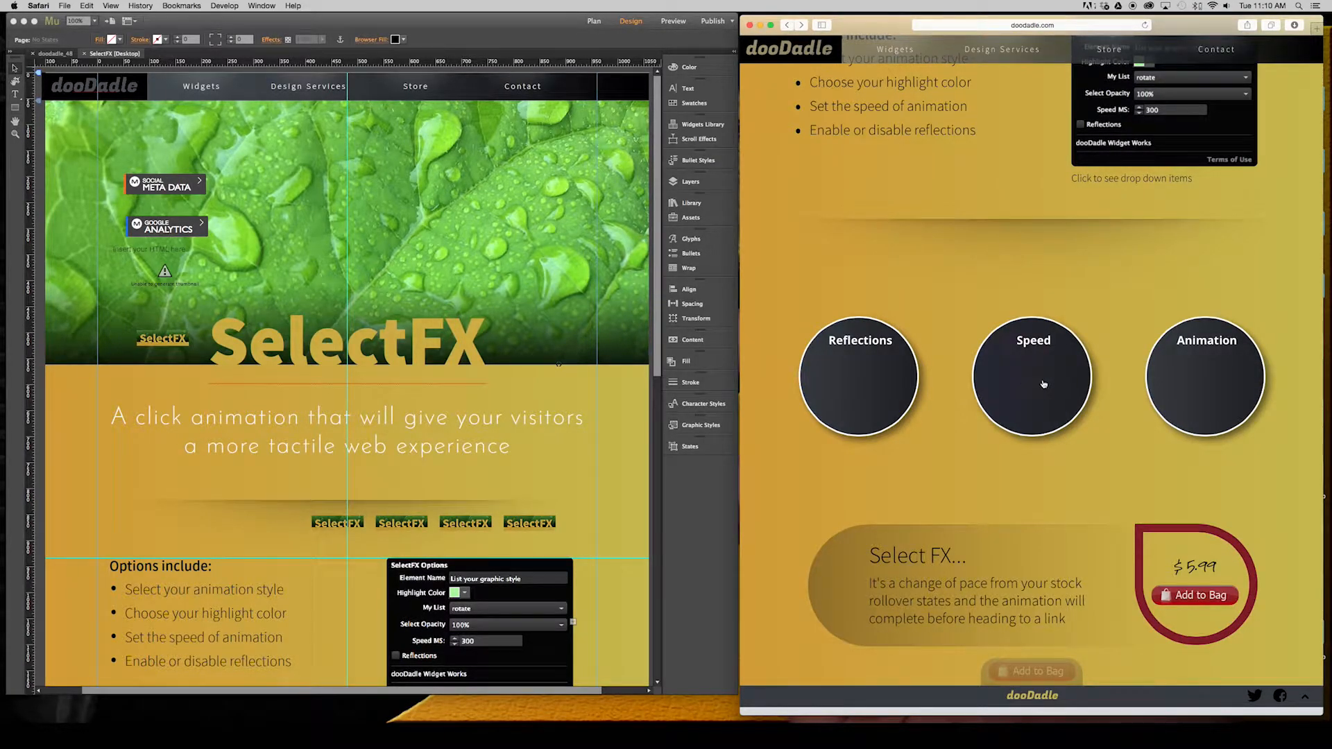
left_click(1026, 386)
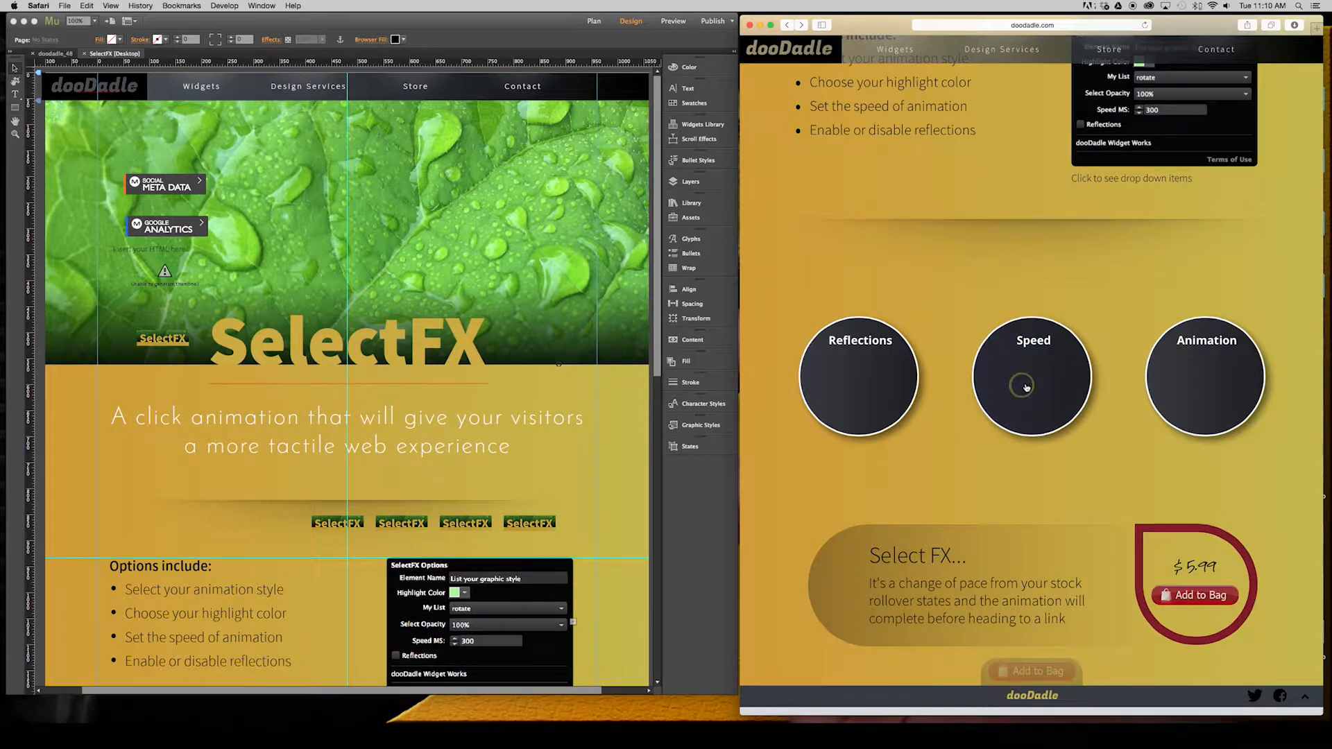
mouse_move(1033, 387)
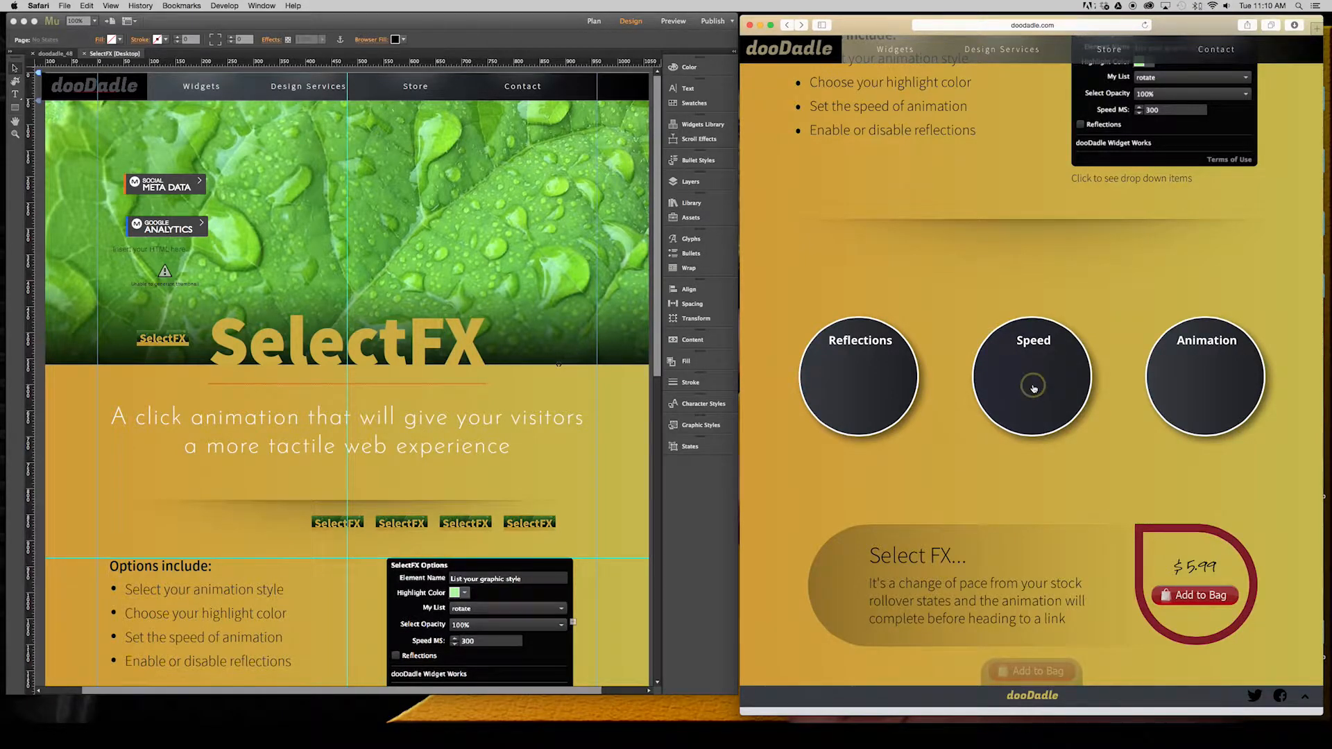
mouse_move(1204, 383)
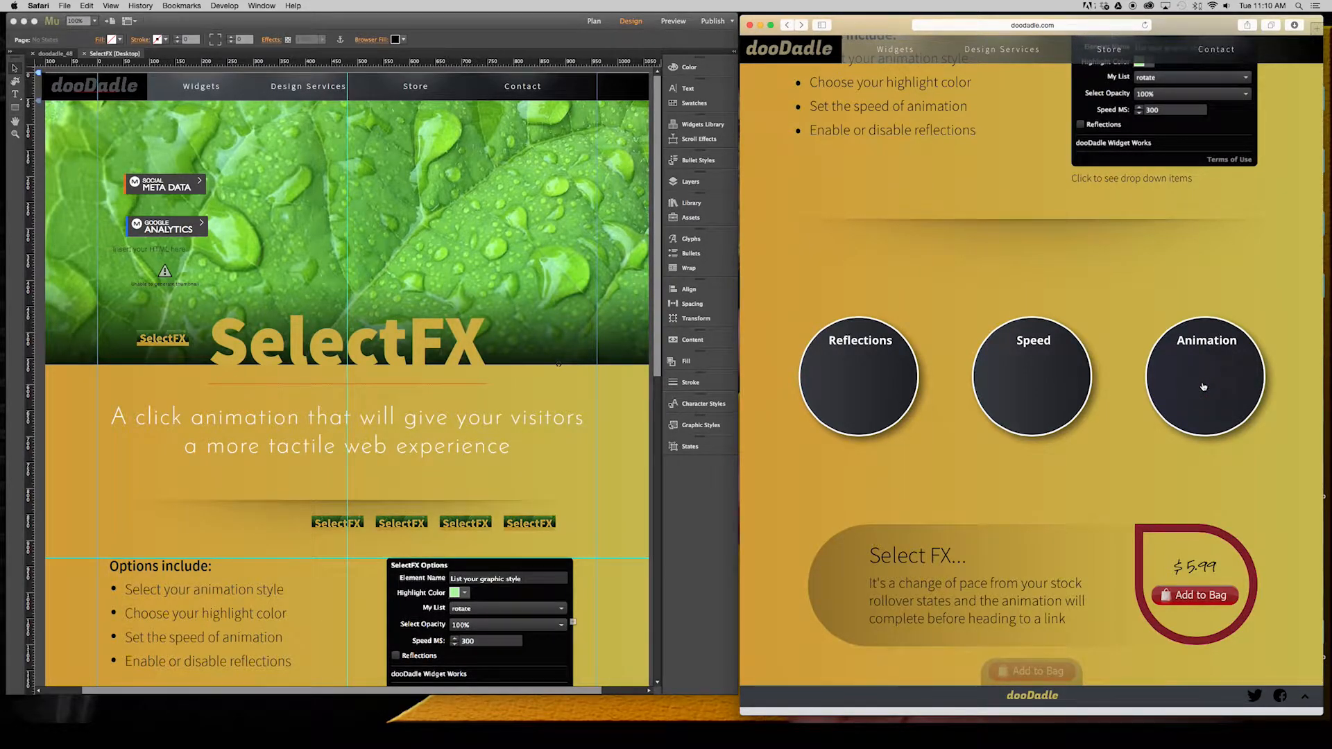
scroll("down", 3)
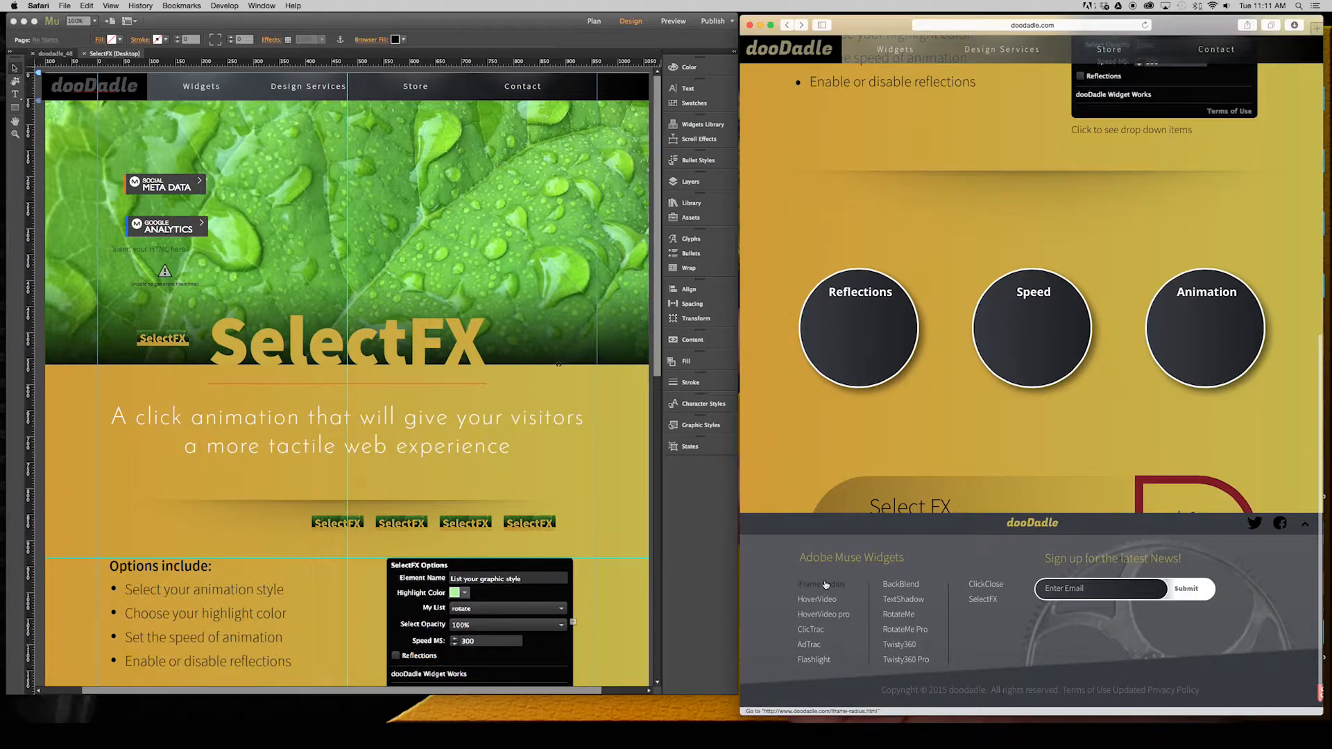
mouse_move(822, 584)
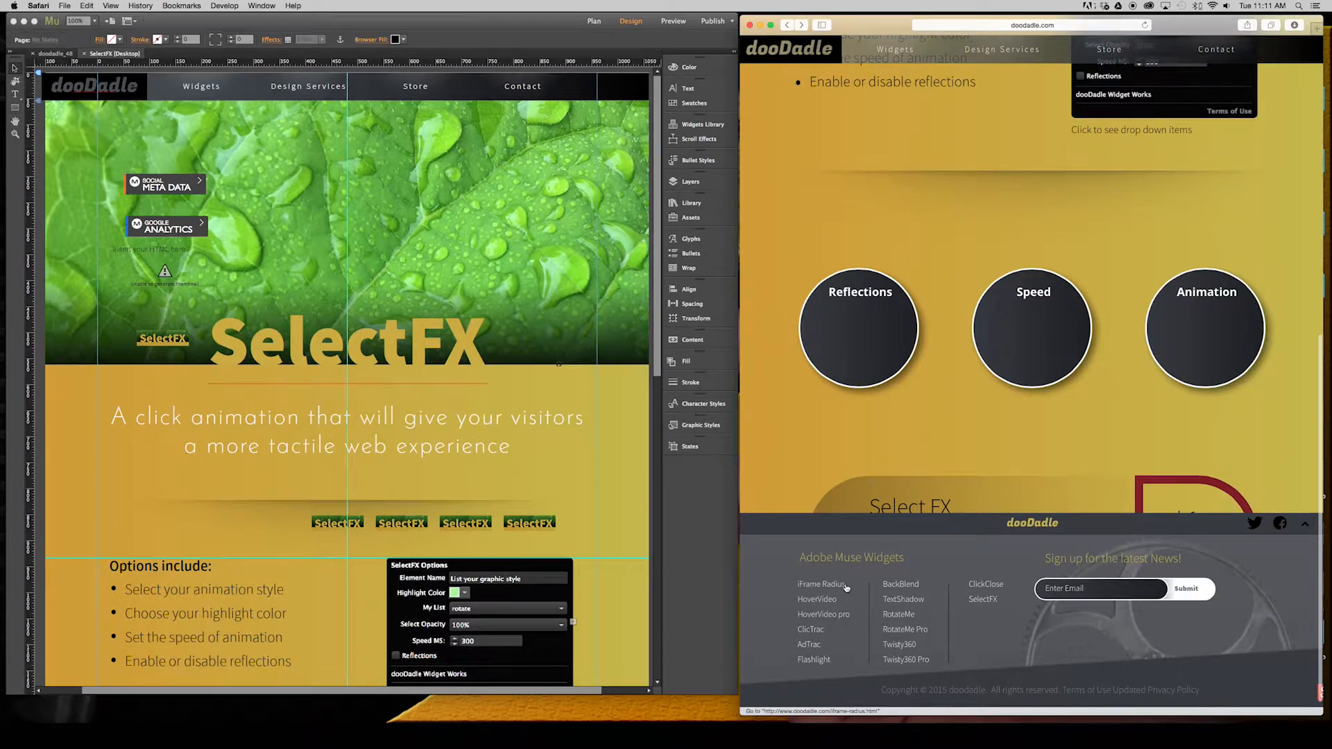
Click in the footer area of the SelectFX page, near the Adobe Muse widget links.
left_click(820, 583)
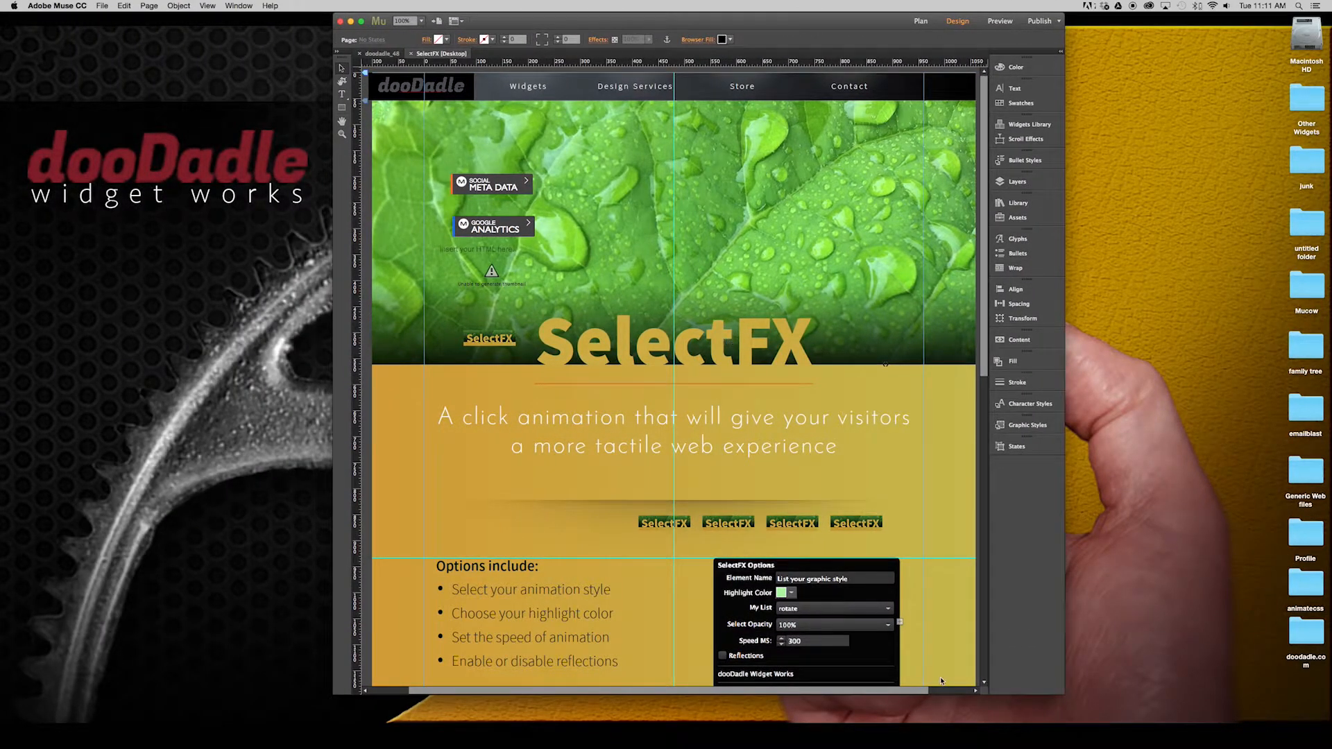
mouse_move(731, 399)
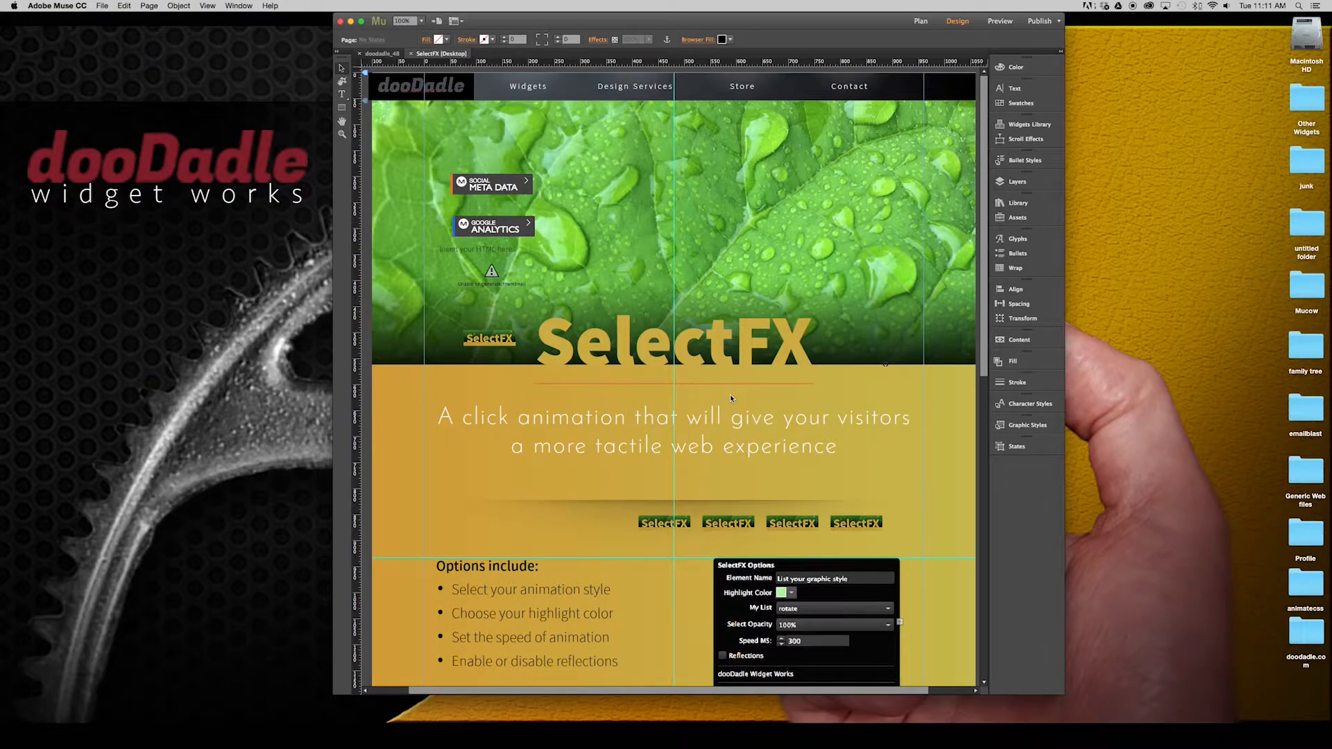
mouse_move(764, 446)
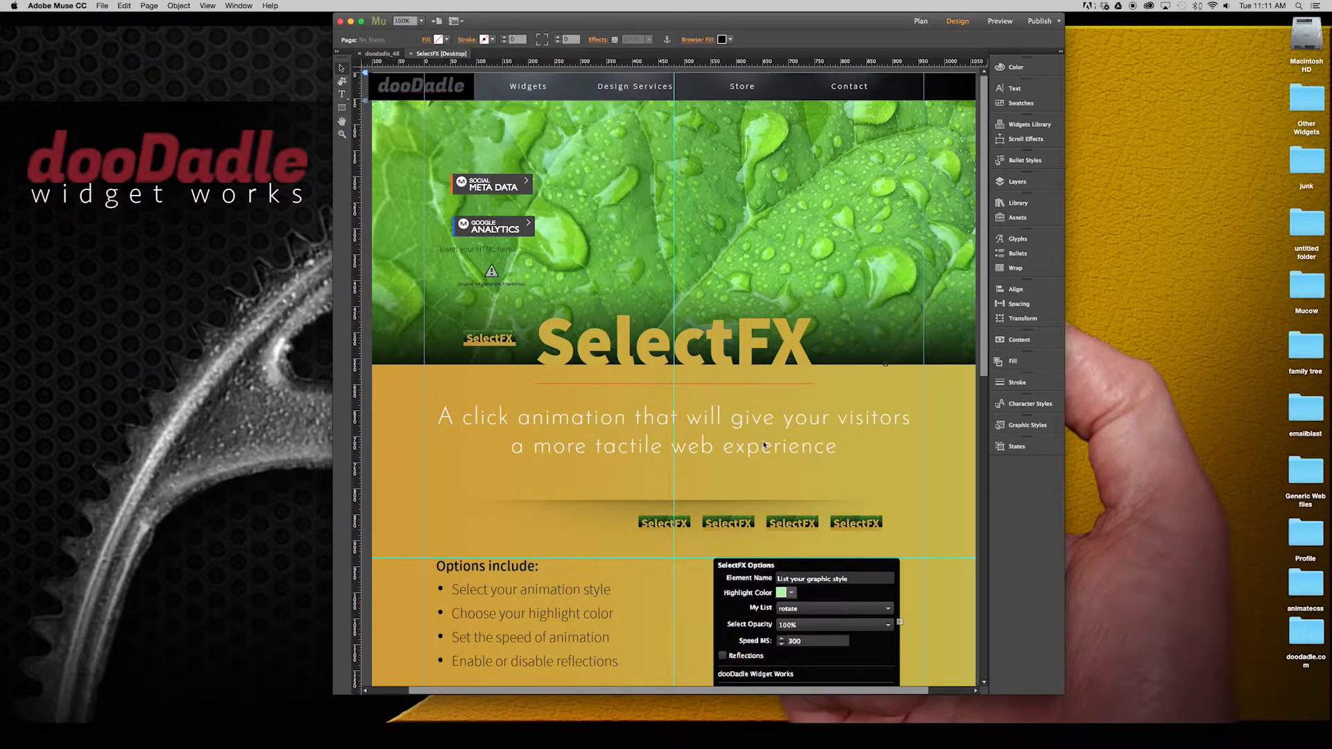
Scroll the Muse page design down so the options list and SelectFX Options panel sit higher.
scroll("down", 3)
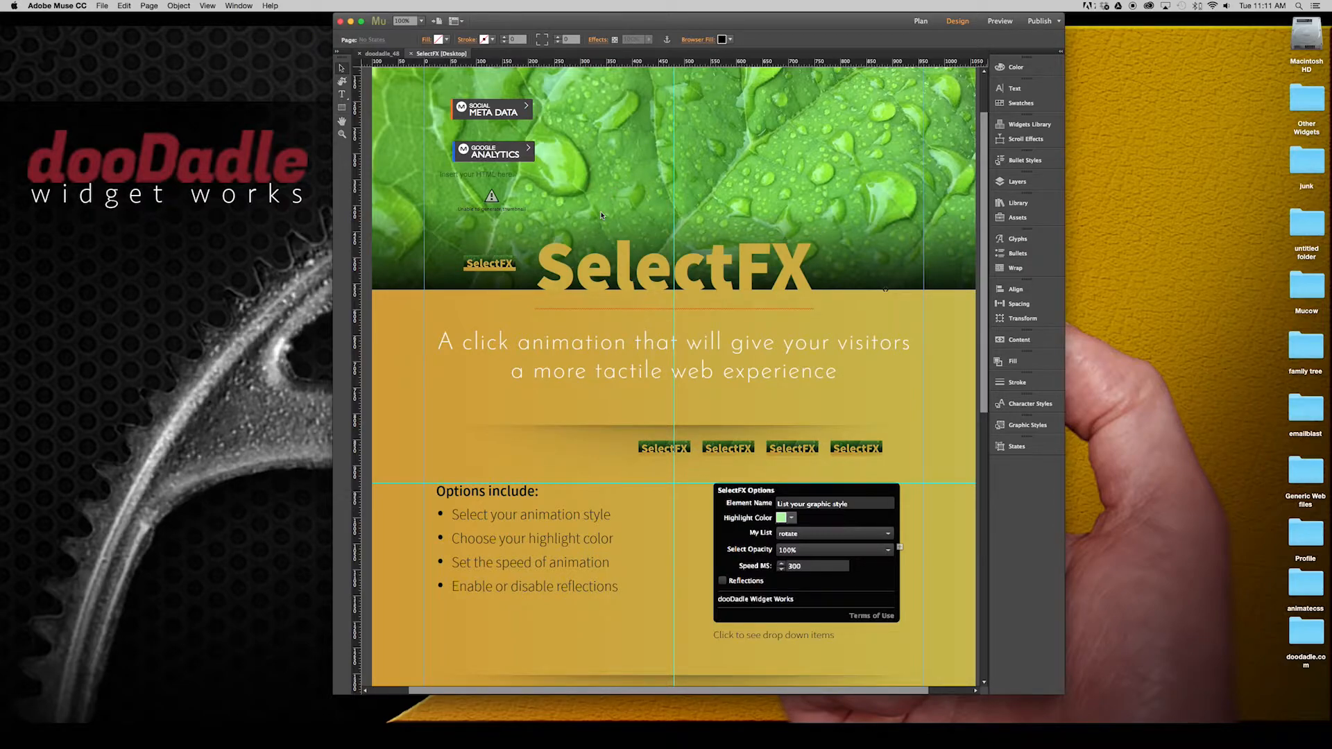
mouse_move(804, 213)
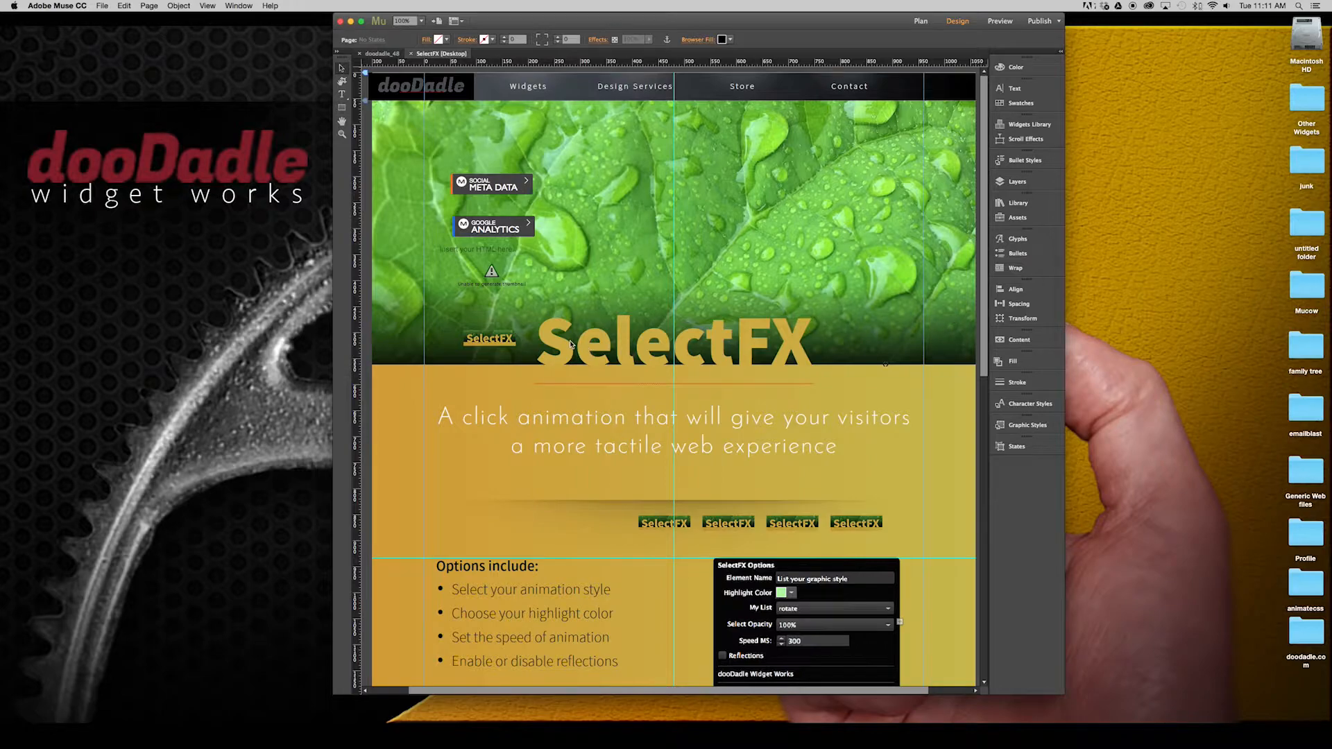
Select the leaf banner, inspect its graphic style and fill, then select the SelectFX button.
left_click(786, 261)
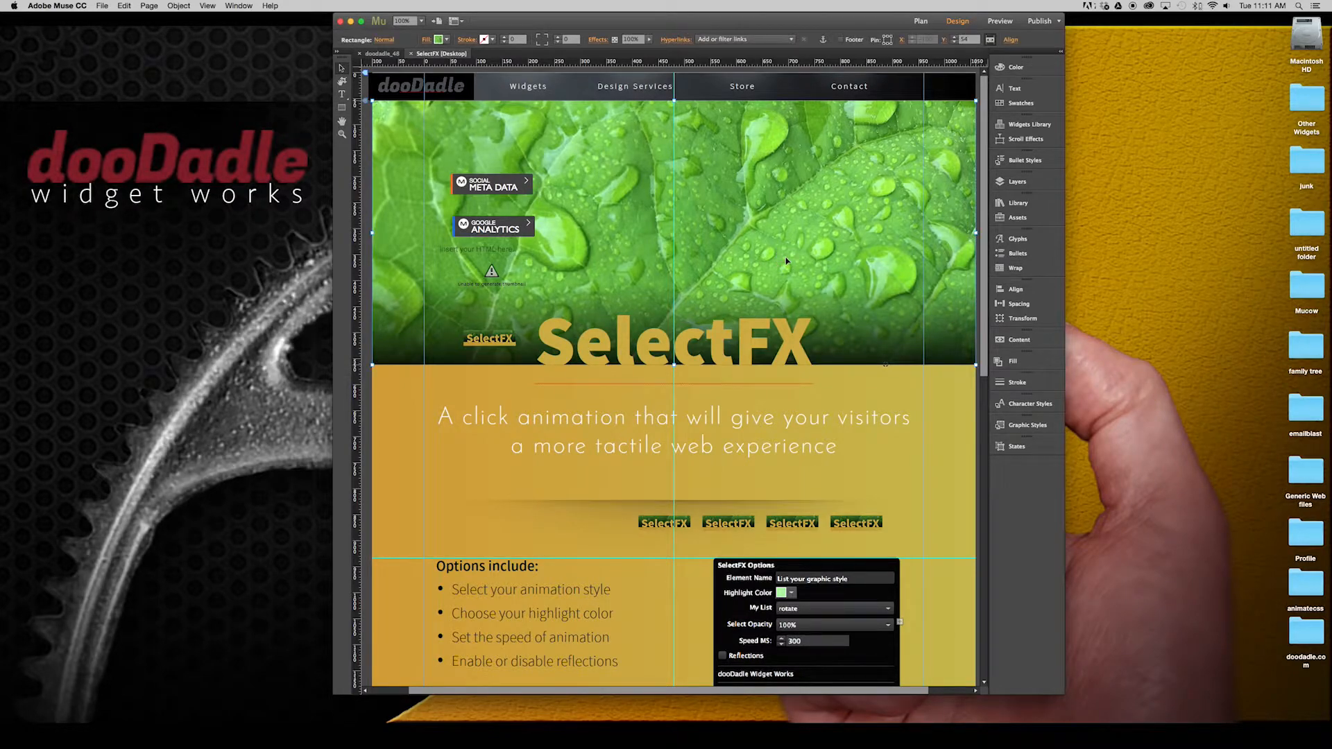
mouse_move(1026, 403)
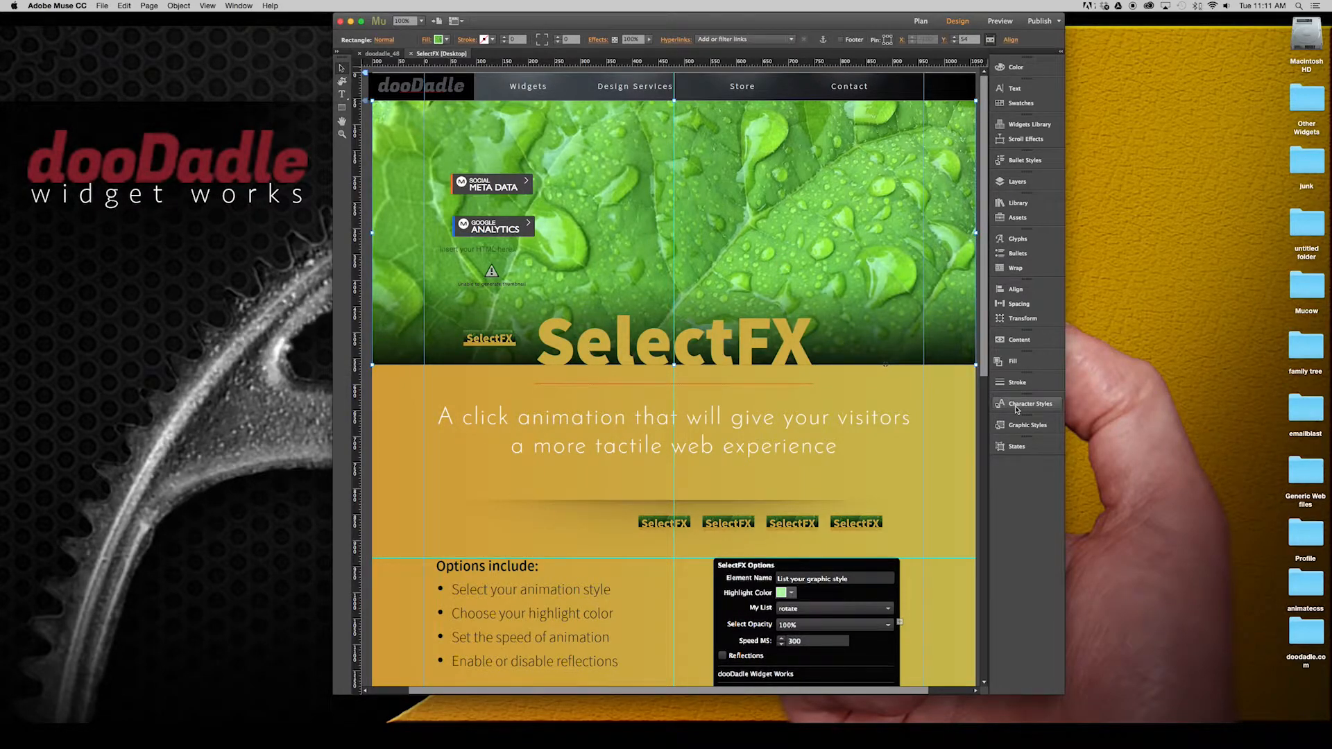
left_click(1026, 424)
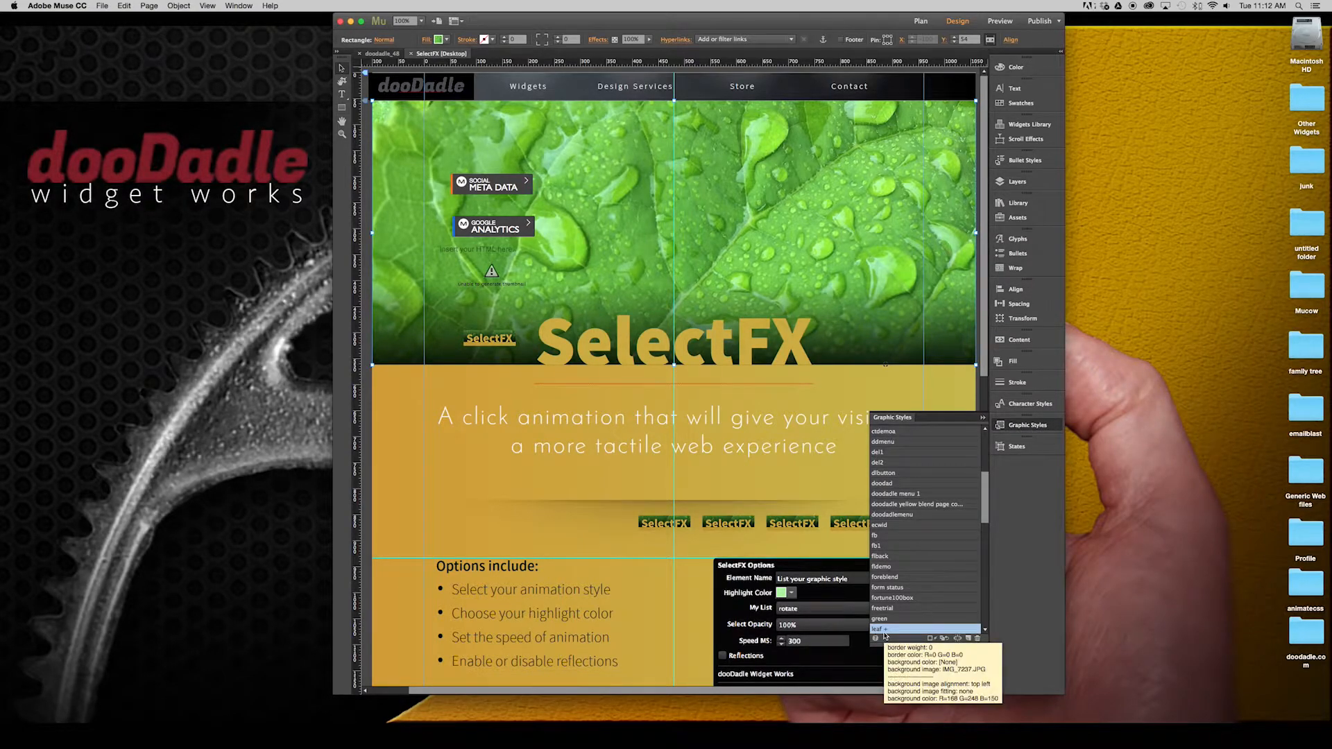
mouse_move(696, 188)
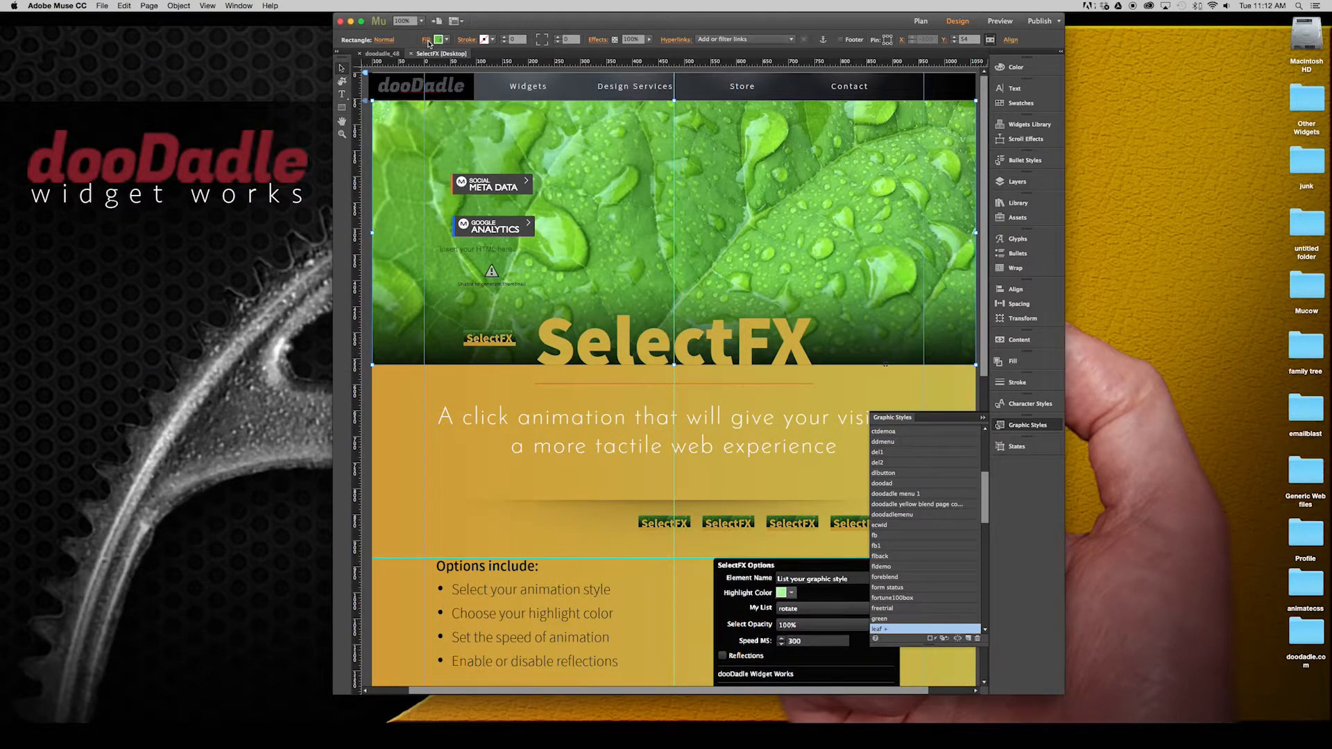
left_click(427, 39)
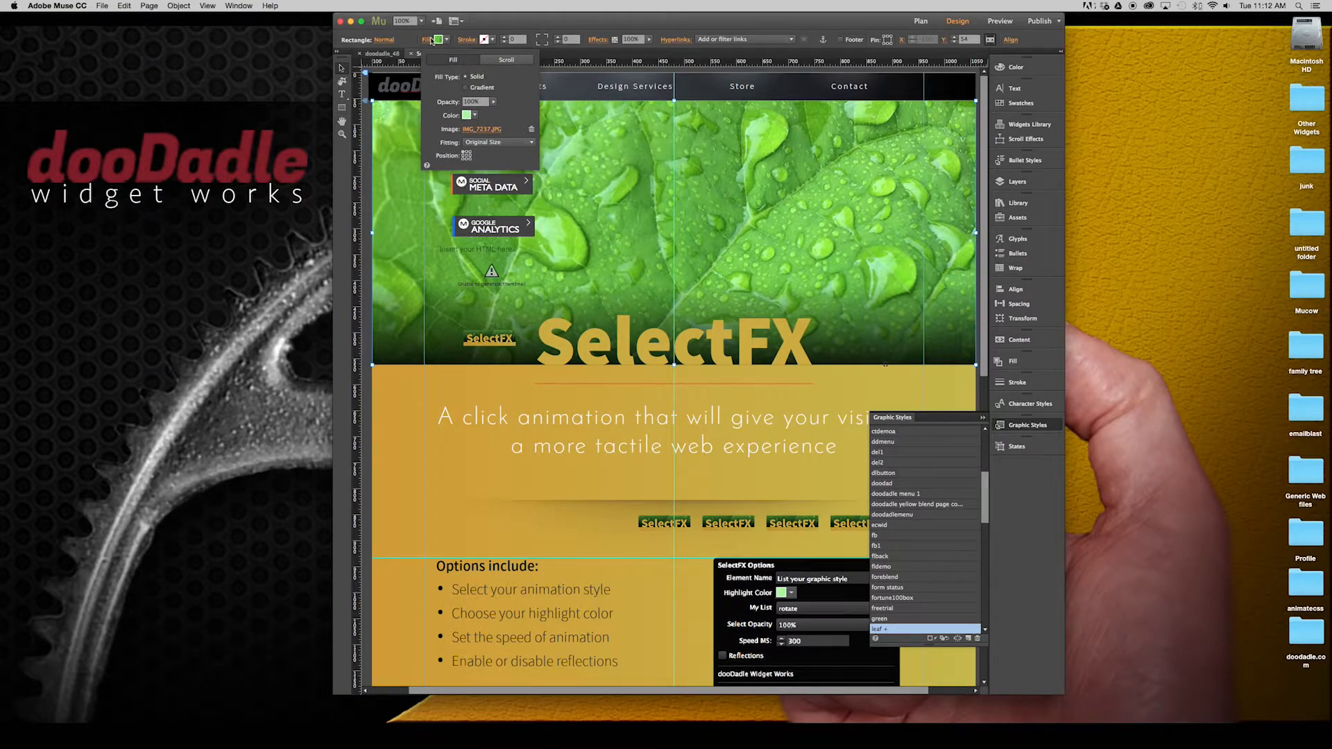
left_click(571, 275)
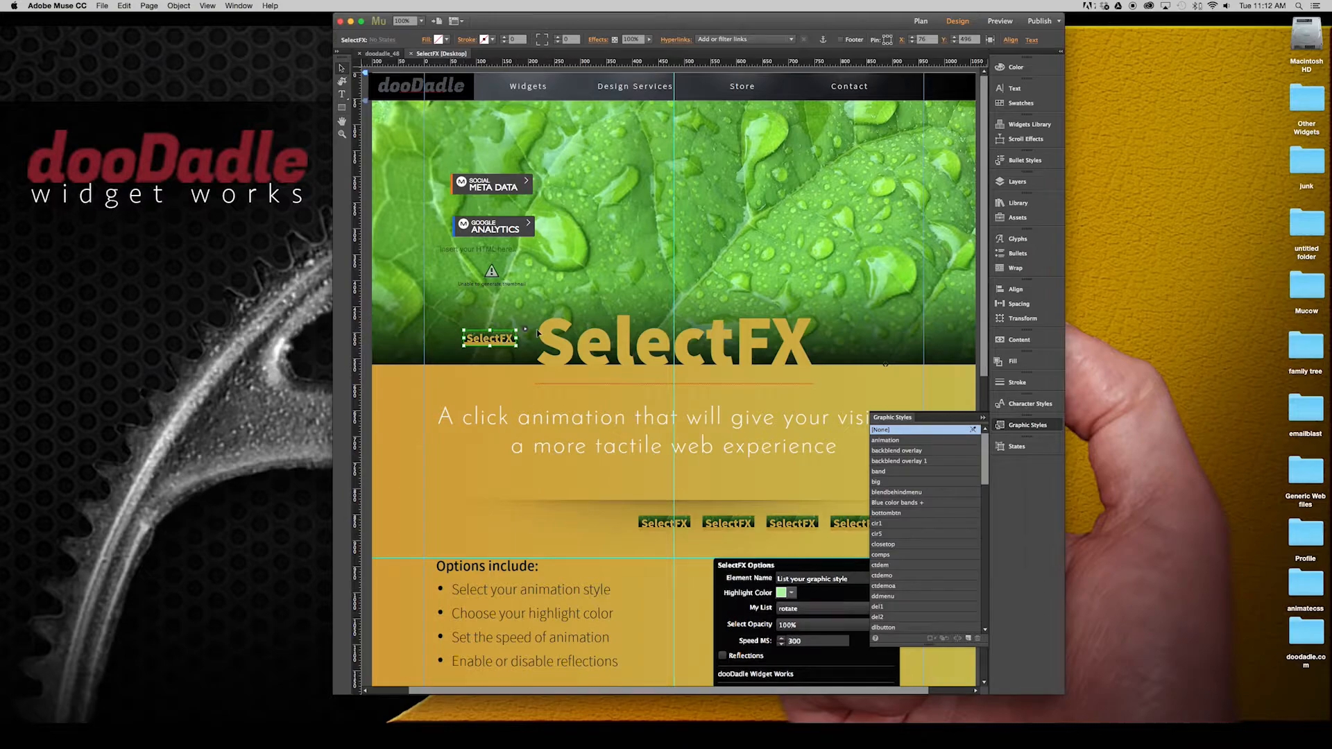
left_click(492, 337)
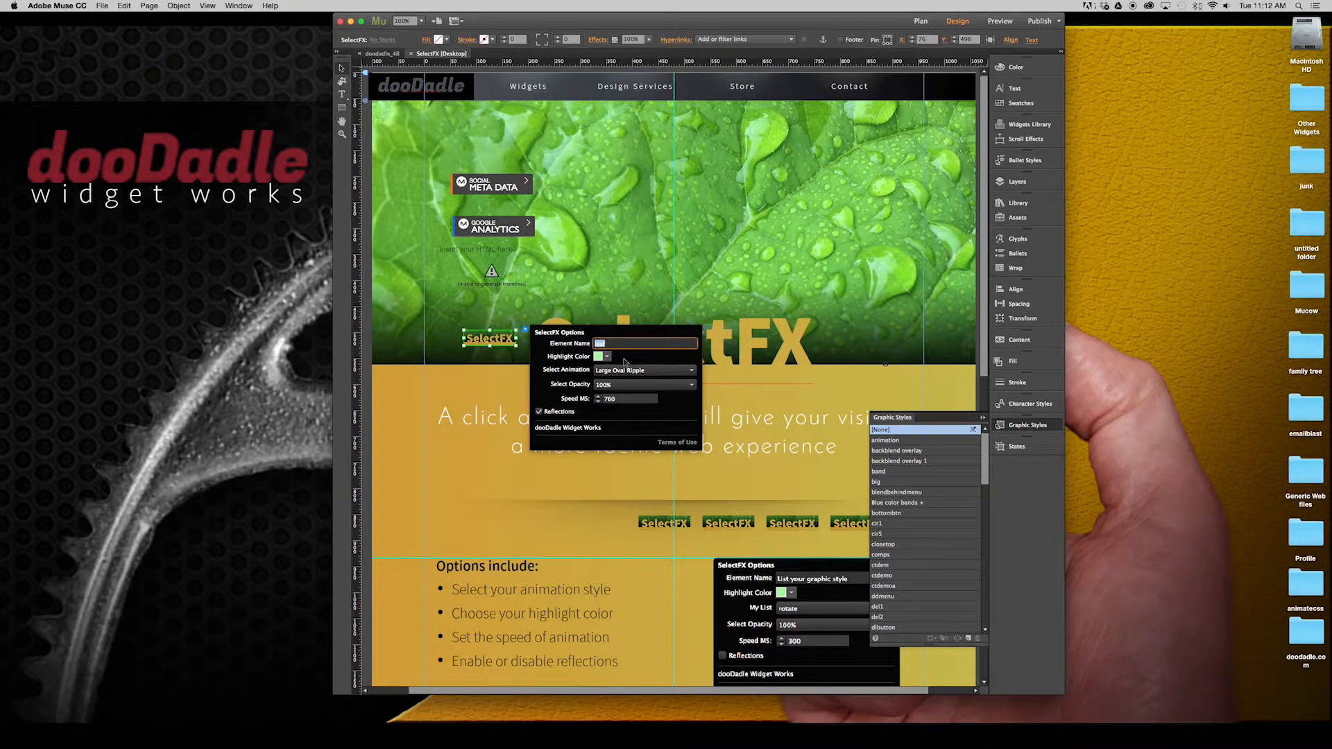
left_click(603, 356)
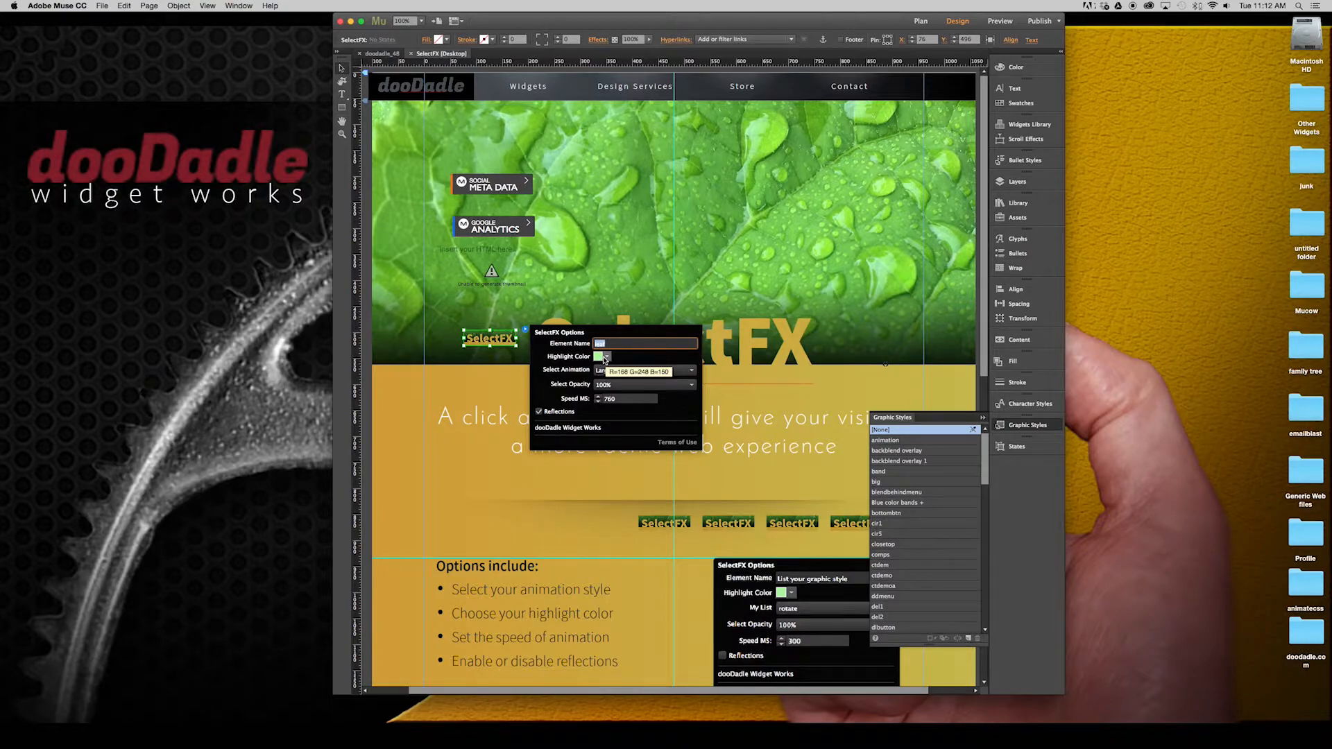
left_click(690, 370)
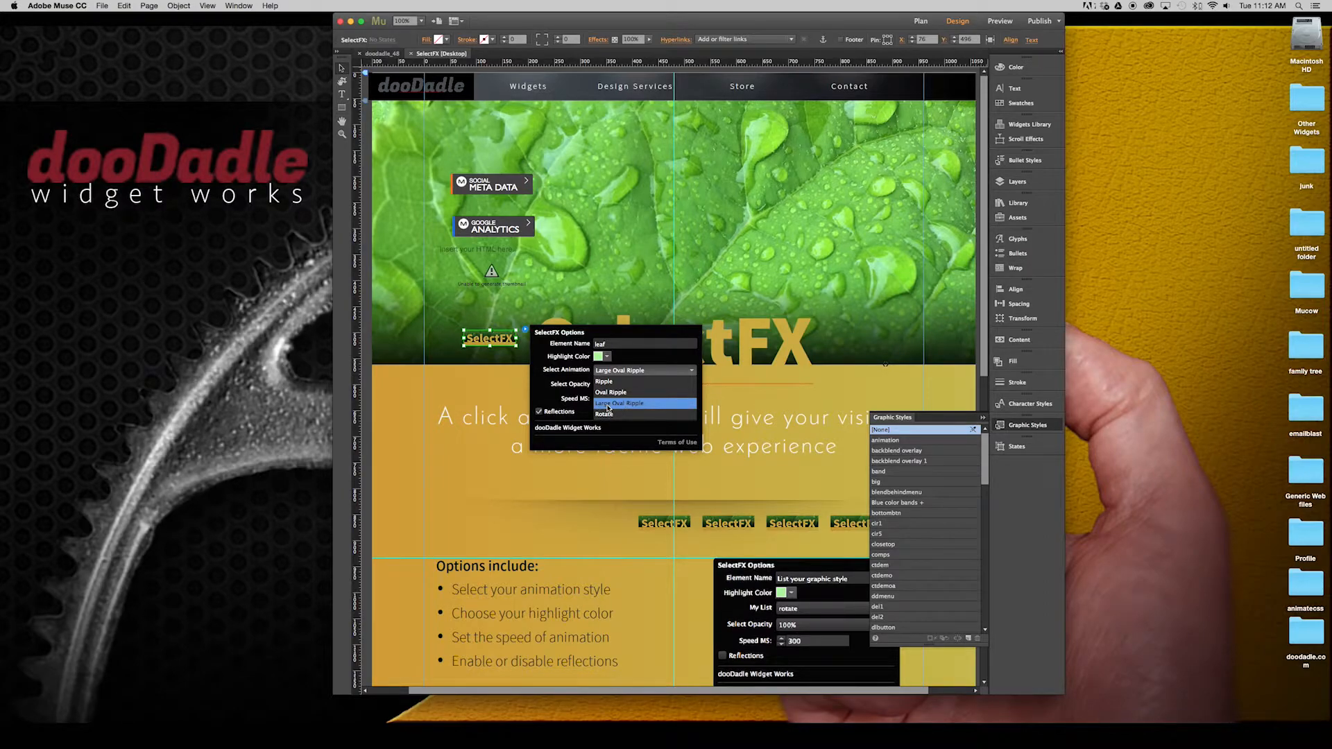
left_click(618, 402)
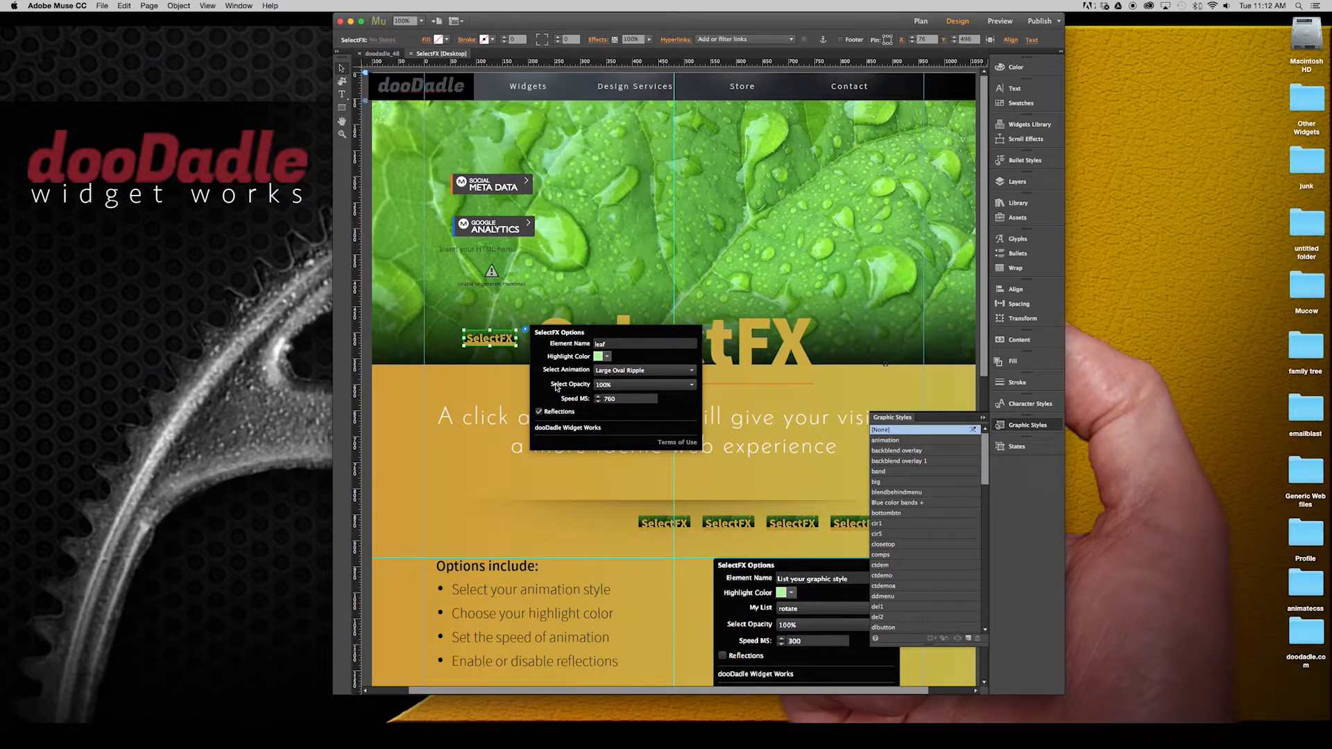
left_click(644, 384)
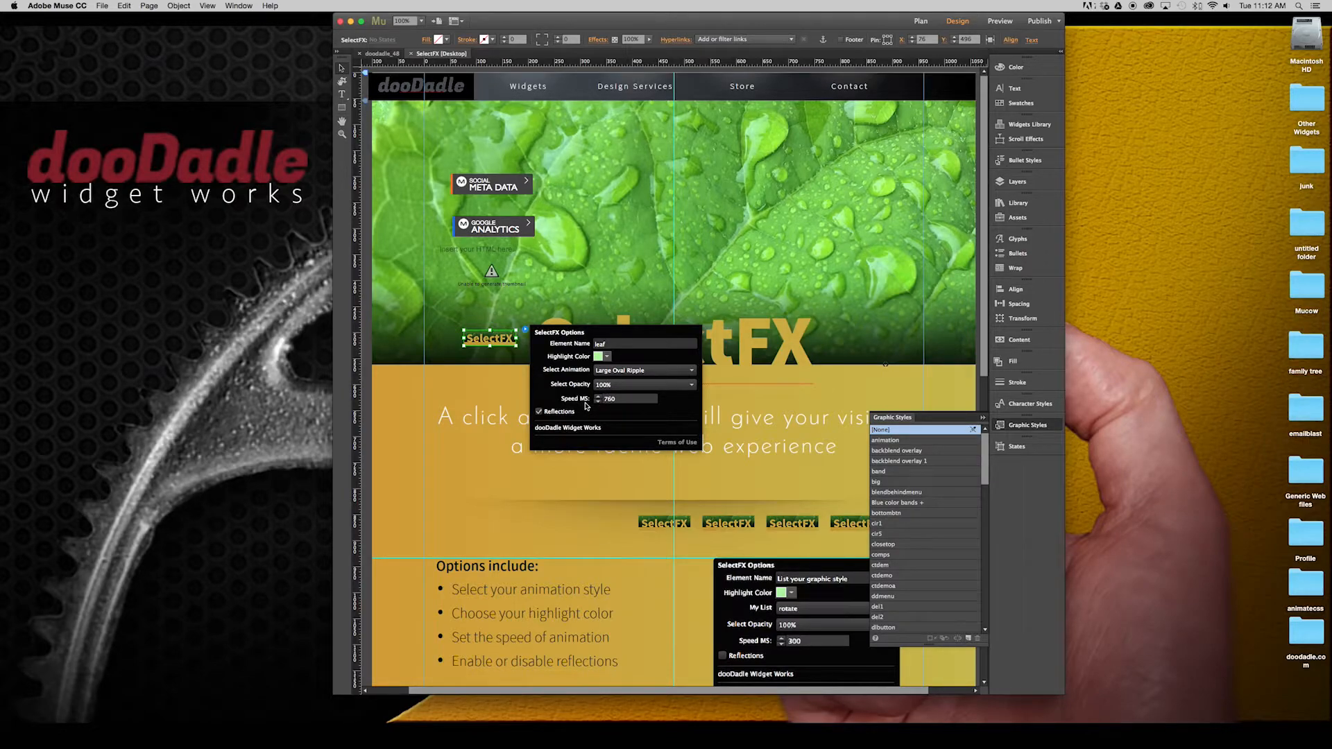
triple_click(627, 398)
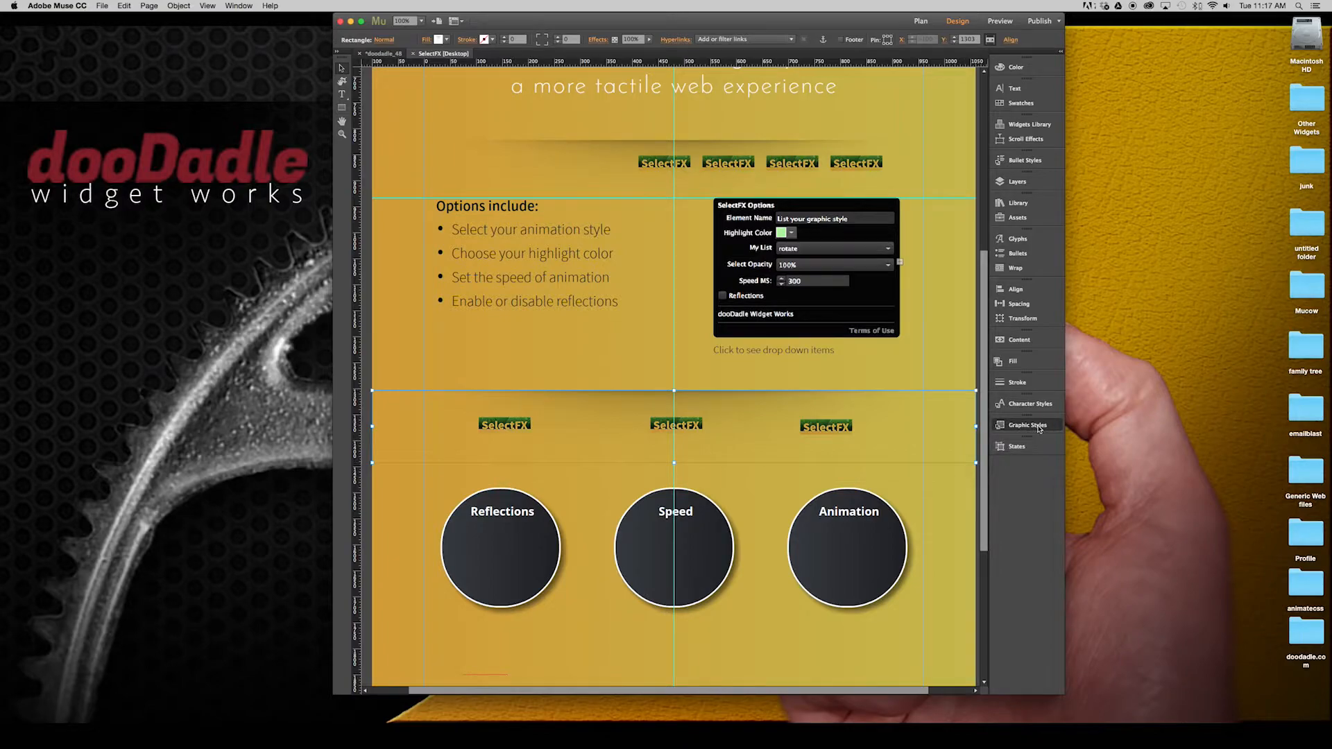
left_click(1026, 424)
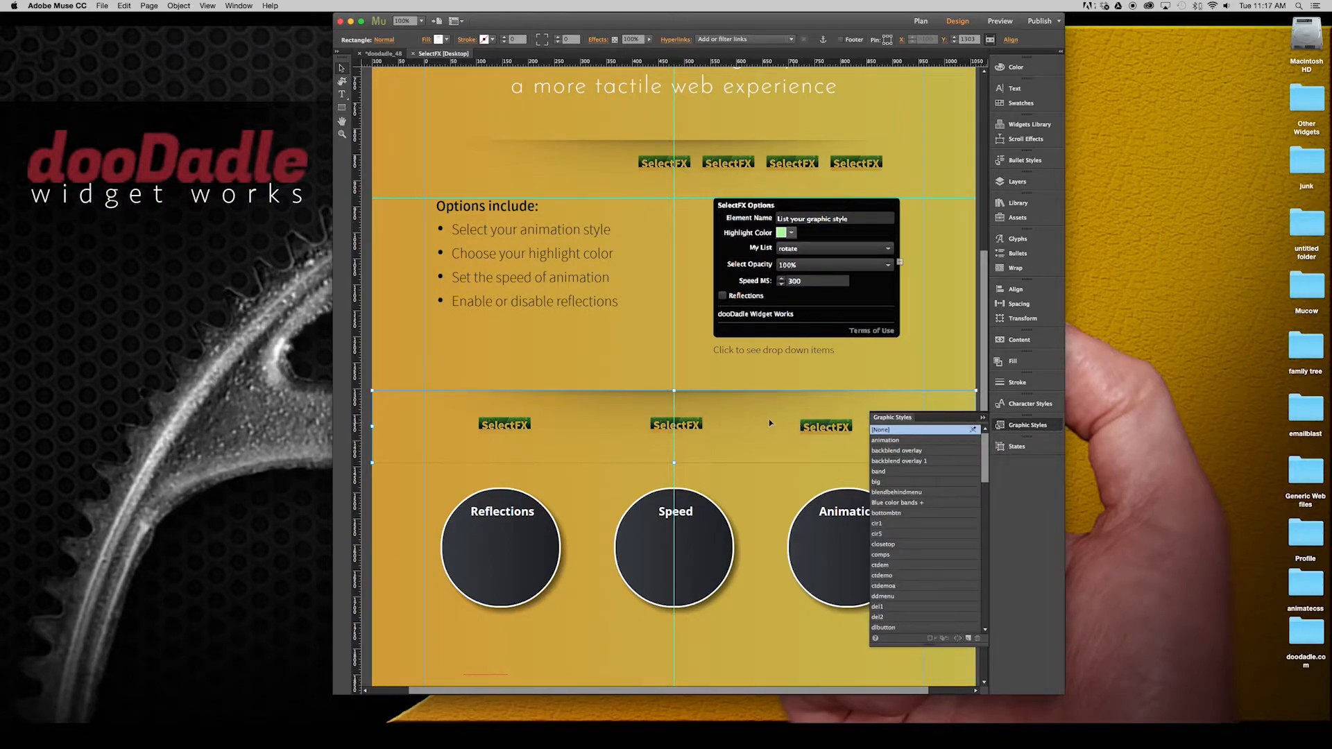
mouse_move(731, 410)
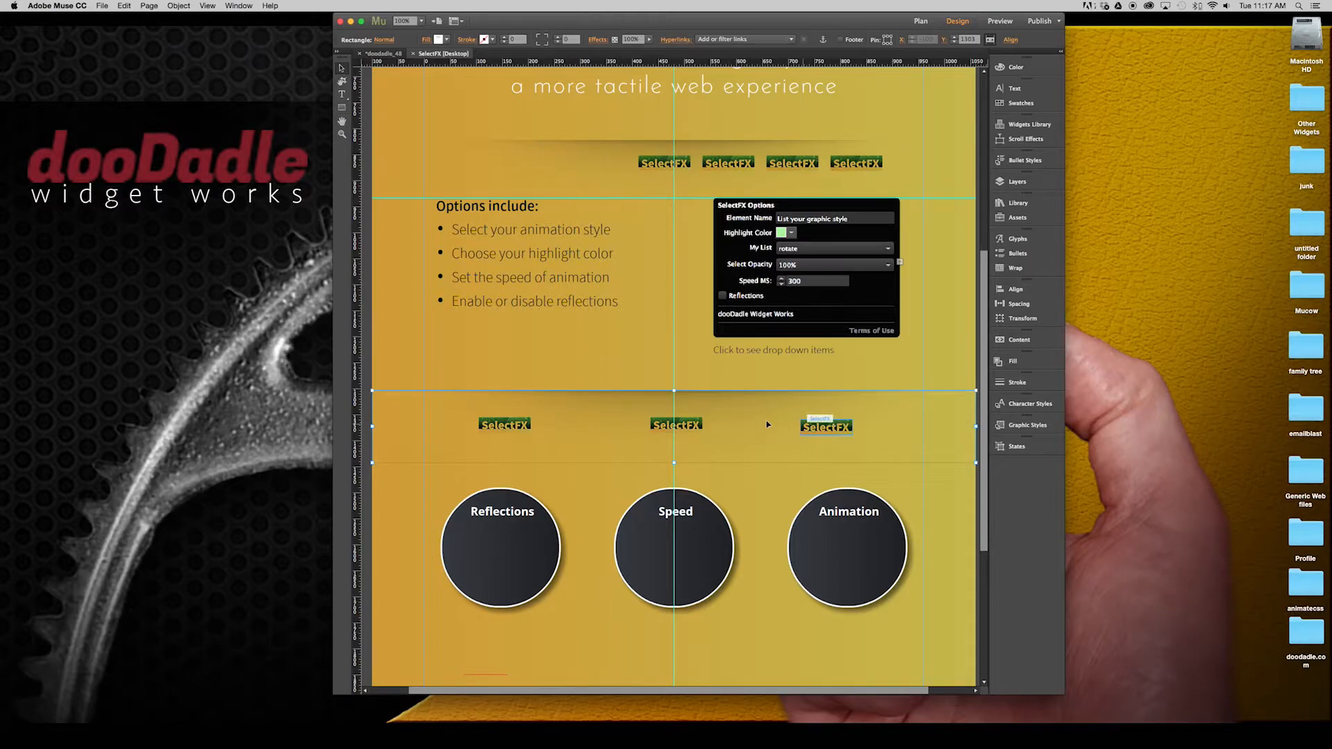
left_click(504, 424)
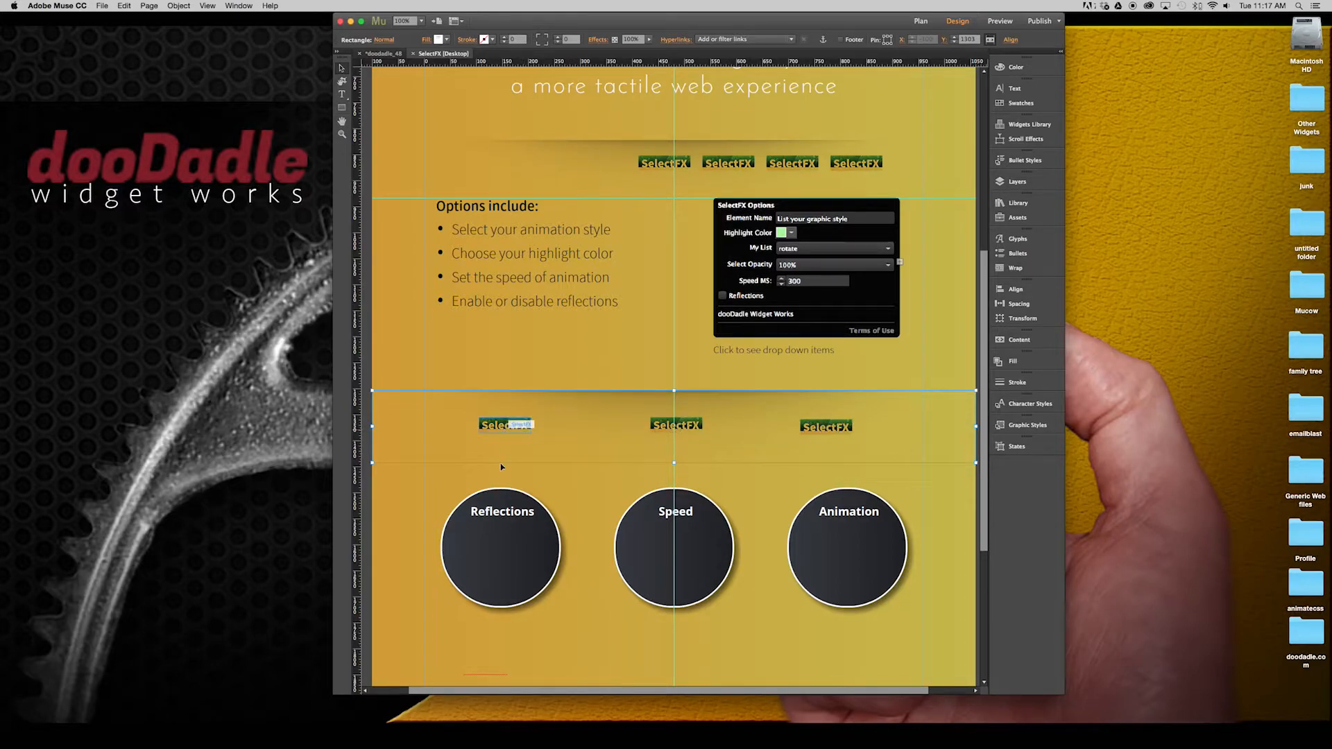
left_click(674, 544)
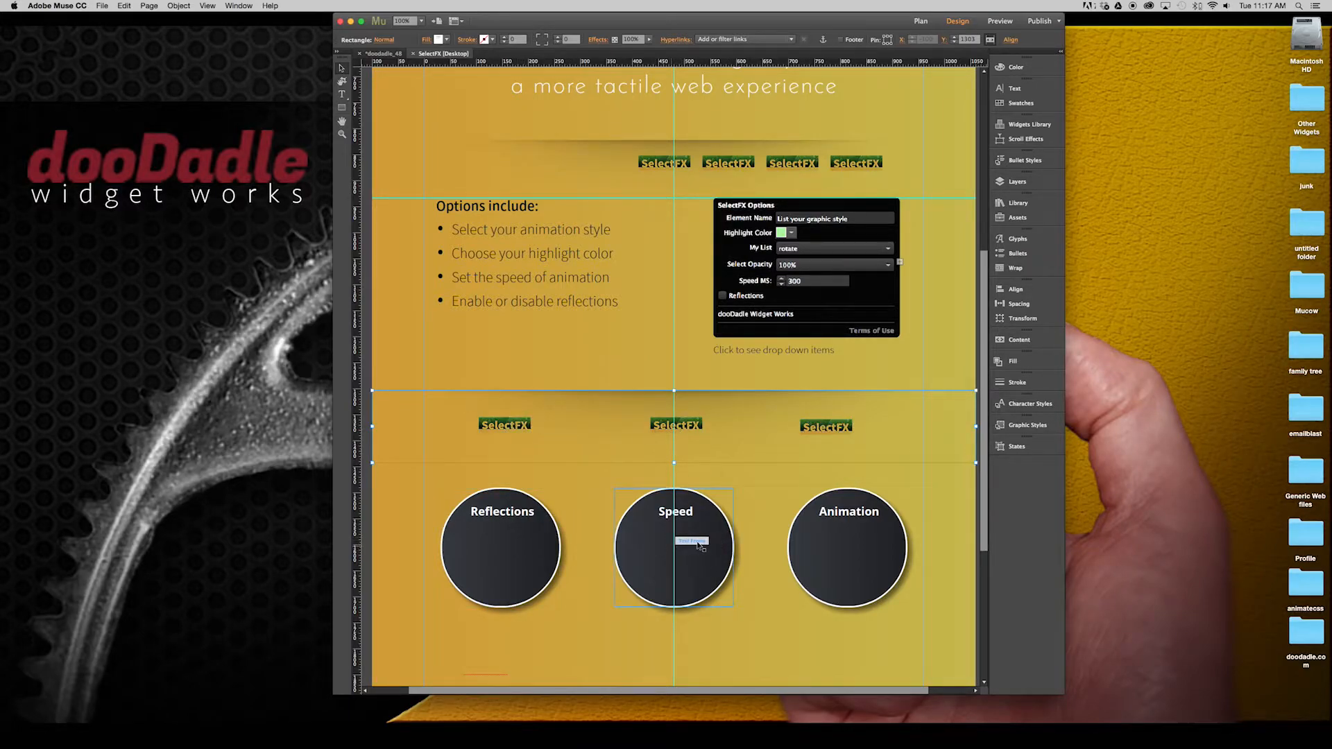
left_click(847, 548)
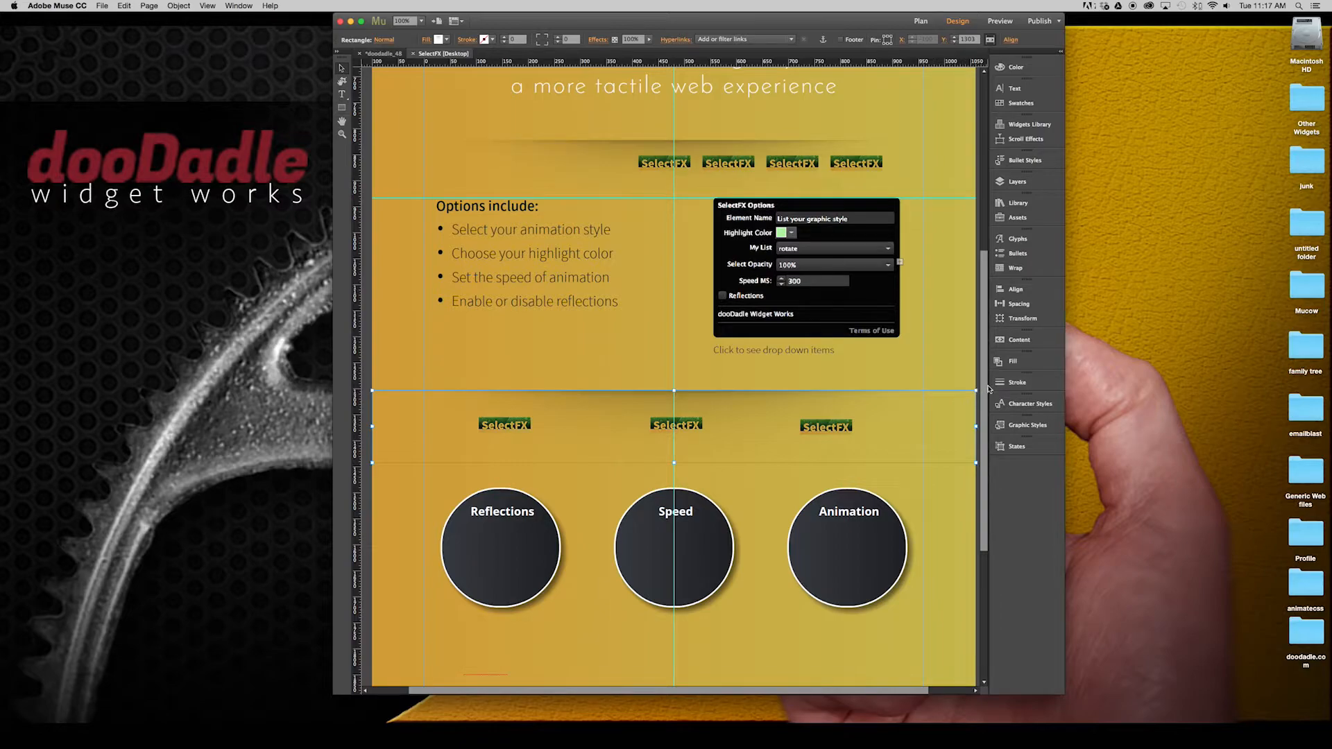
scroll("down", 3)
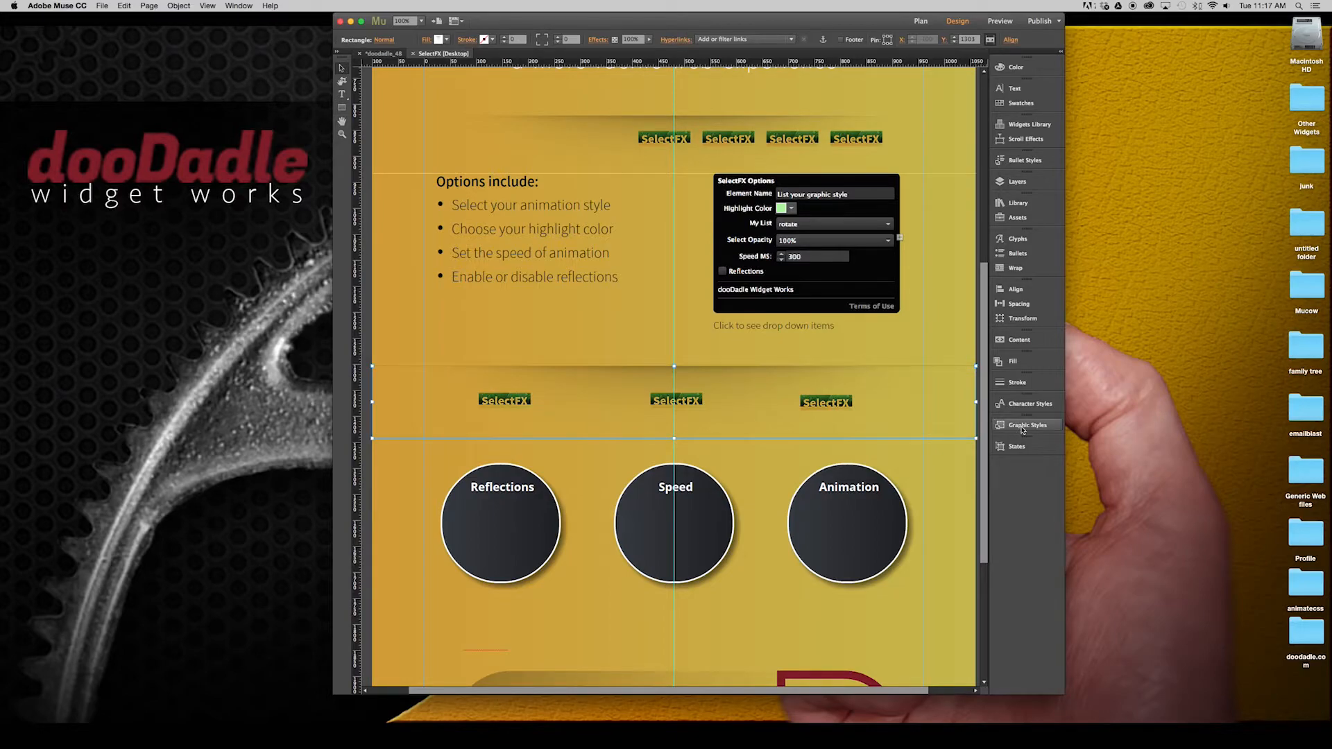
Rename the graphic style 'Style 2' to 'shadowy' and close the Graphic Styles panel.
left_click(1026, 425)
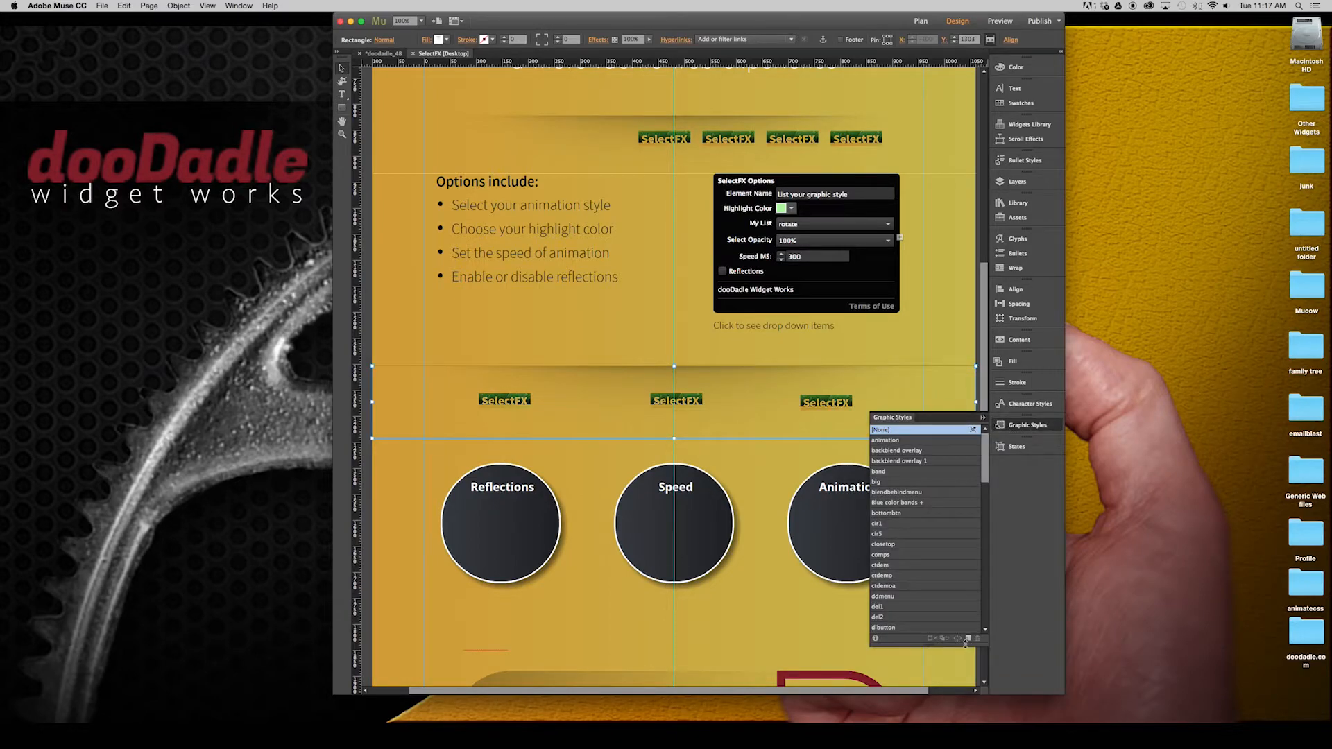
scroll("down", 3)
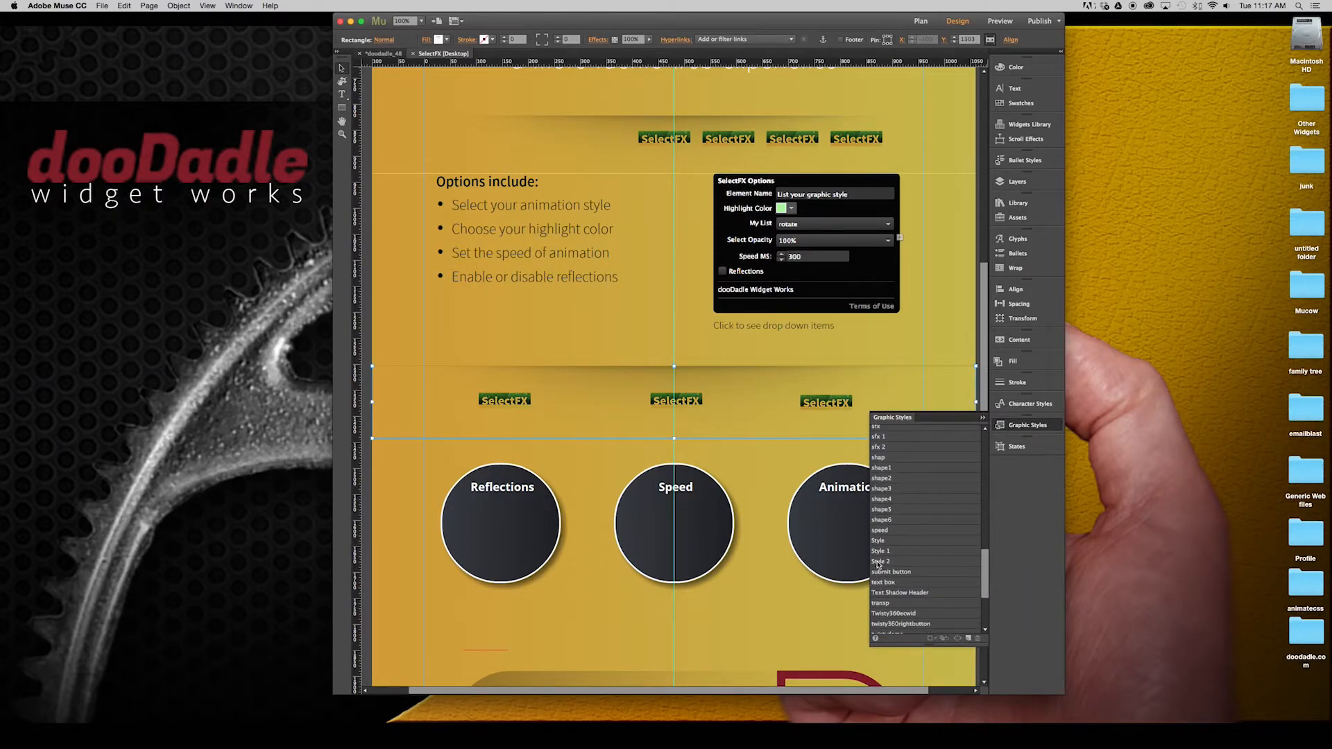
double_click(880, 560)
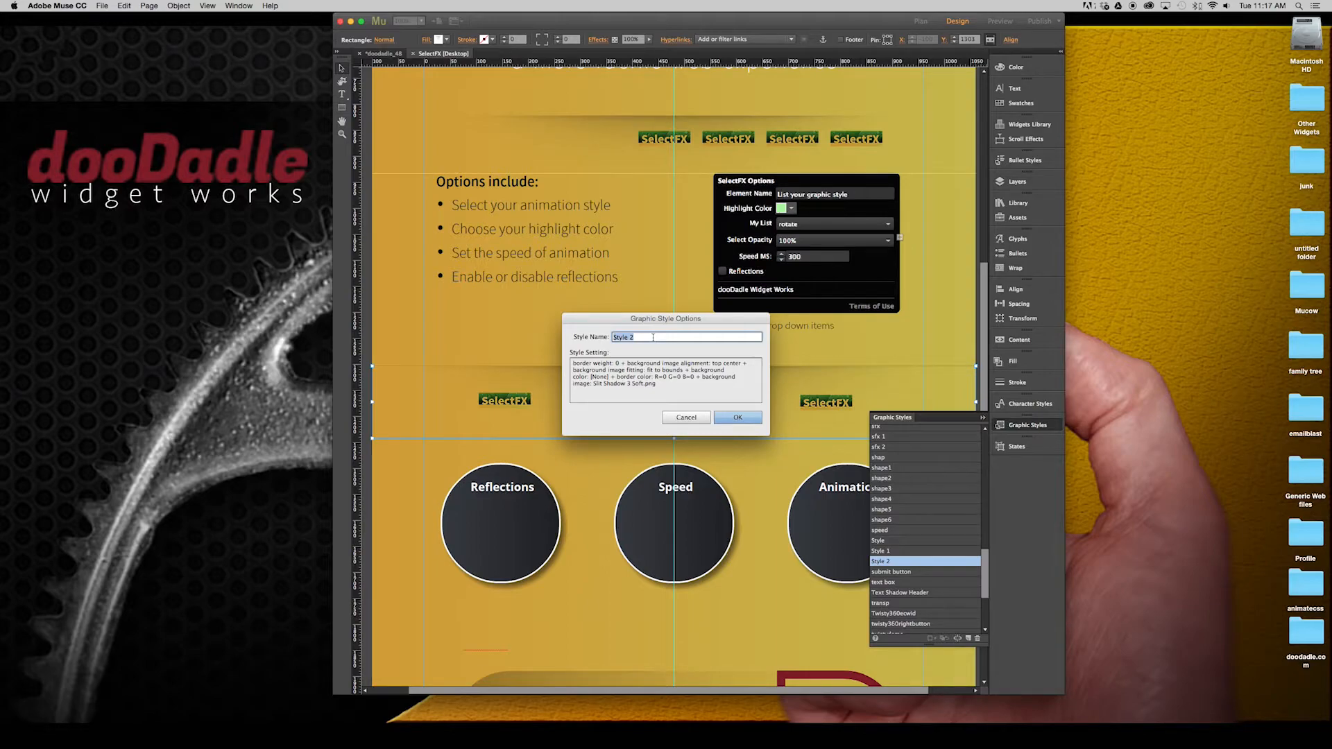
type("sho")
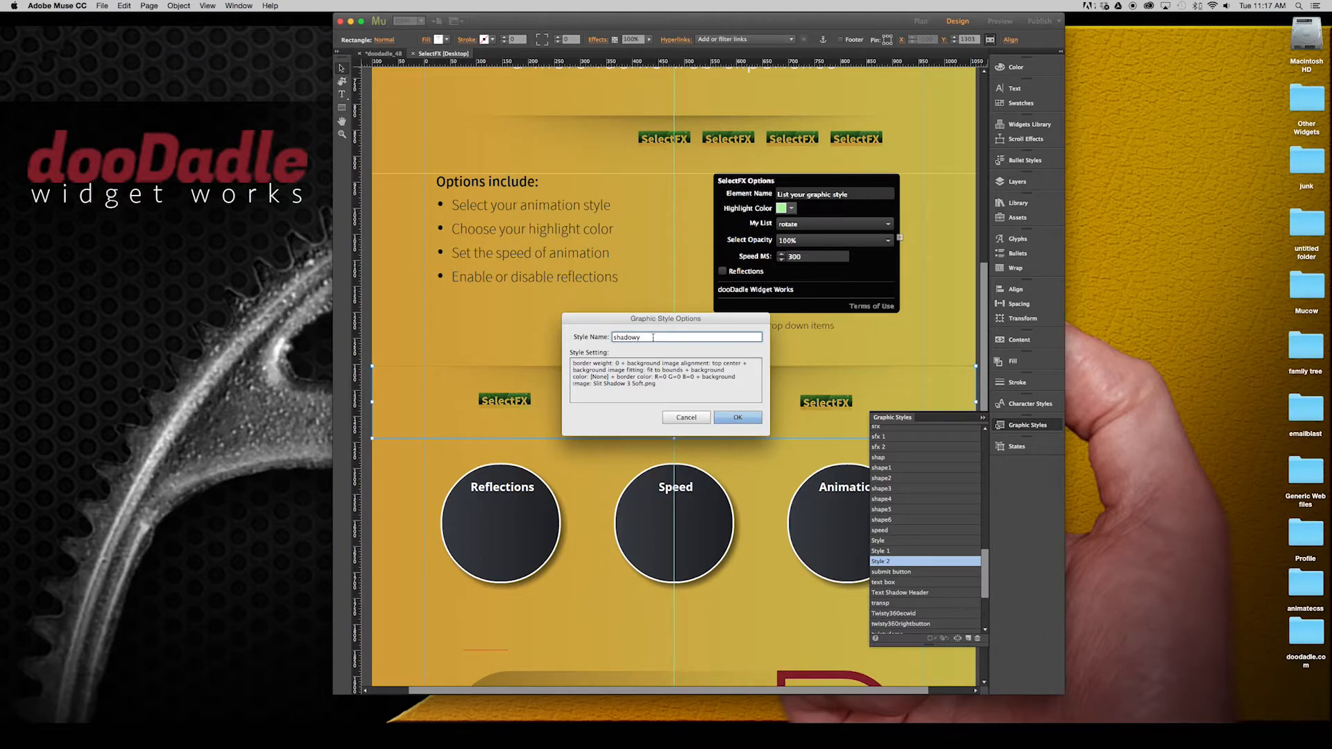
left_click(737, 417)
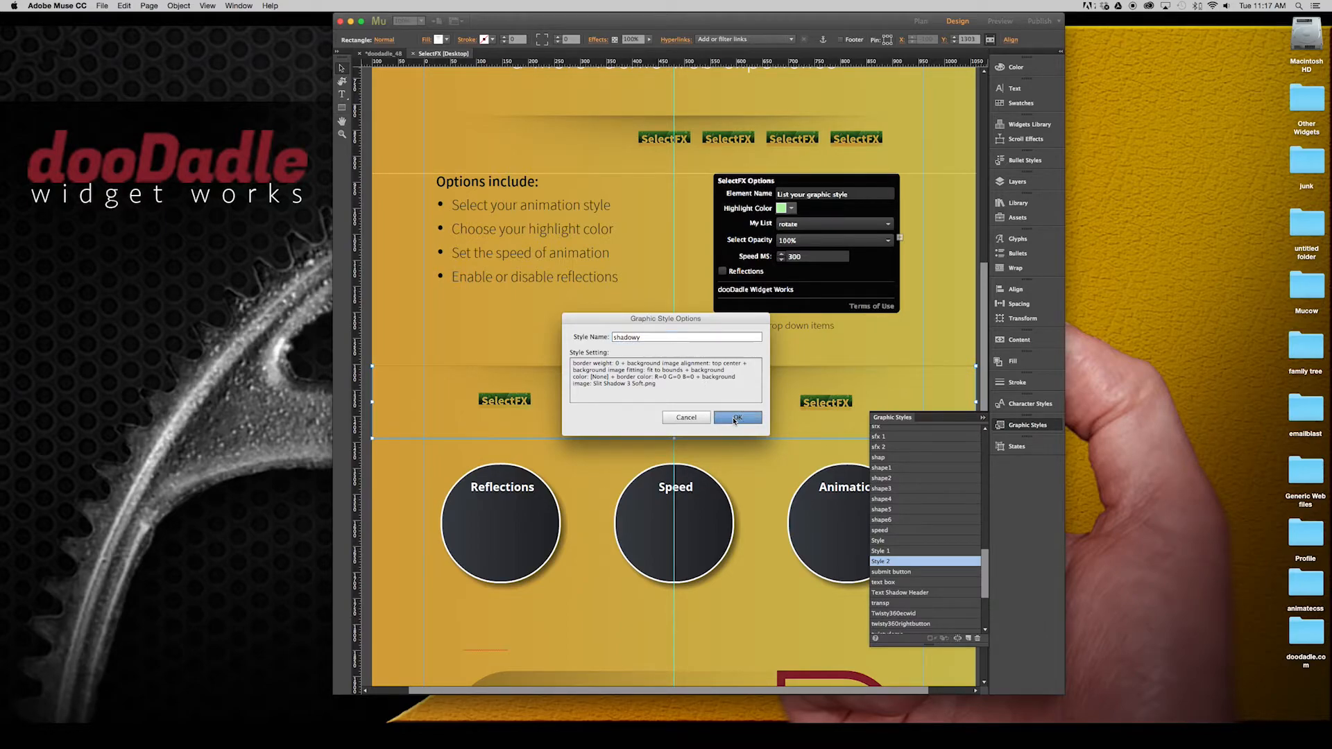
left_click(736, 417)
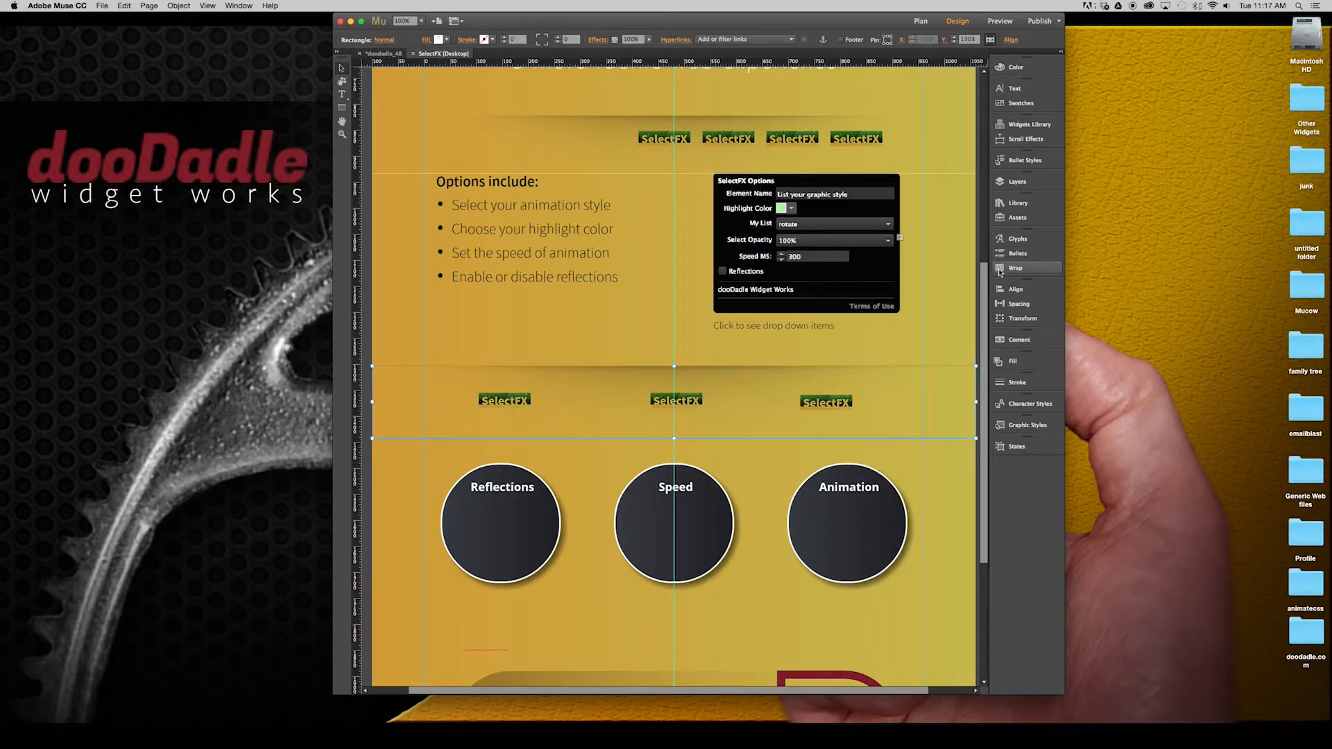
mouse_move(1017, 203)
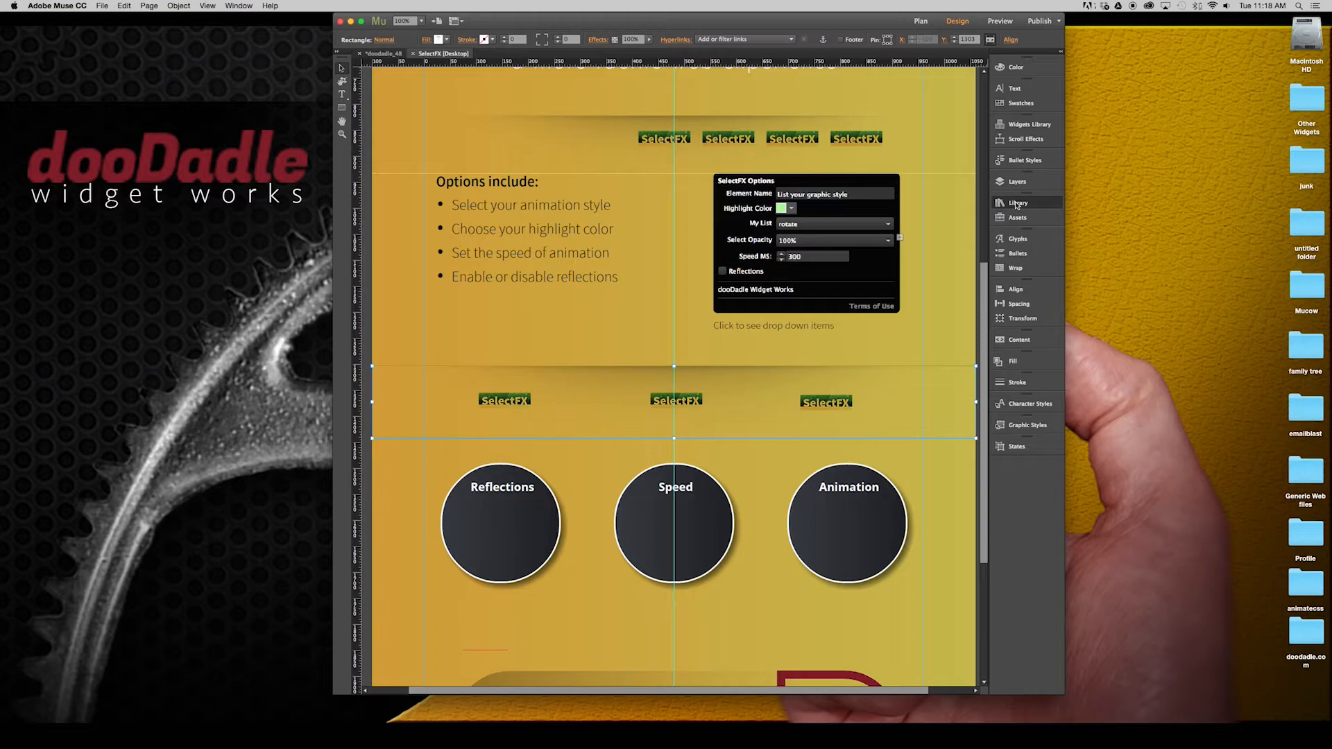
Place the SelectFX widget from the Library onto the page.
left_click(1018, 202)
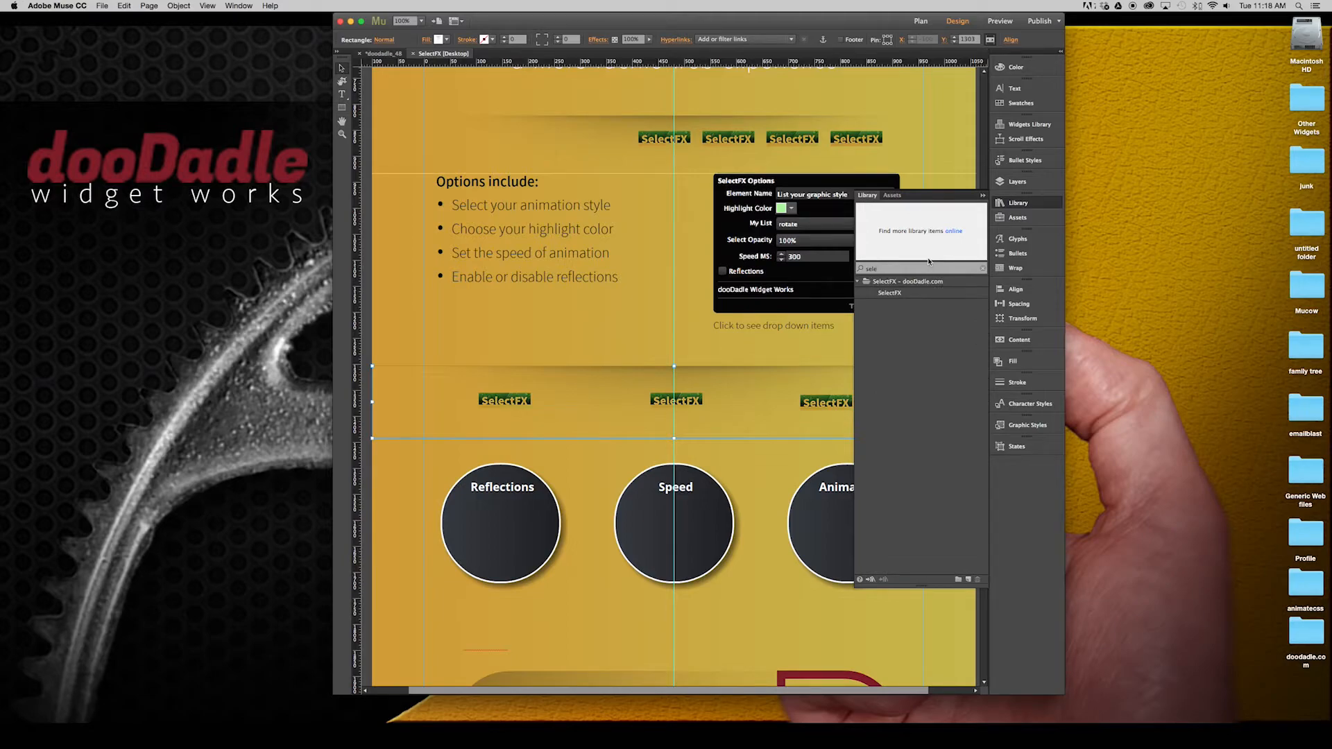
left_click(889, 292)
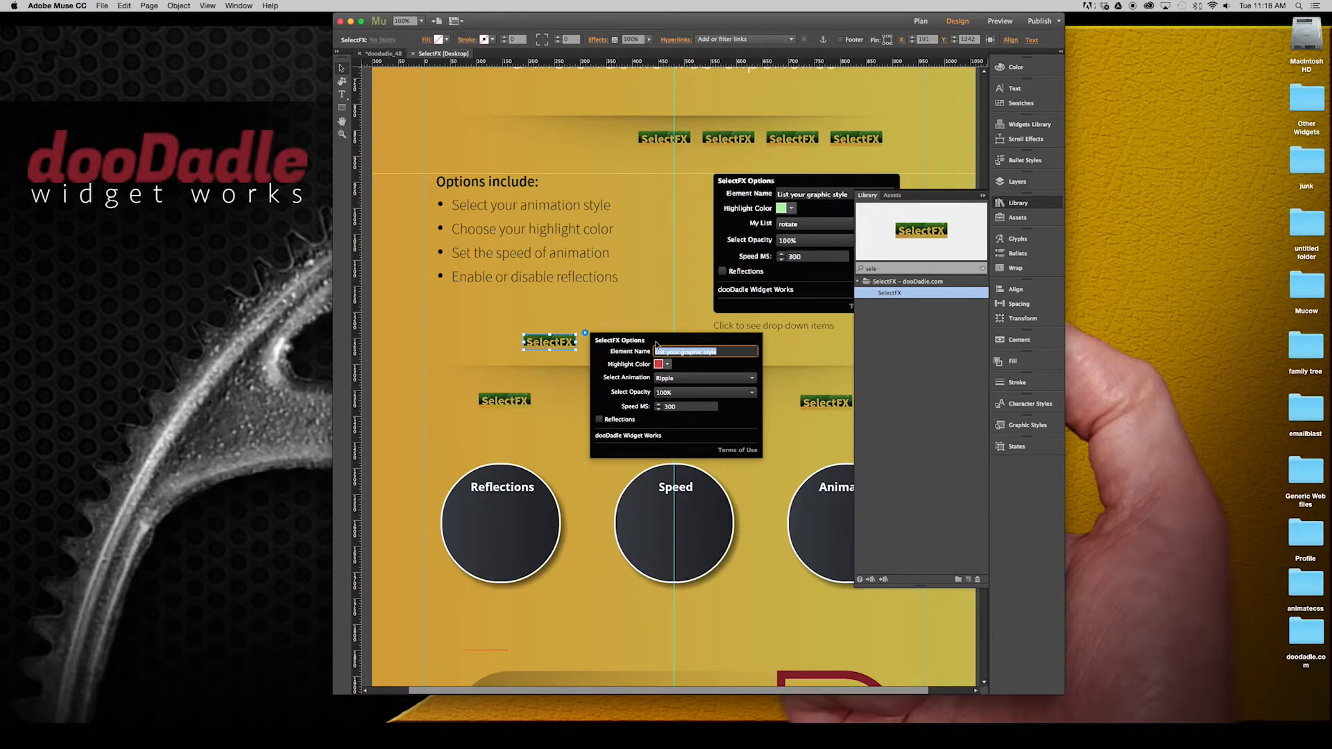
Set the widget's Element Name to 'shadowy' and its highlight colour to black (000000).
type("shadowy")
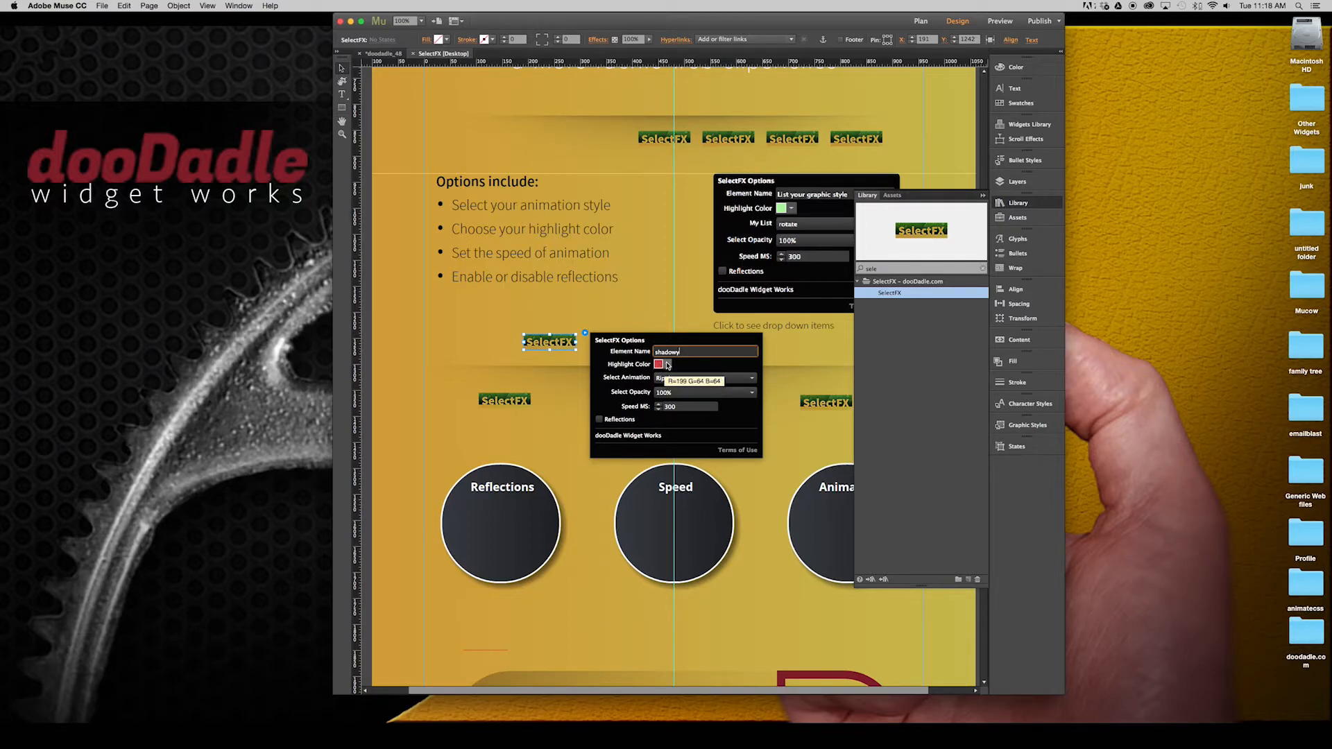
left_click(659, 364)
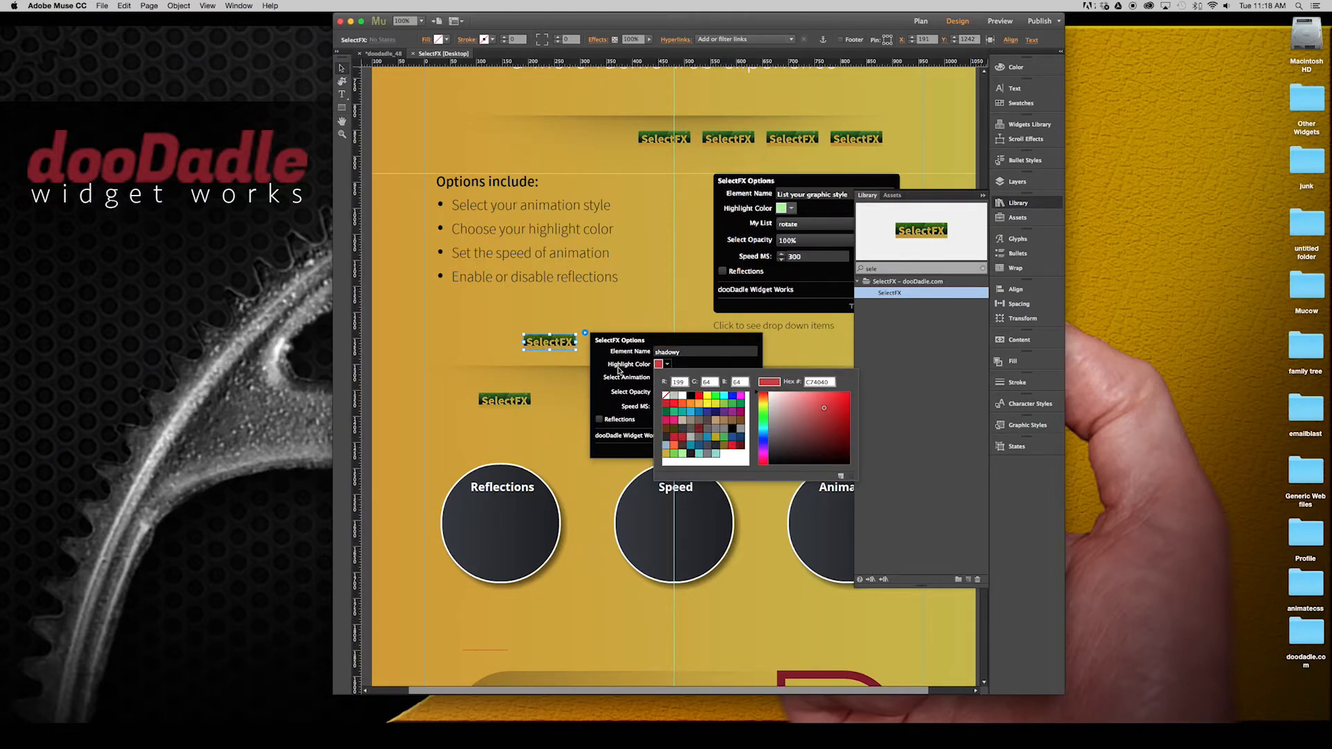
mouse_move(684, 415)
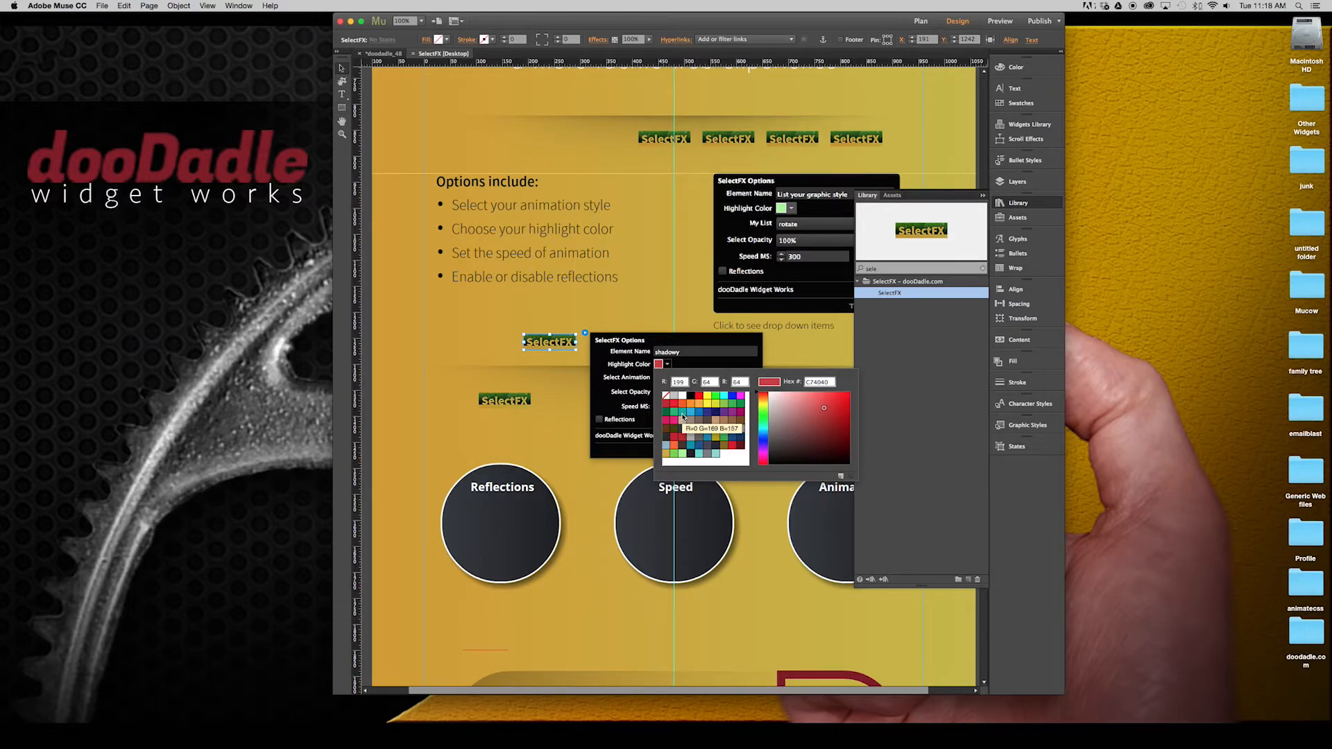
mouse_move(689, 414)
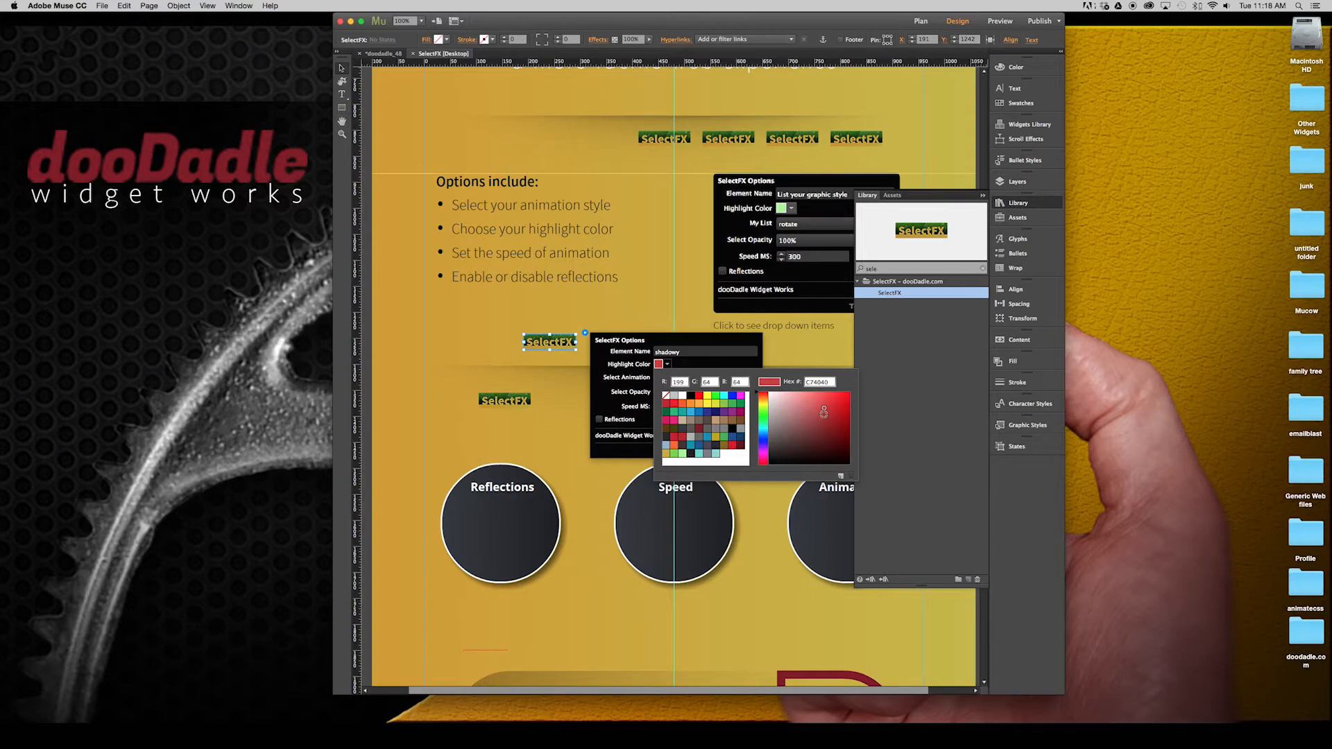
mouse_move(720, 459)
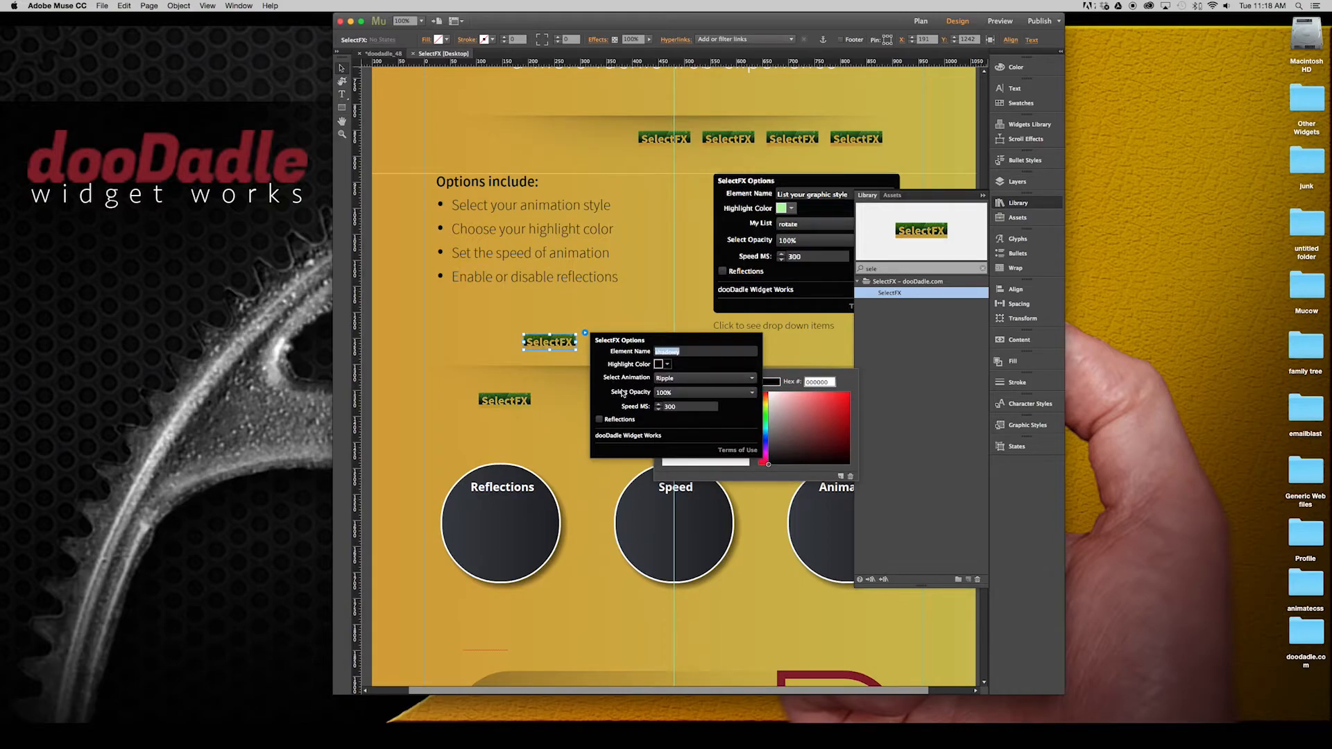
left_click(745, 378)
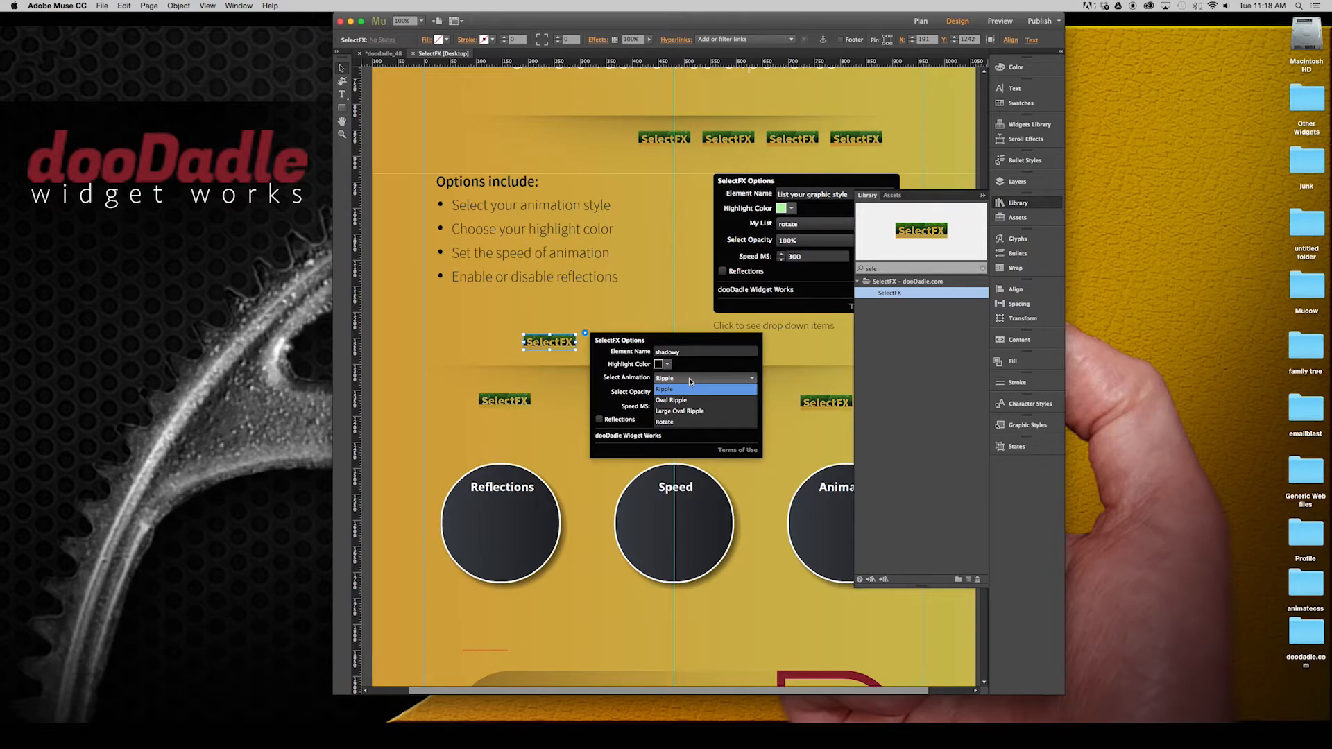
mouse_move(696, 423)
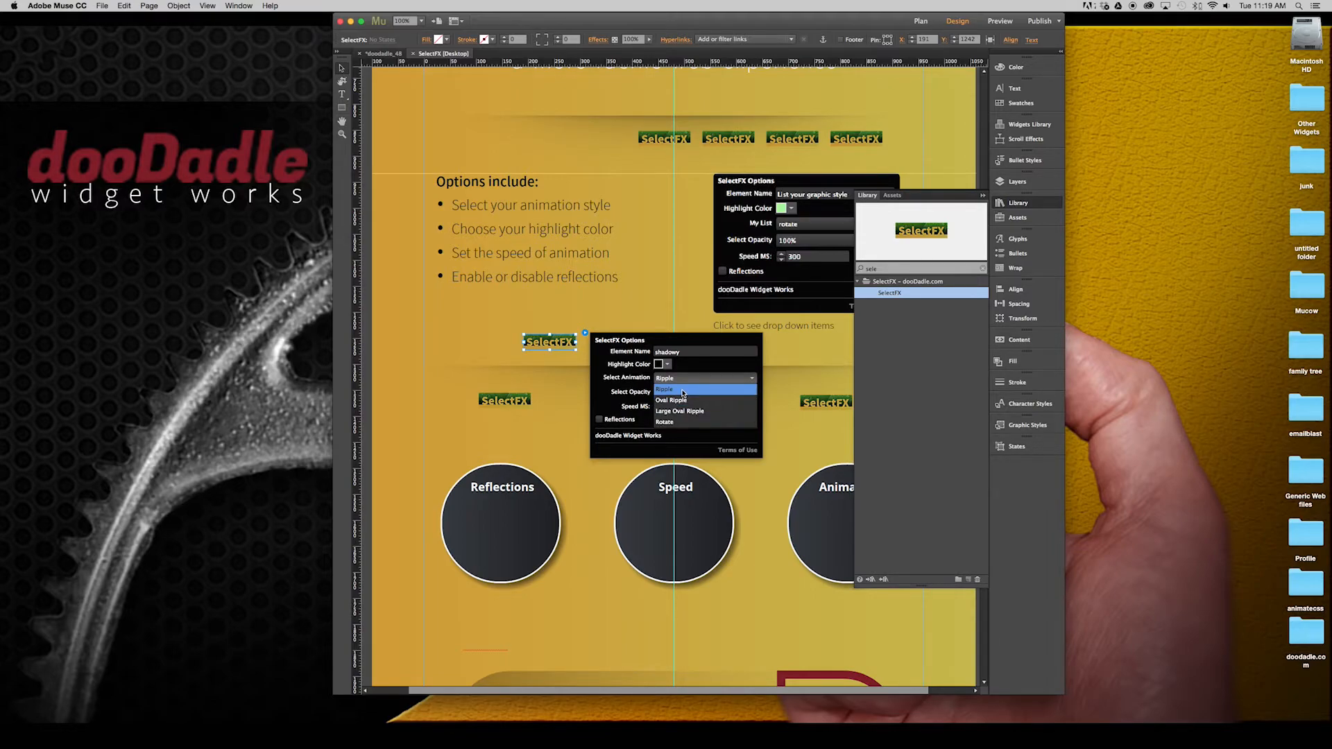
Keep Ripple as the select animation and choose a highlight opacity value.
left_click(665, 389)
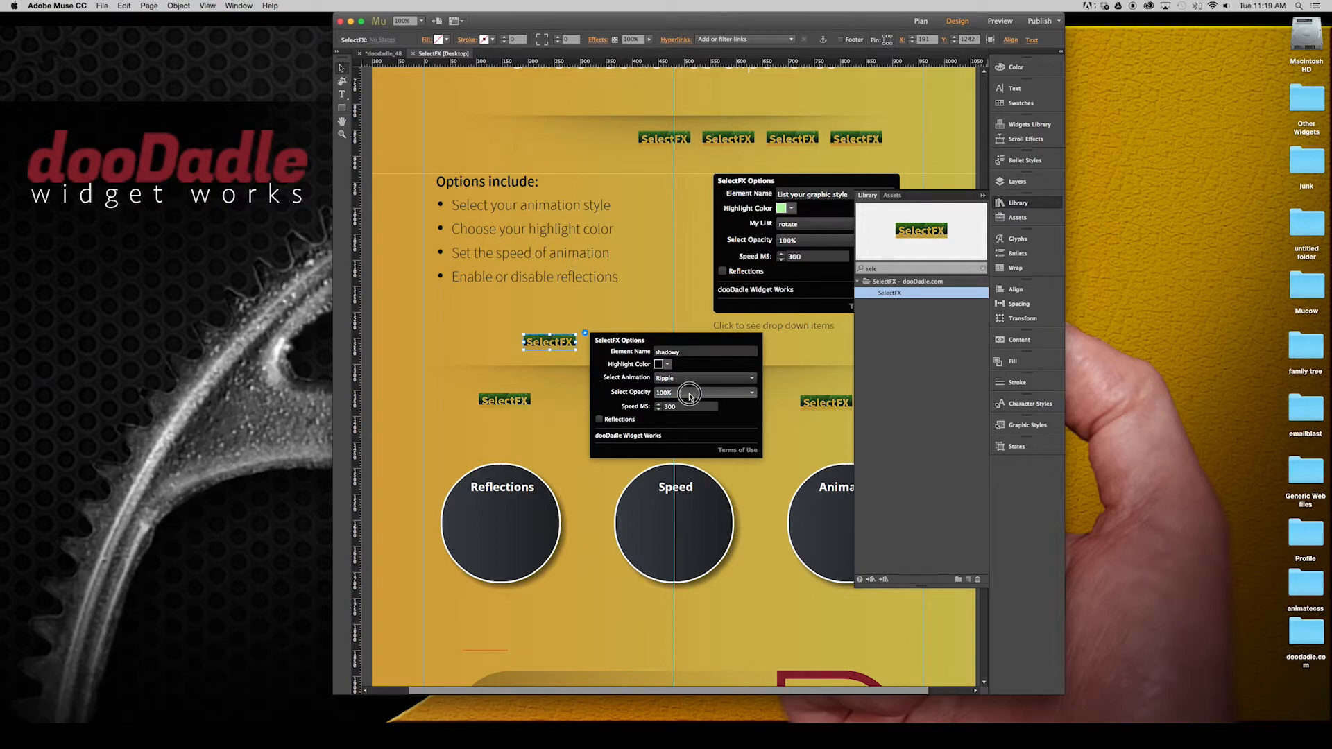
left_click(750, 391)
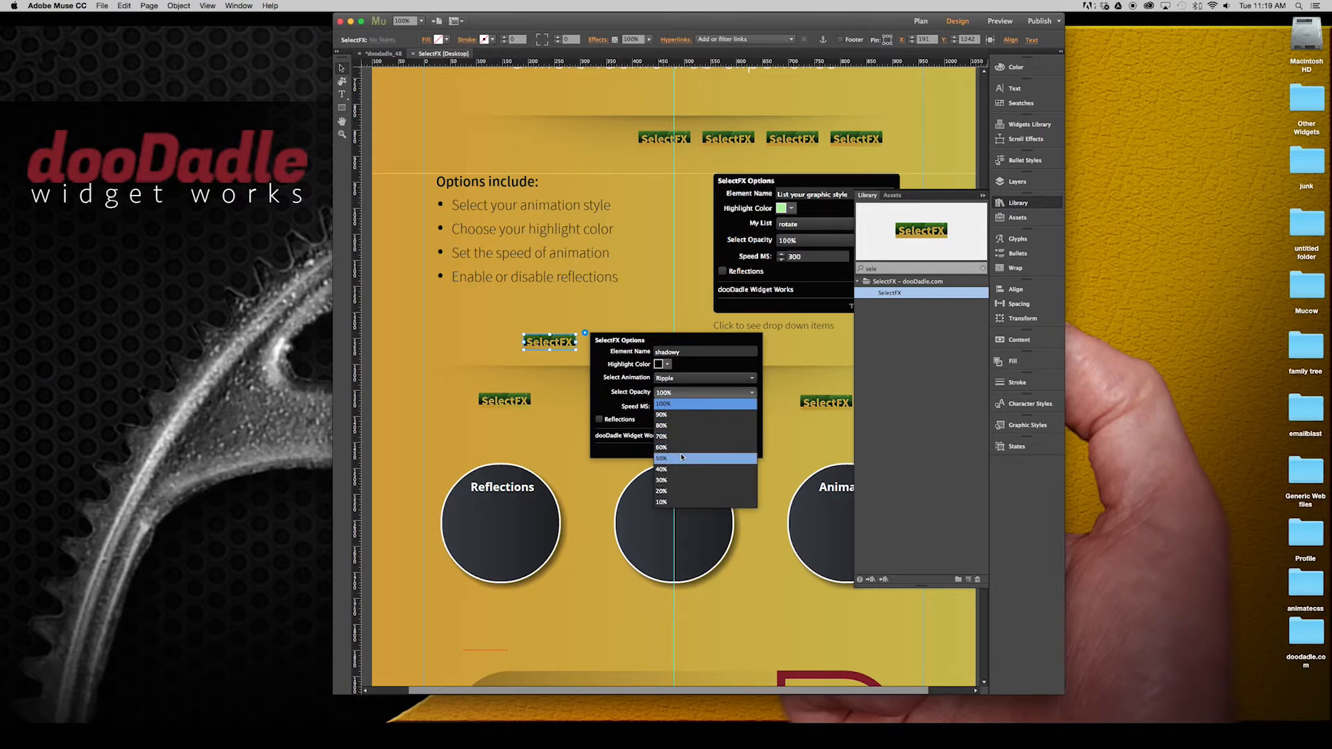
mouse_move(680, 426)
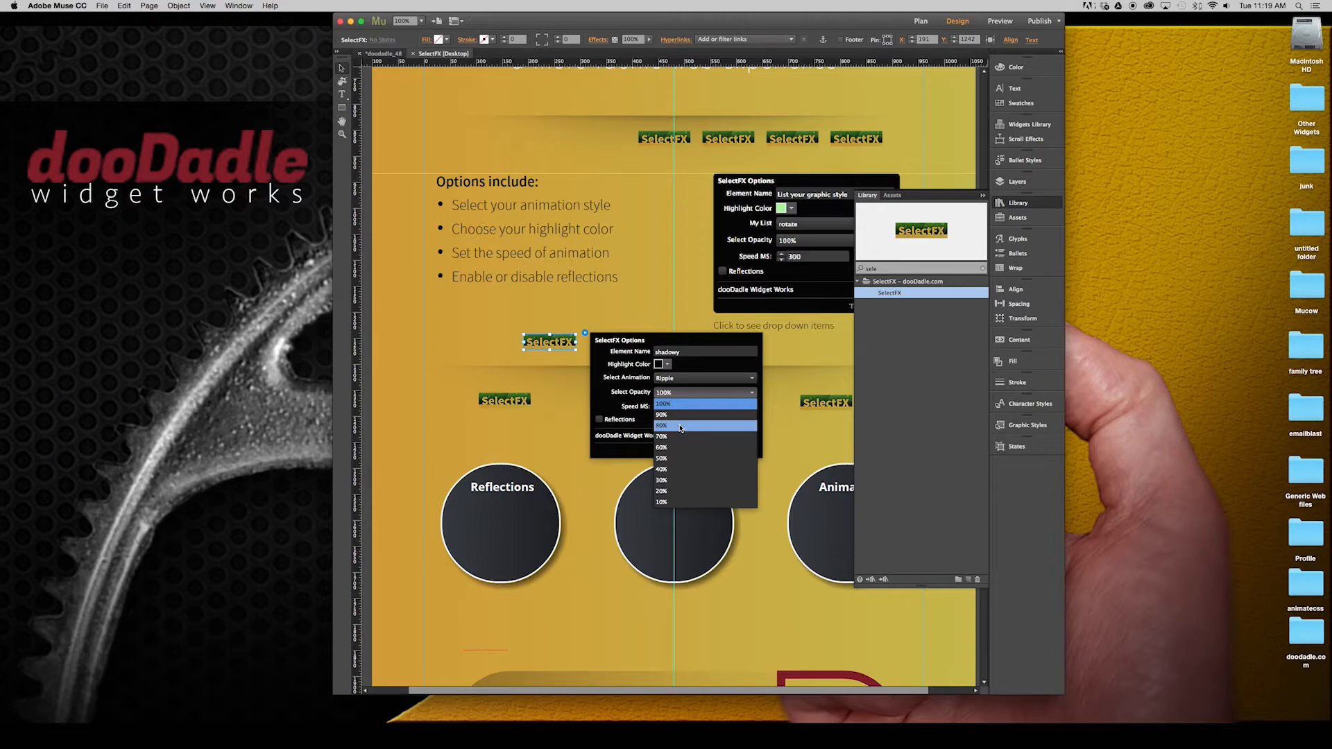
left_click(662, 425)
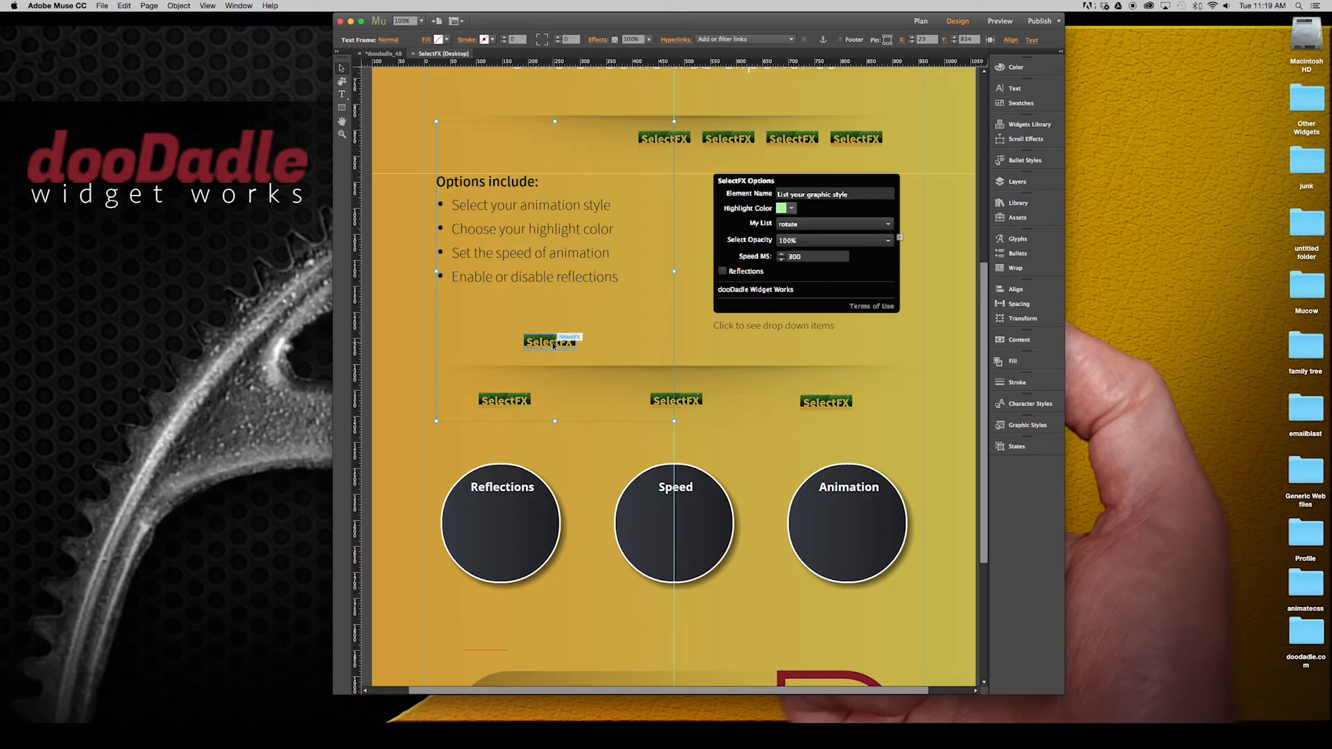
Preview the SelectFX page in Safari with File > Preview Page in Browser.
left_click(1000, 20)
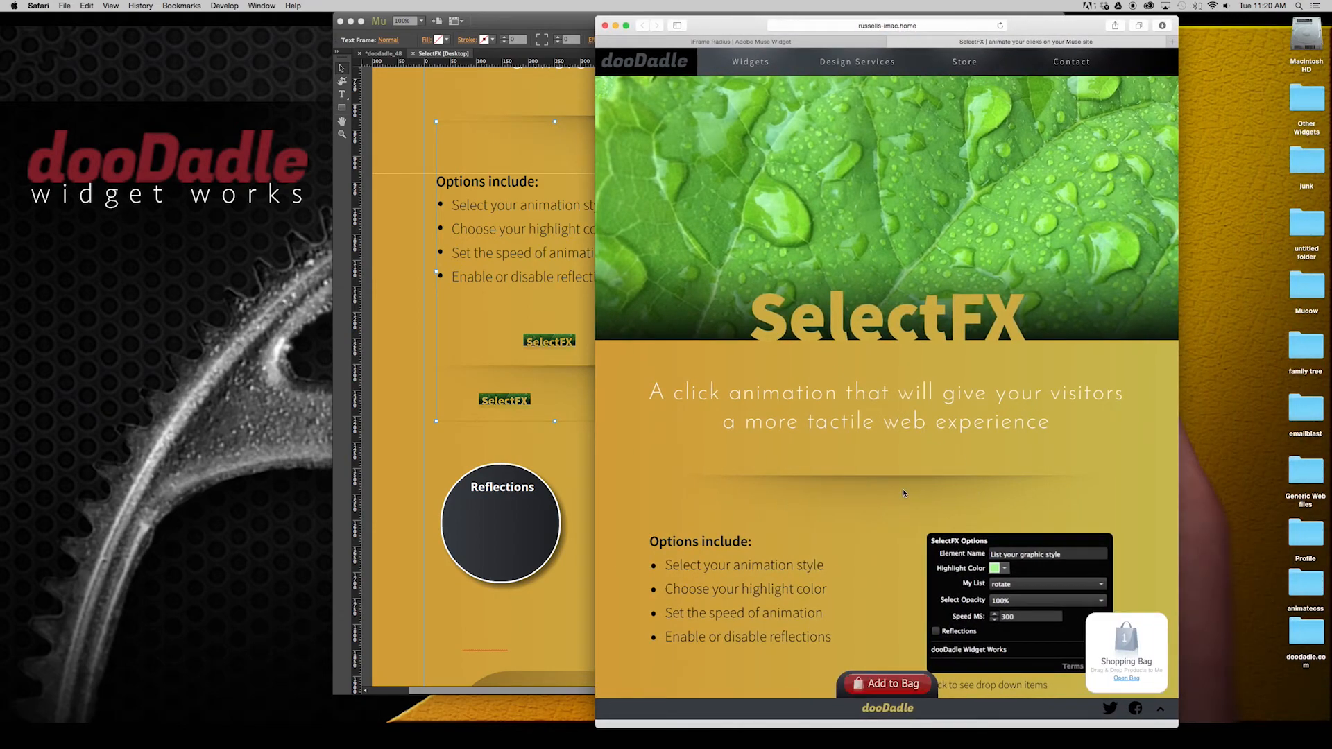
Scroll the Safari preview down past the options to the Reflections, Speed and Animation circles.
scroll("down", 3)
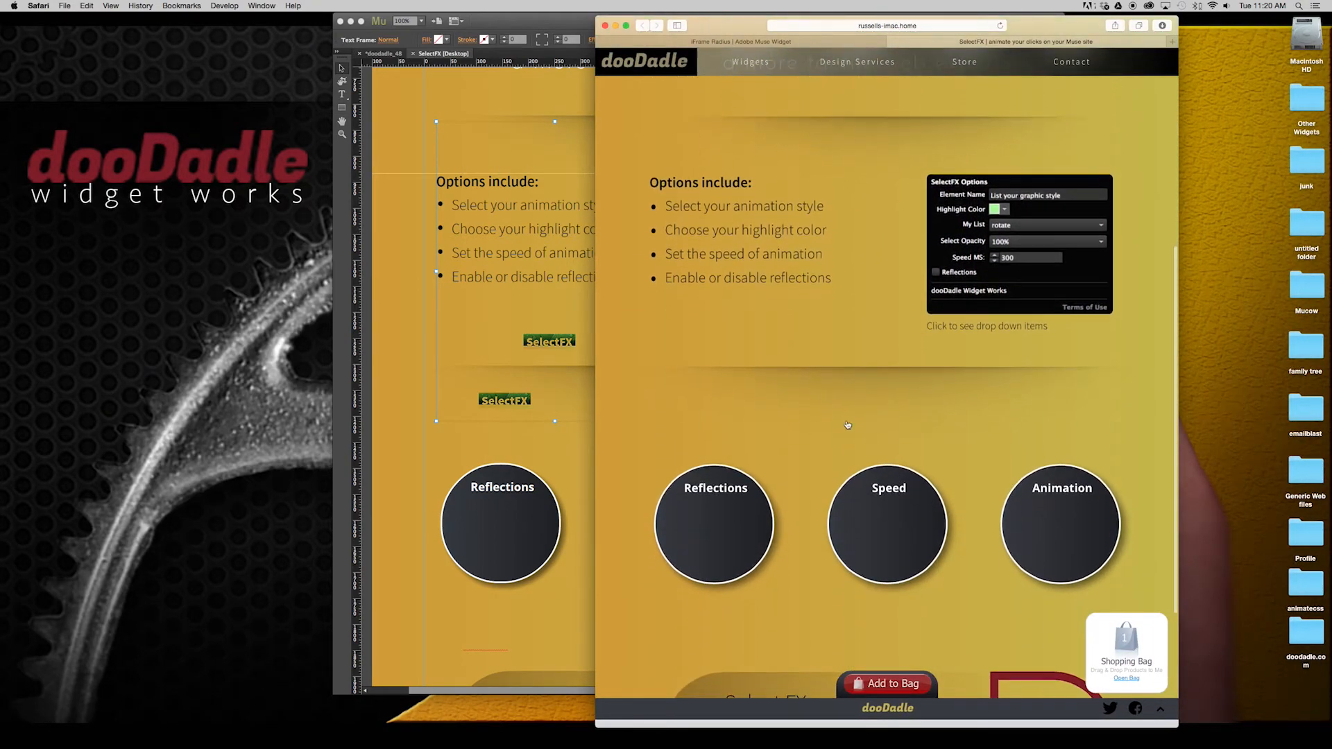
mouse_move(896, 388)
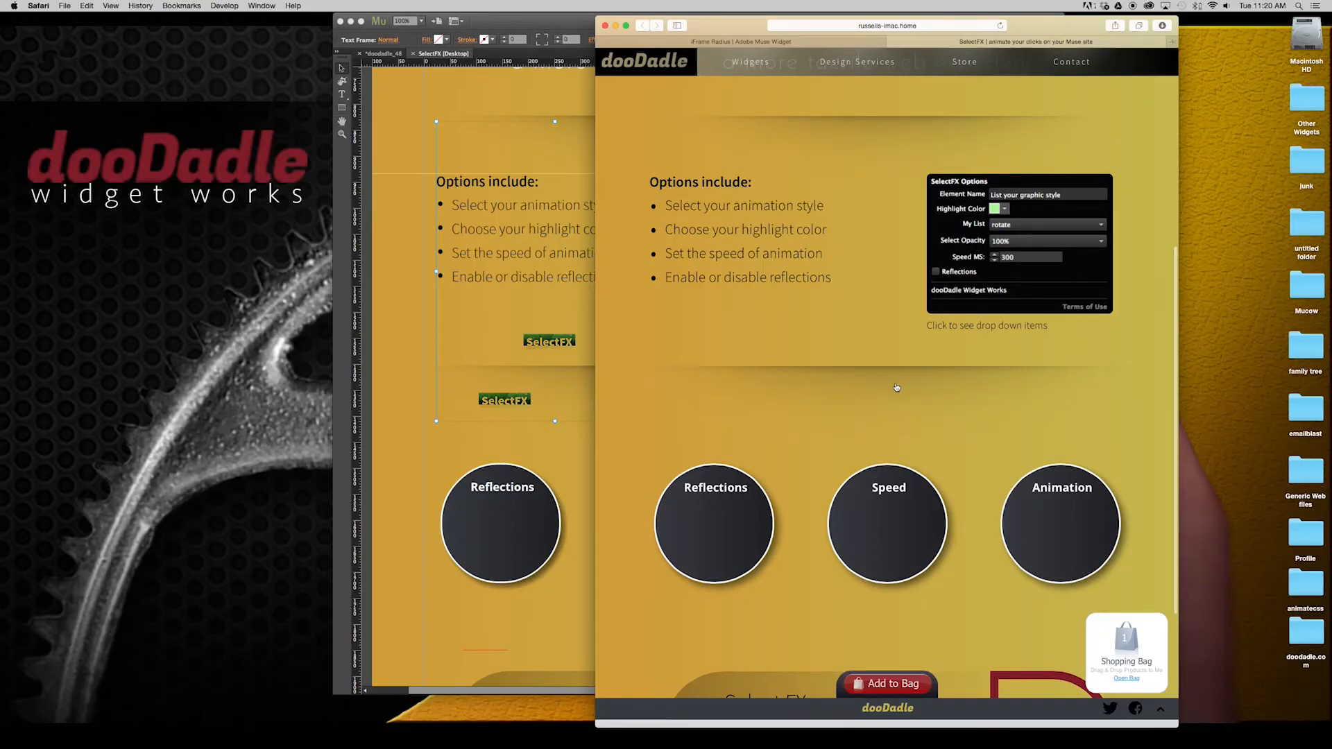
mouse_move(843, 393)
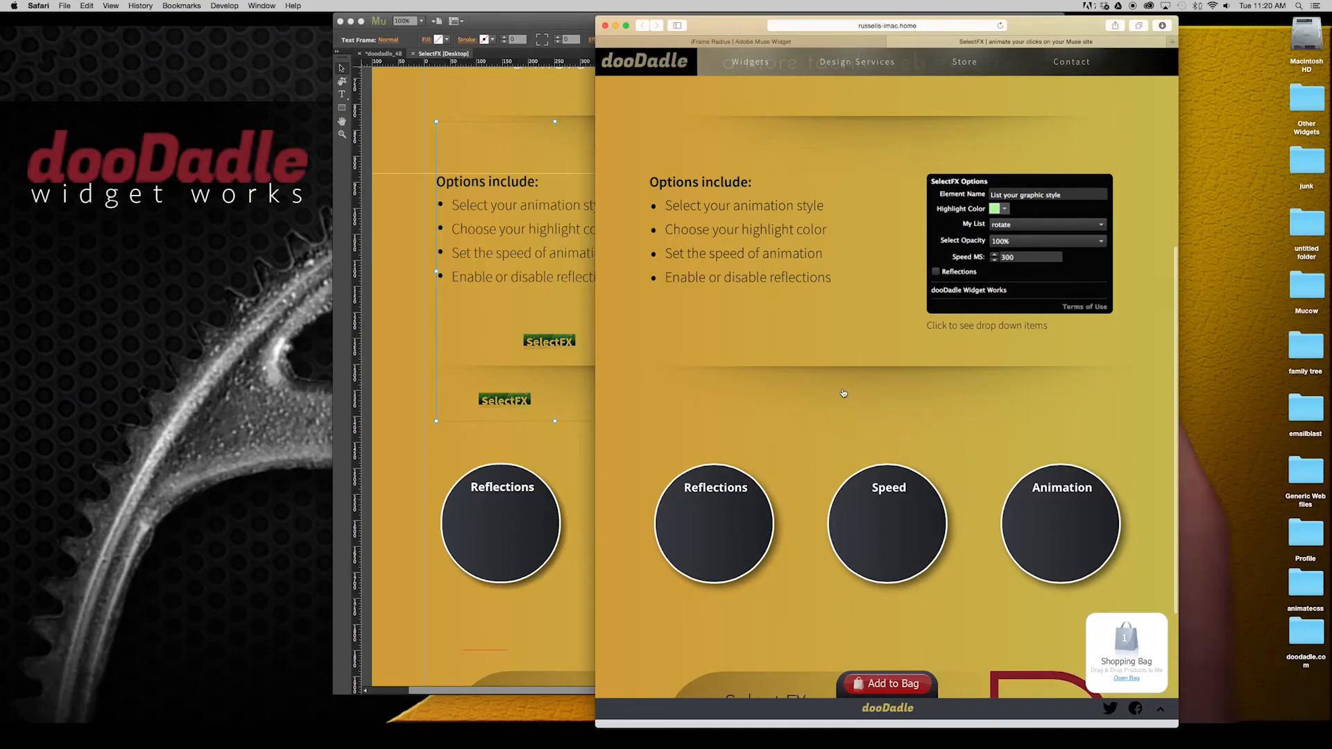
mouse_move(883, 390)
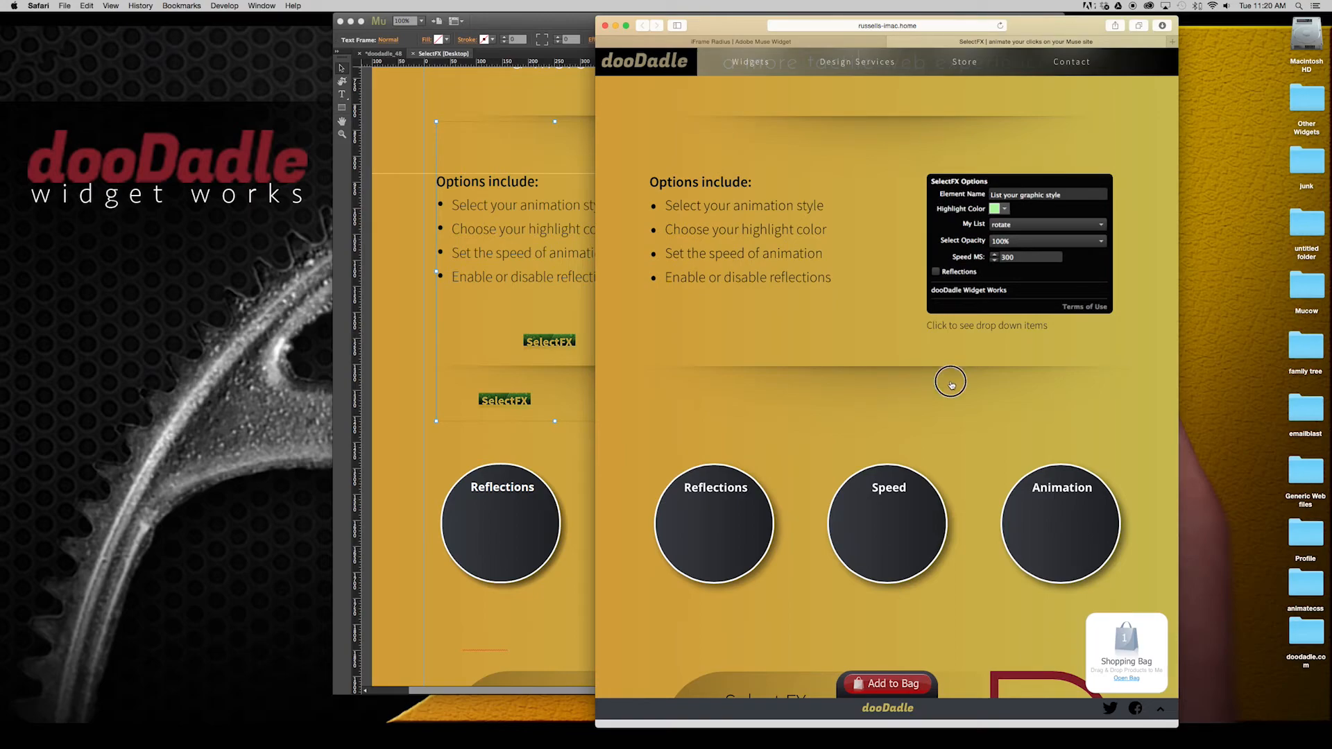
mouse_move(891, 384)
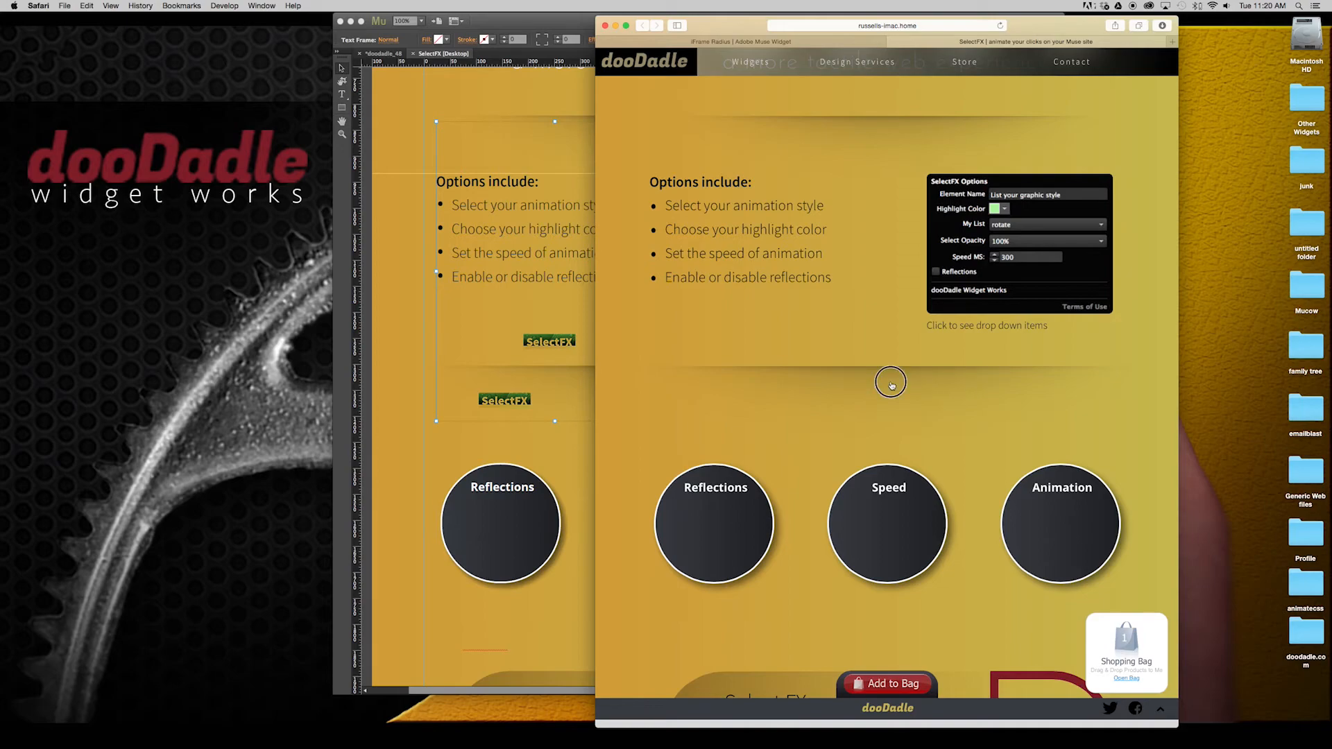
mouse_move(900, 381)
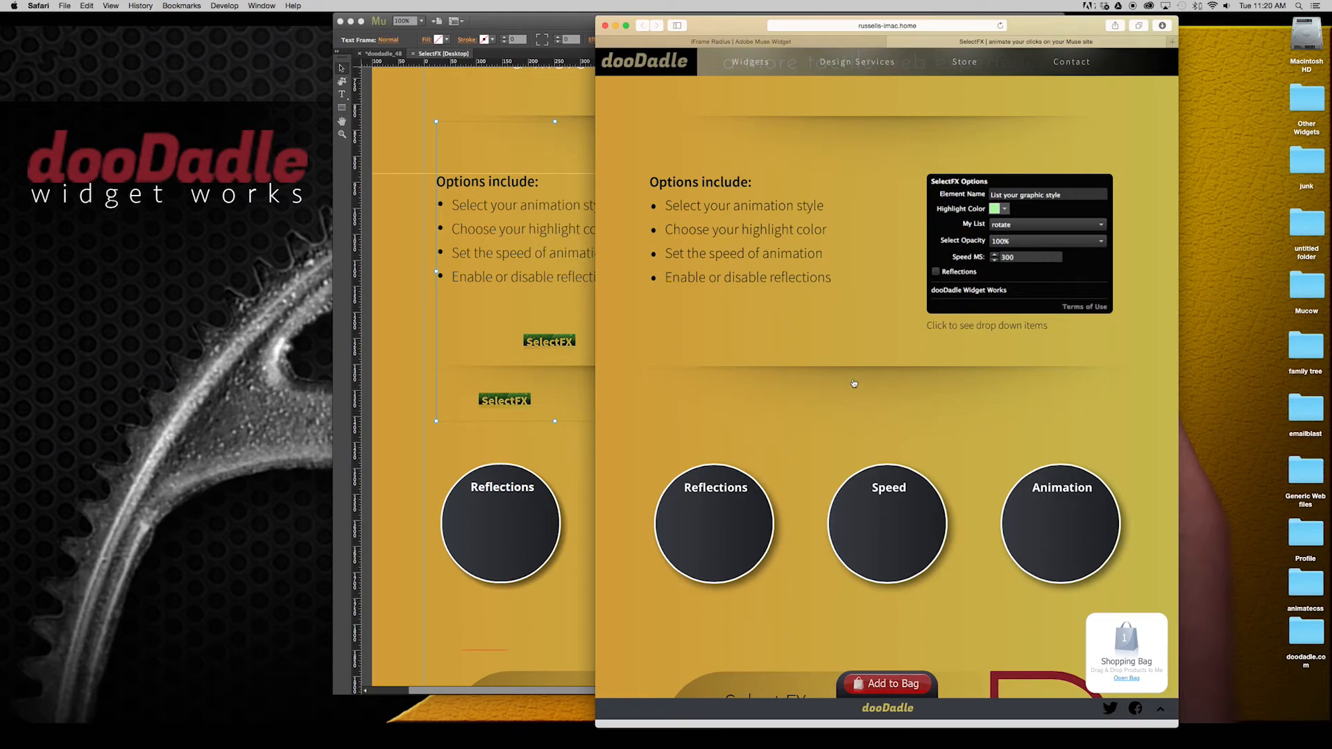
mouse_move(910, 383)
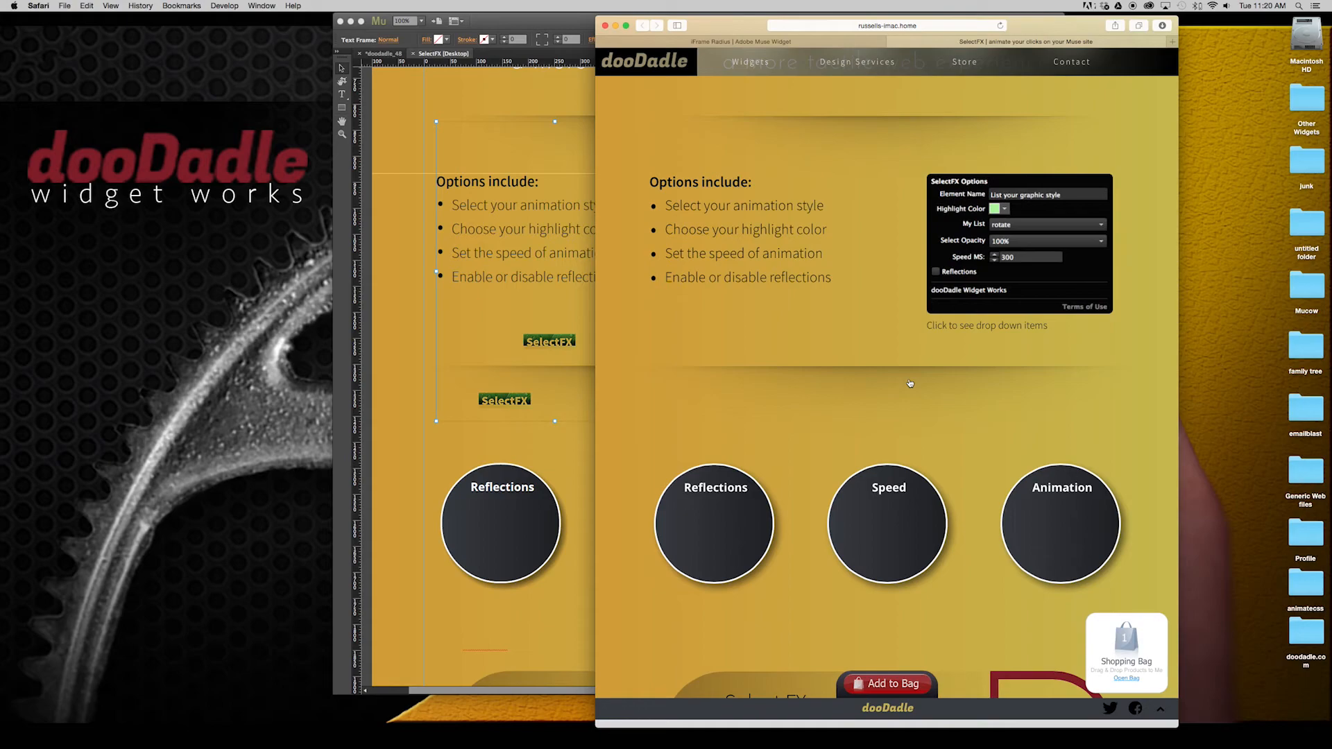
mouse_move(952, 391)
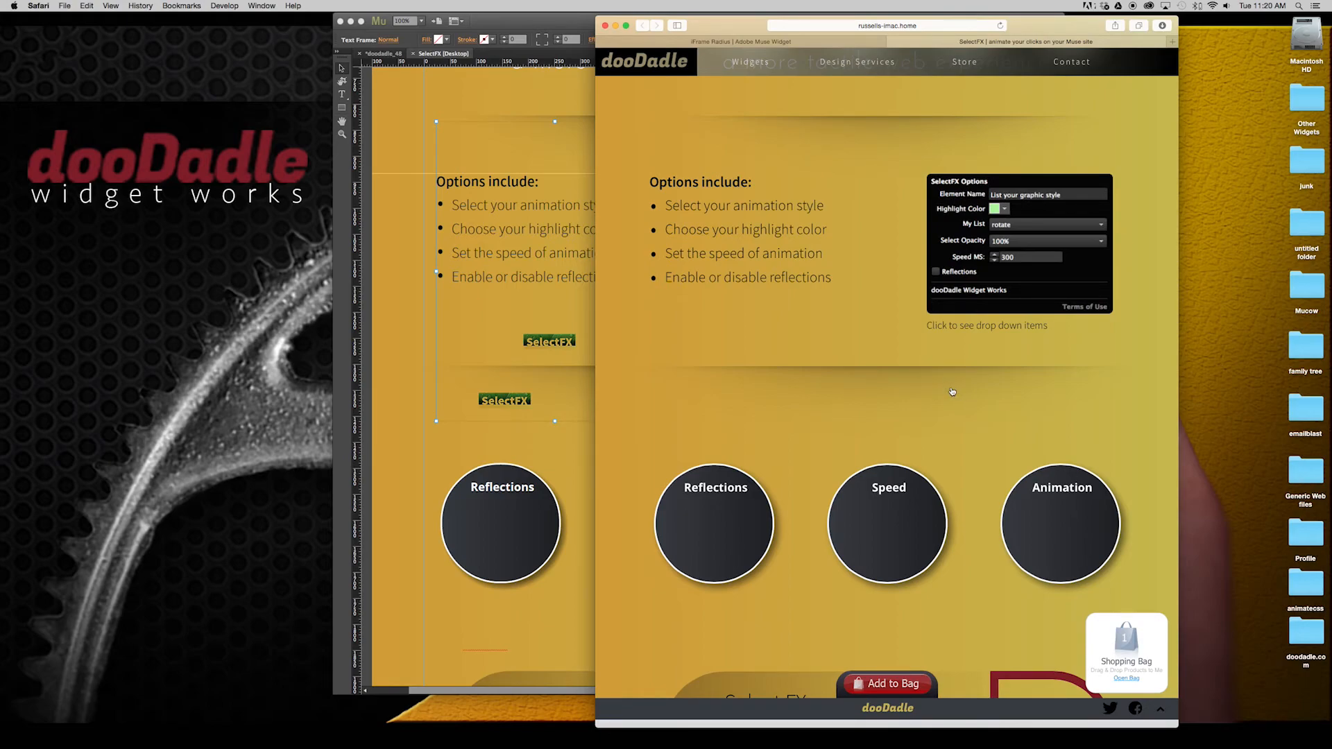
mouse_move(840, 378)
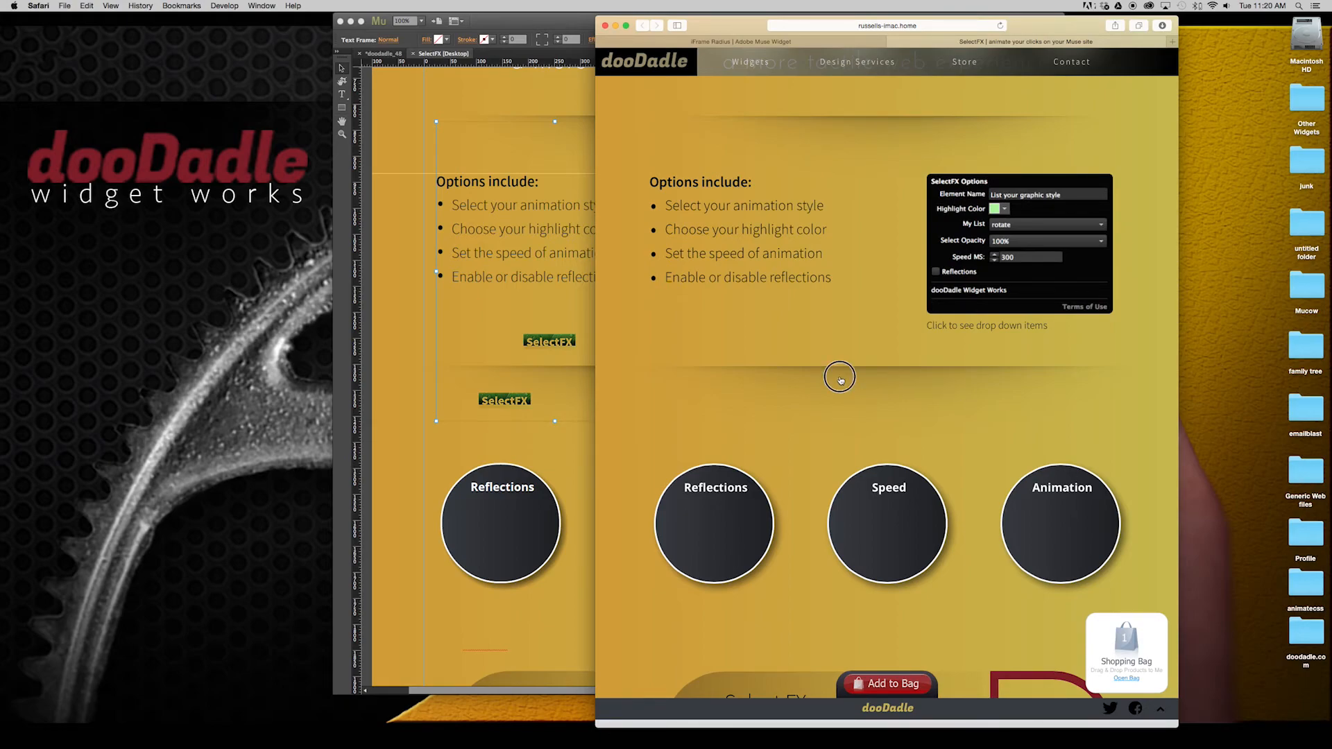
mouse_move(1104, 389)
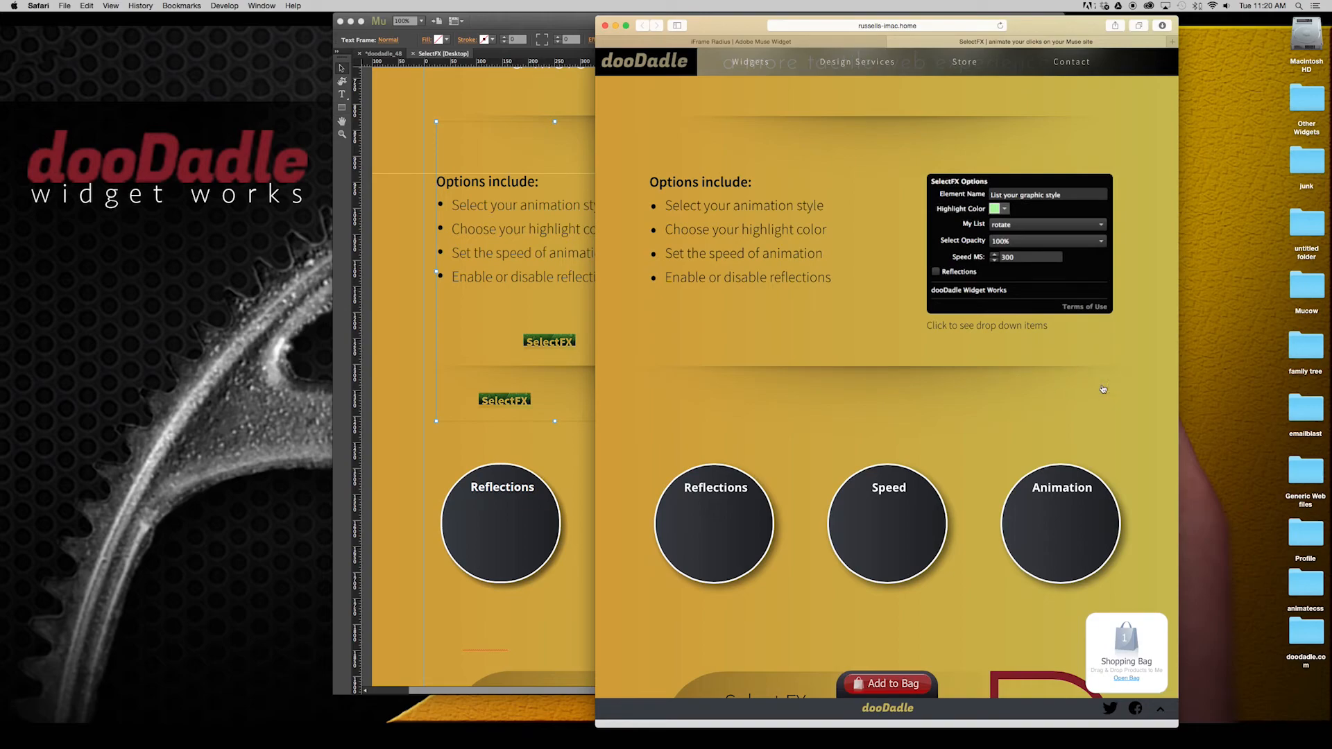
mouse_move(953, 416)
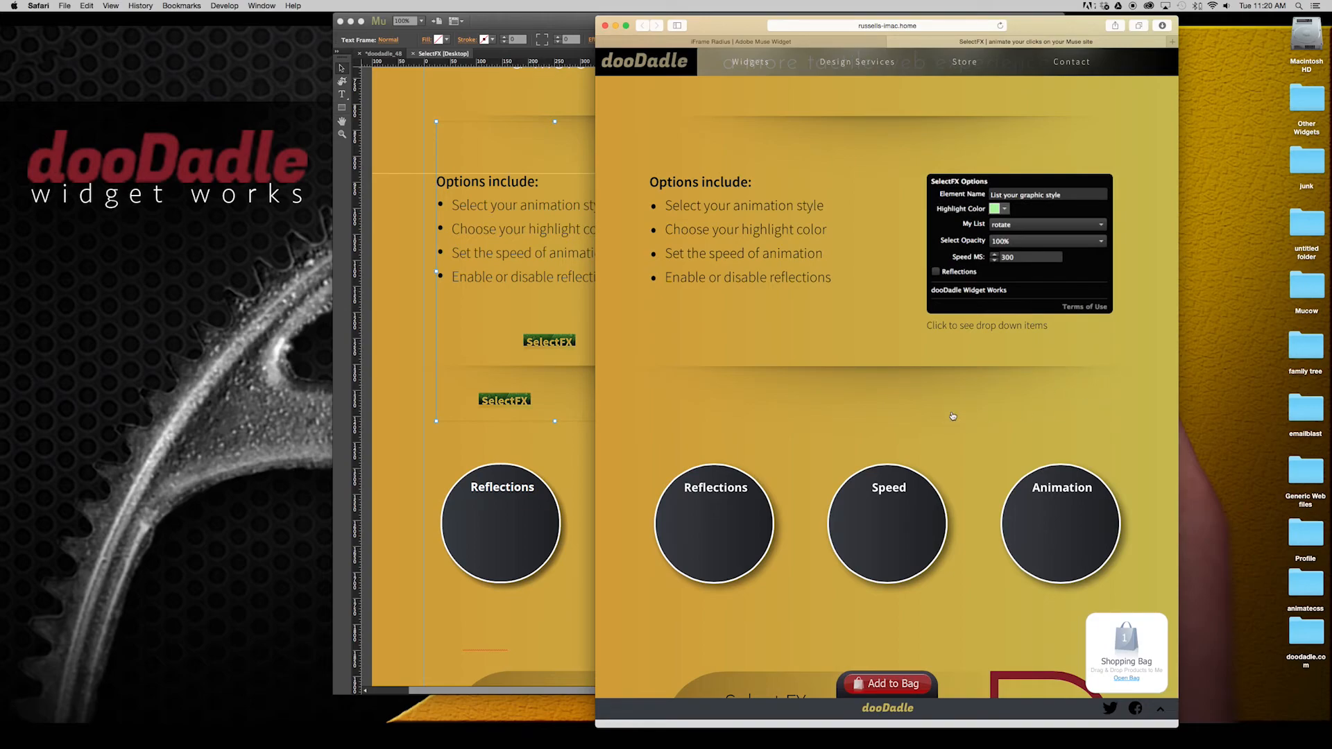
mouse_move(980, 402)
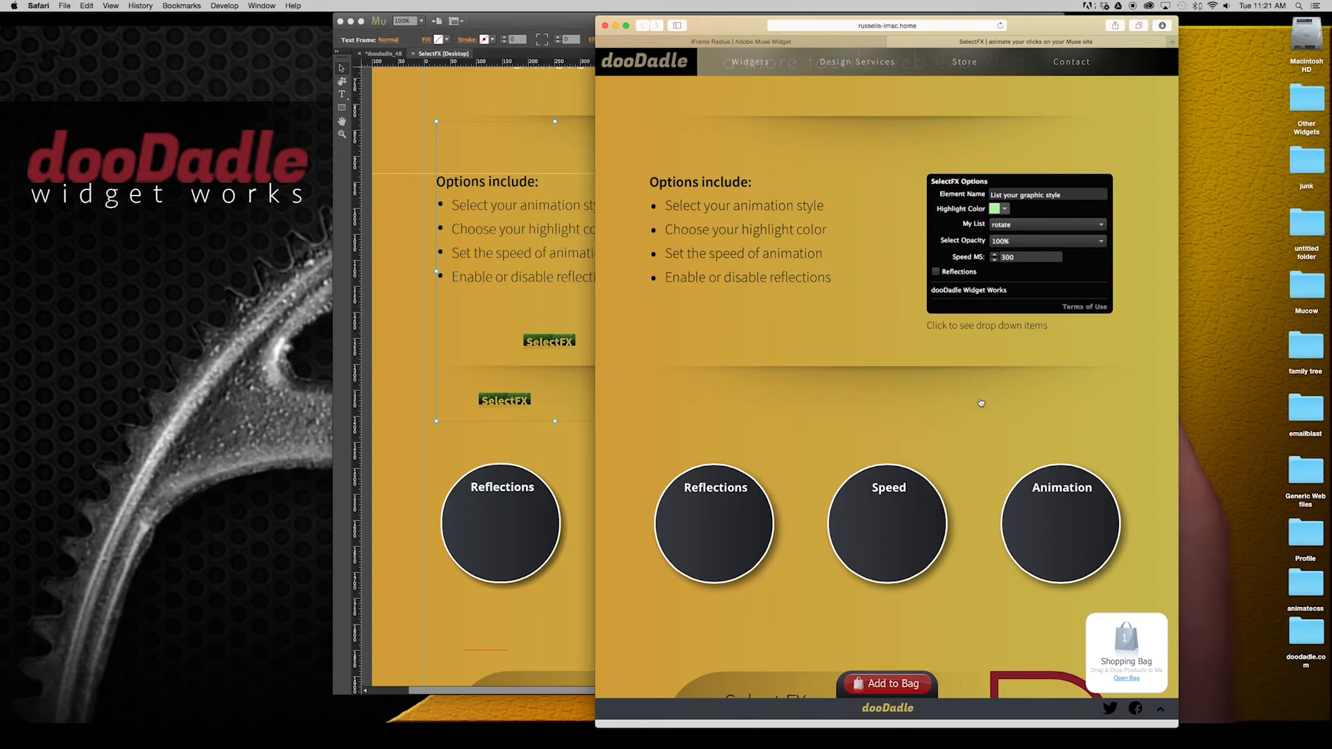
mouse_move(978, 455)
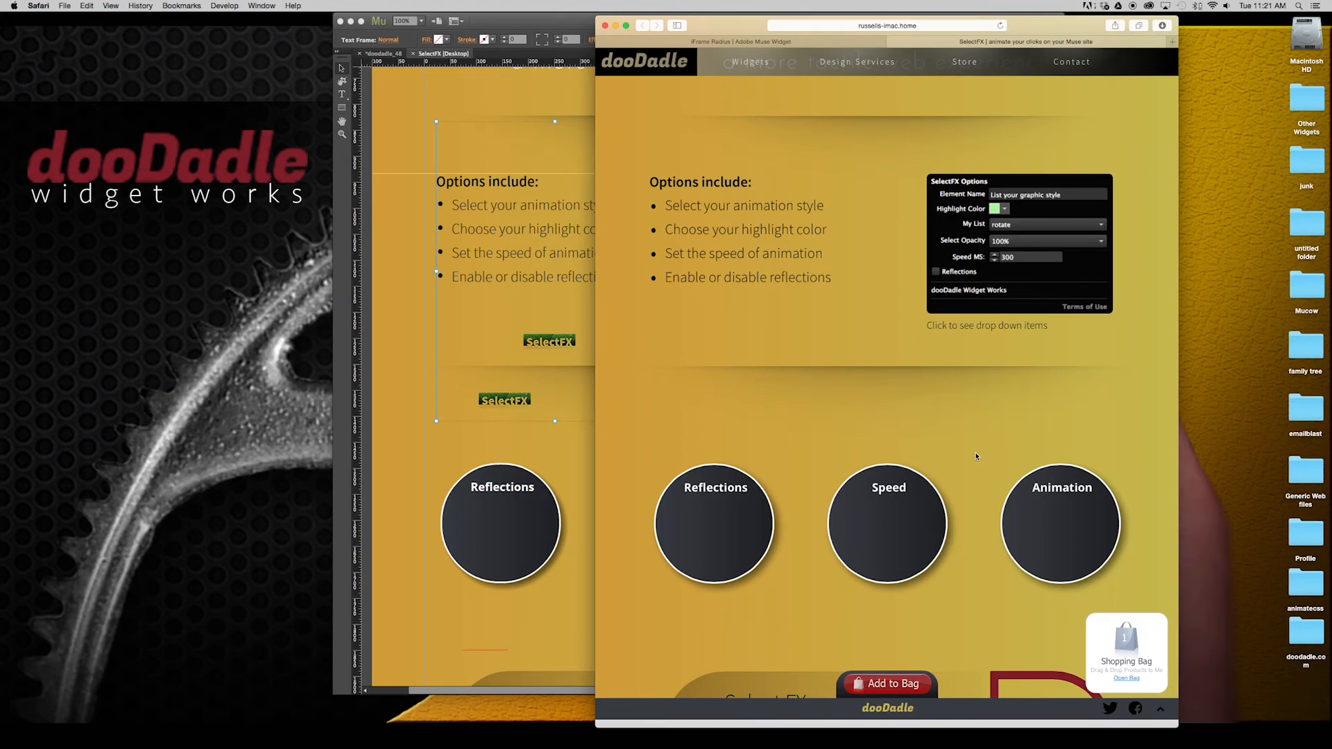
mouse_move(981, 448)
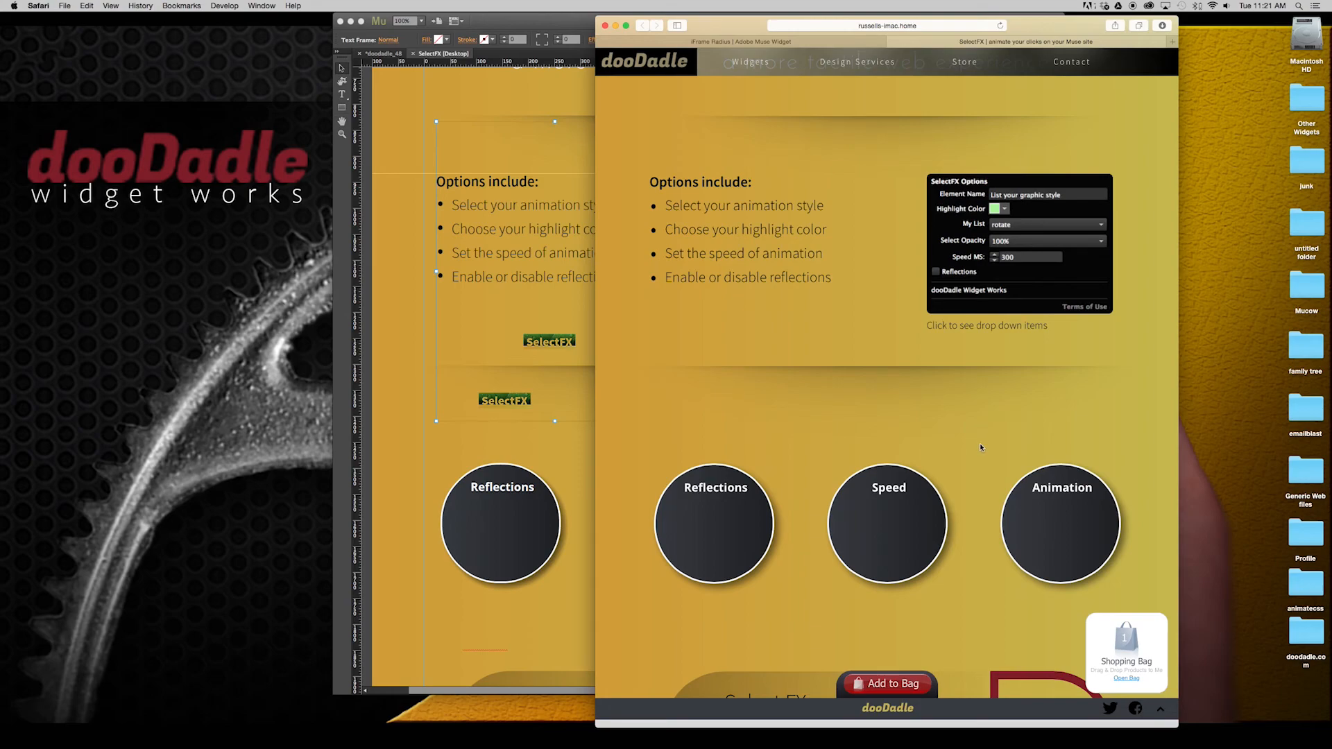
mouse_move(980, 435)
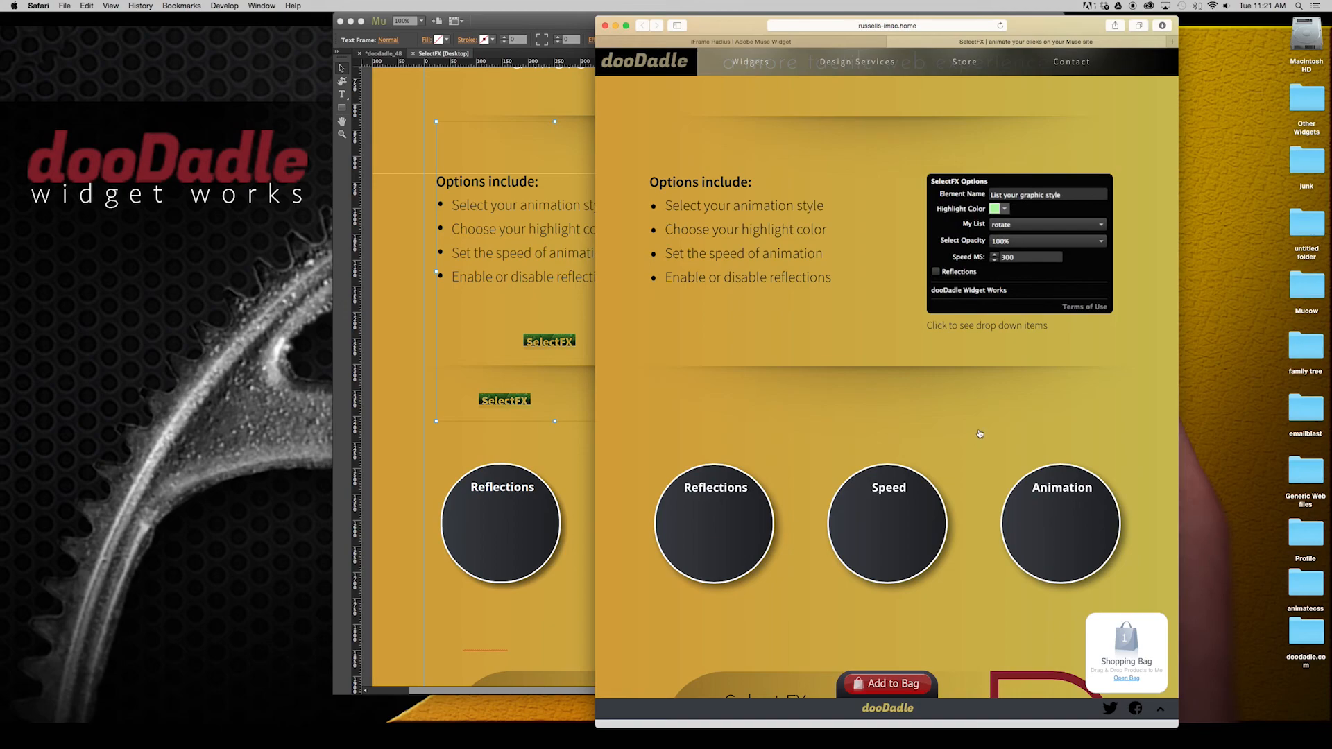
mouse_move(964, 386)
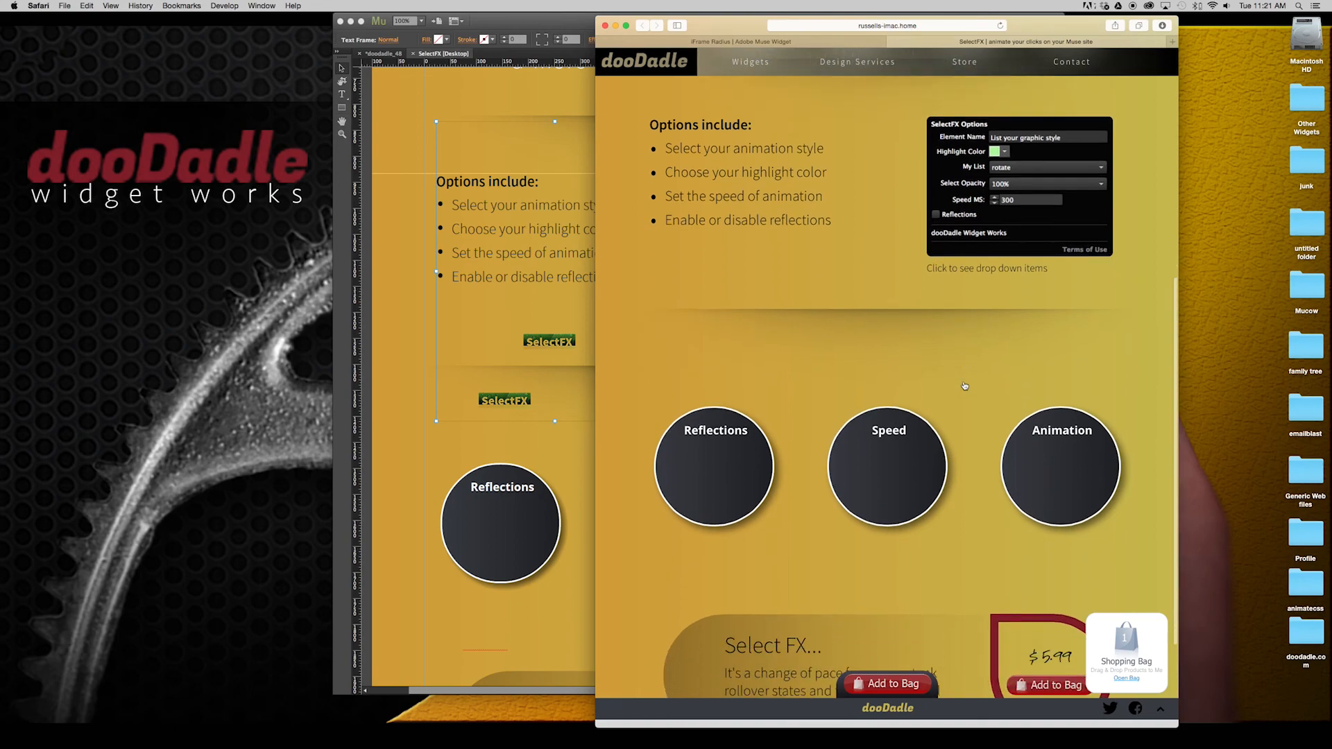
Scroll the Safari preview back up to the SelectFX leaf banner and tagline.
scroll("down", 3)
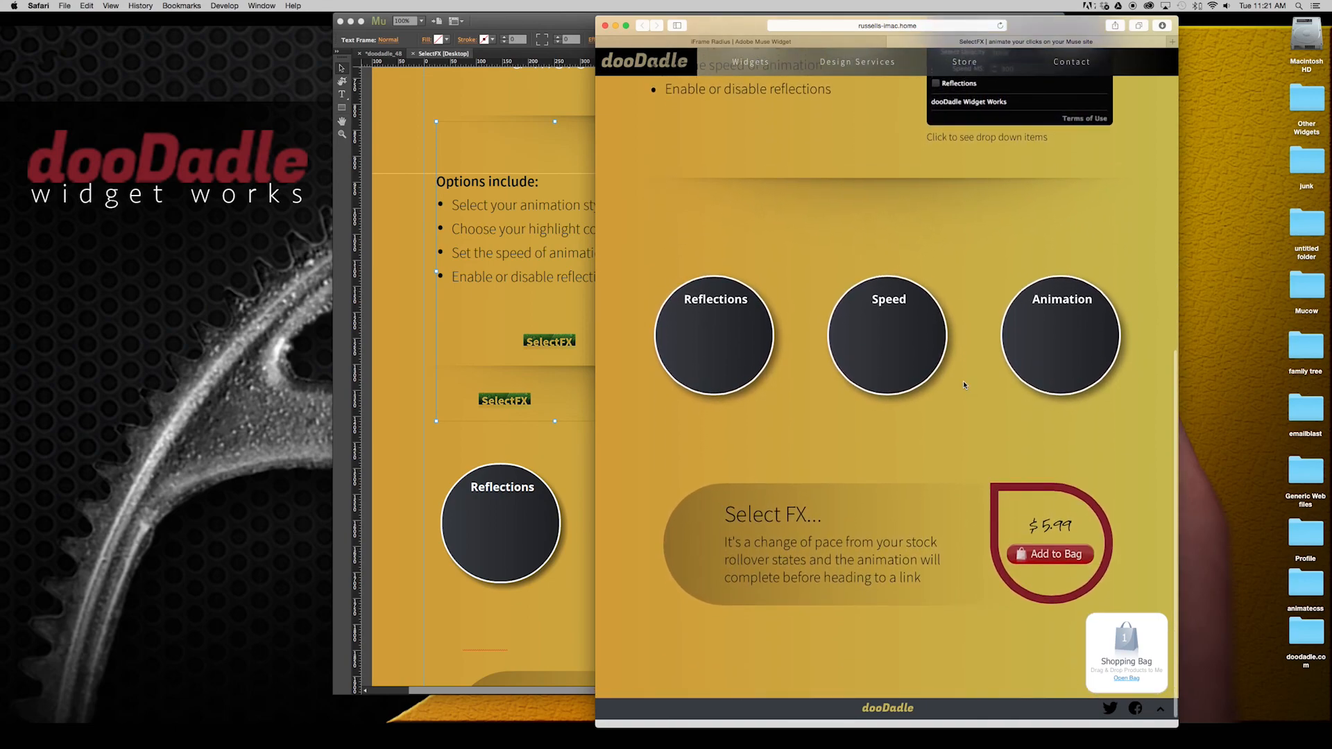
scroll("up", 3)
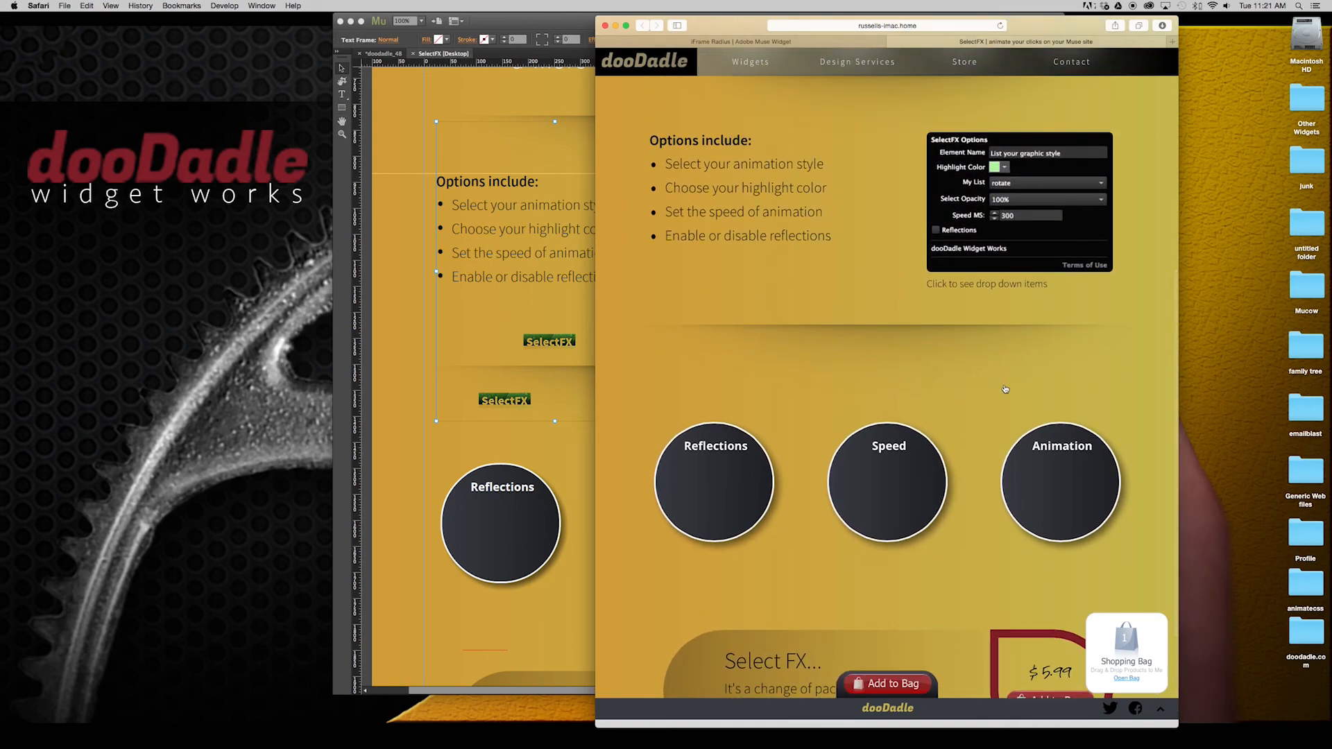
scroll("up", 3)
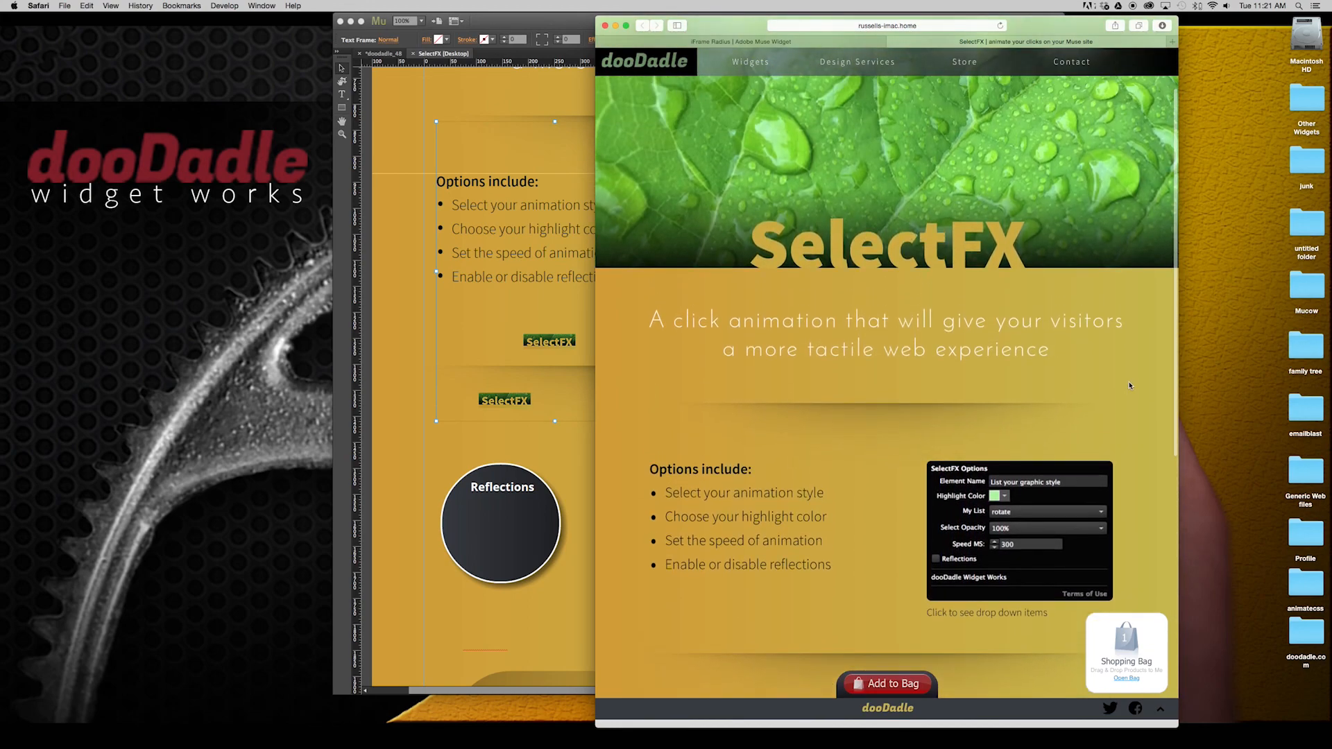
scroll("down", 3)
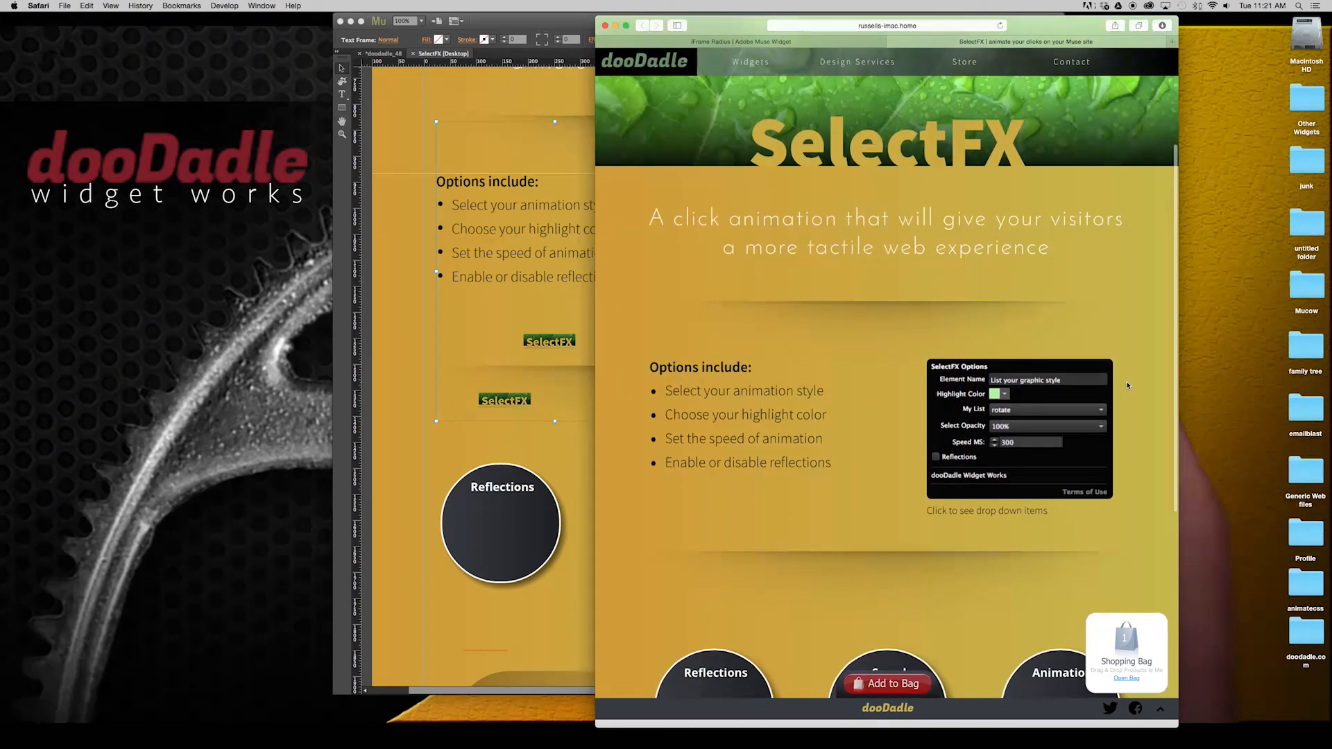